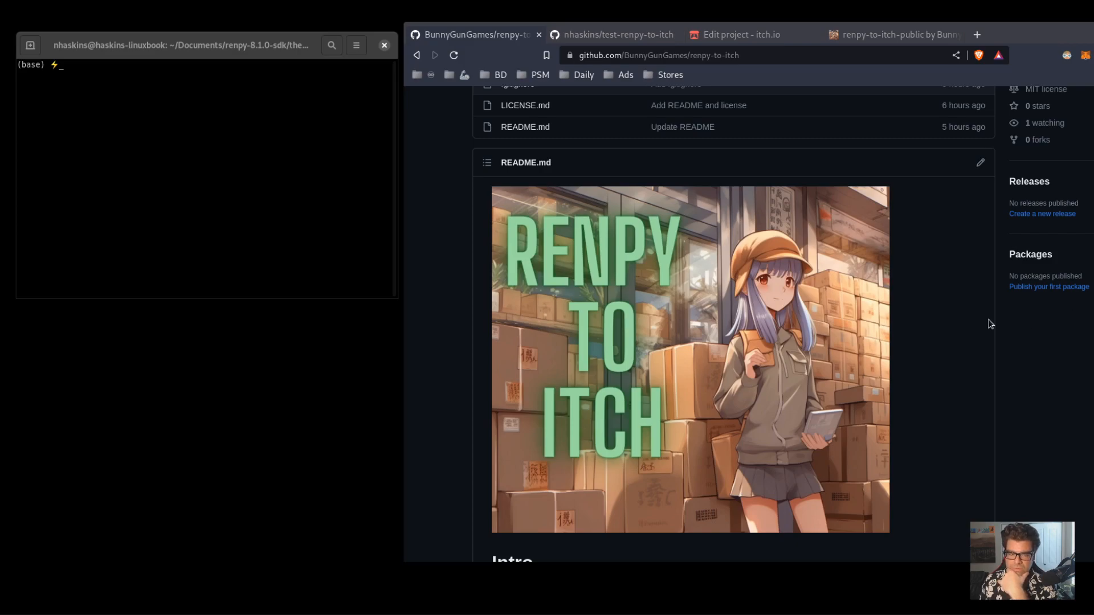
{"action": "mouse_move", "coordinate": [791, 297]}
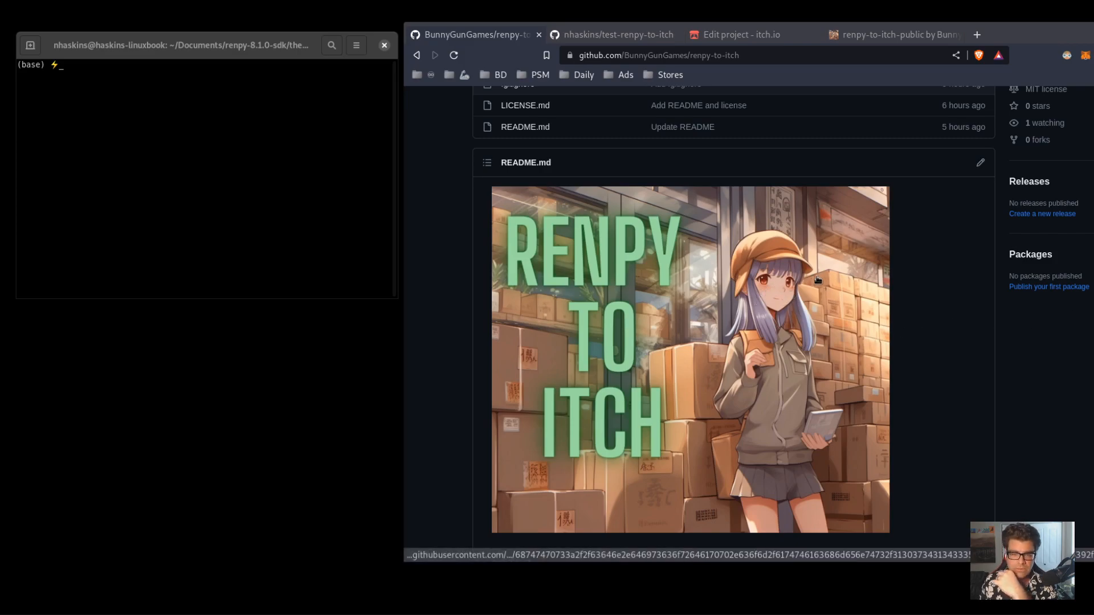
Refresh the renpy-to-itch-public page, then review the Edit project settings down to the uploads section
{"action": "left_click", "coordinate": [895, 34]}
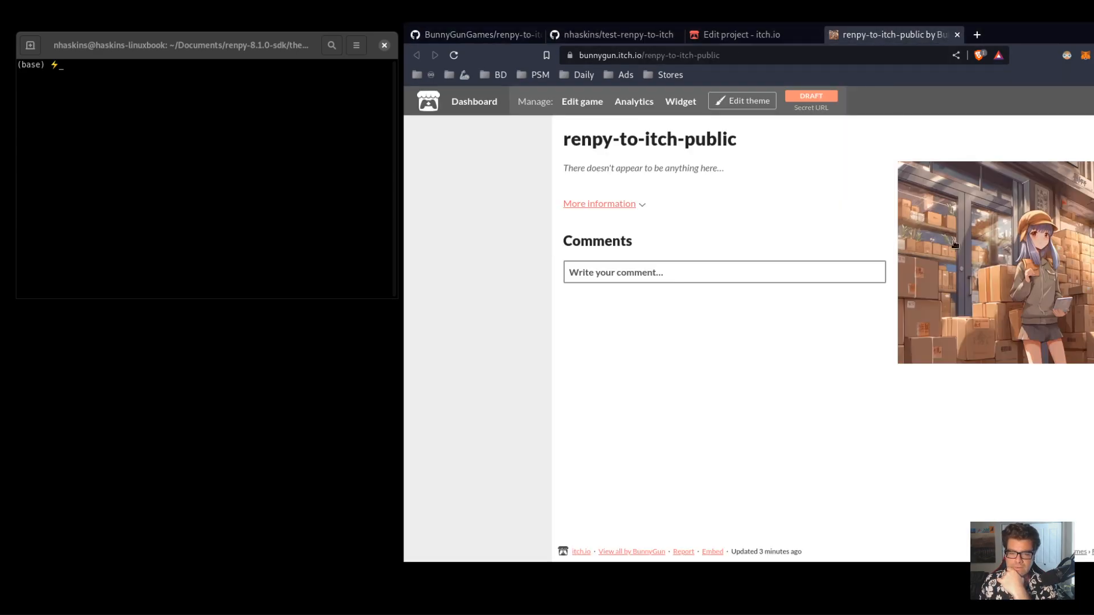
{"action": "left_click", "coordinate": [455, 55]}
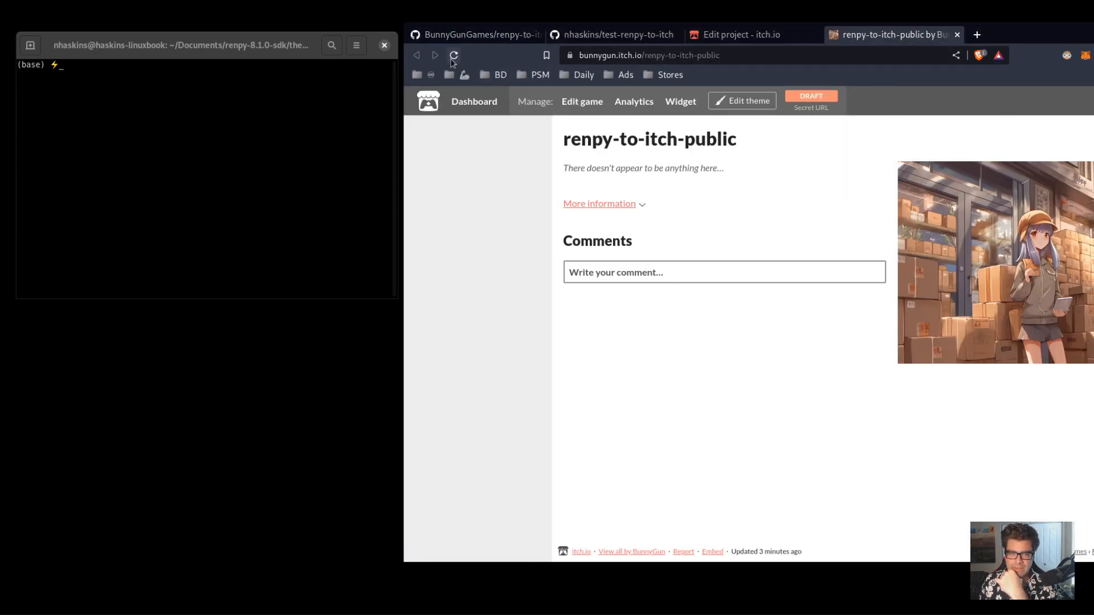
{"action": "left_click", "coordinate": [740, 35]}
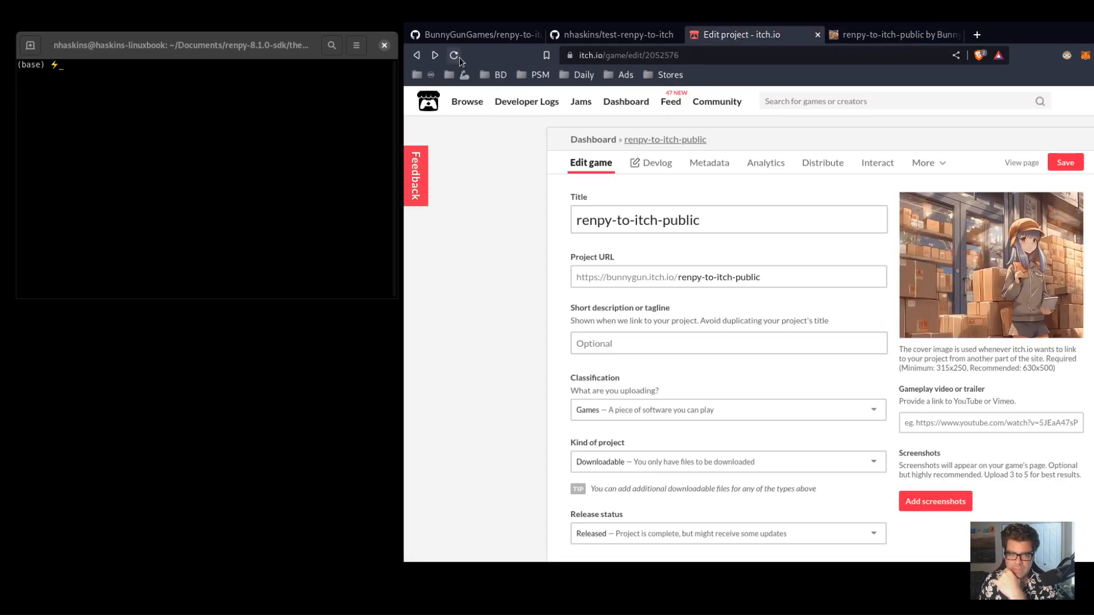
{"action": "scroll", "scroll_direction": "down", "scroll_amount": 3}
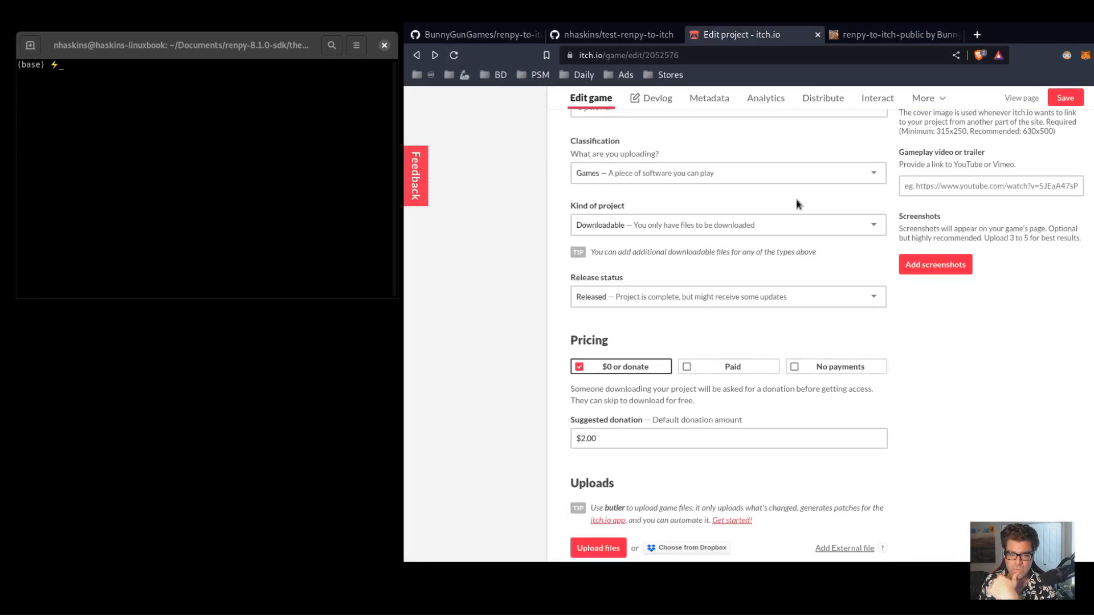
{"action": "scroll", "scroll_direction": "down", "scroll_amount": 3}
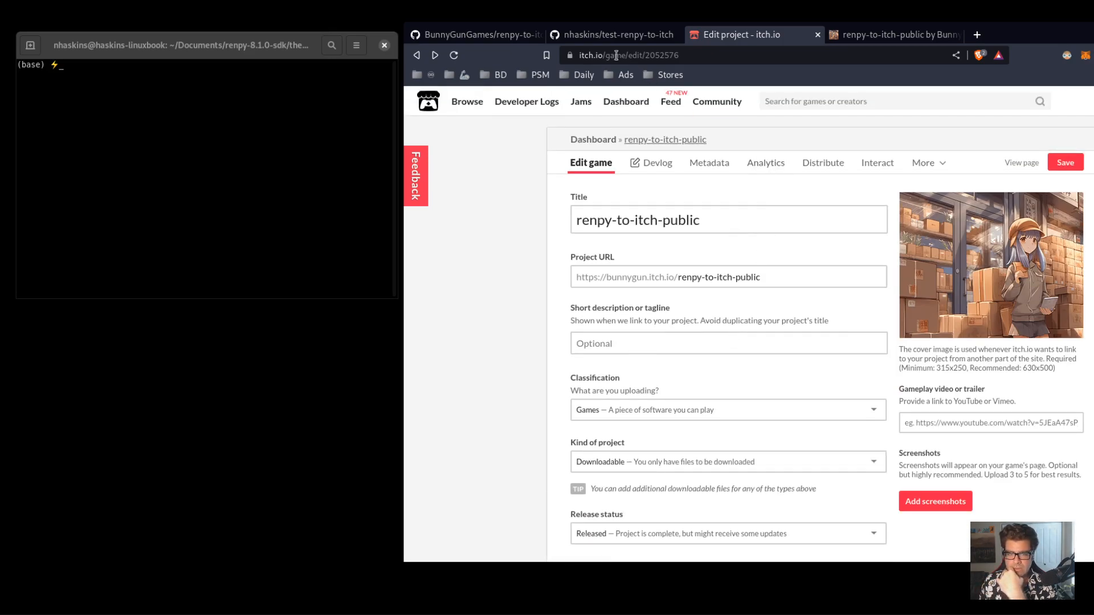
Reload the test-renpy-to-itch repository and compare its file list with the local folder via ls
{"action": "left_click", "coordinate": [614, 34]}
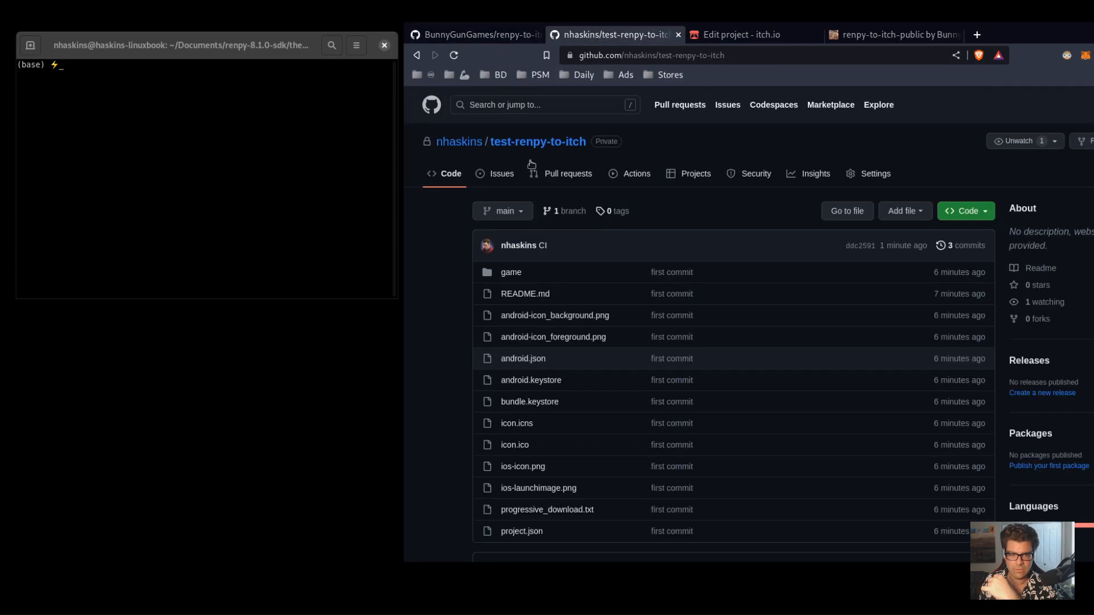
{"action": "left_click", "coordinate": [453, 55]}
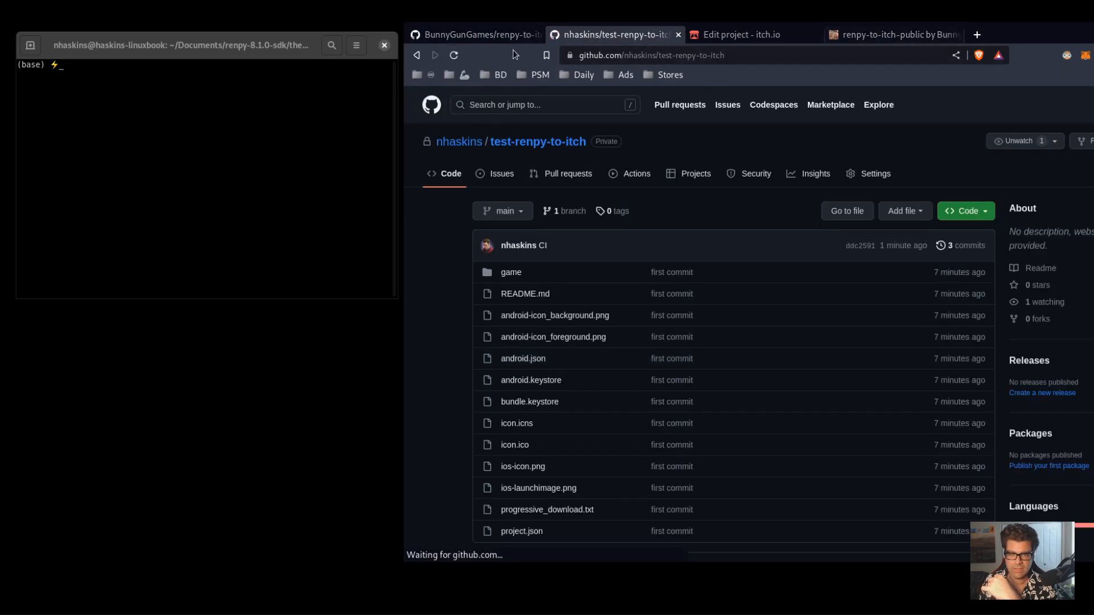
{"action": "scroll", "scroll_direction": "down", "scroll_amount": 3}
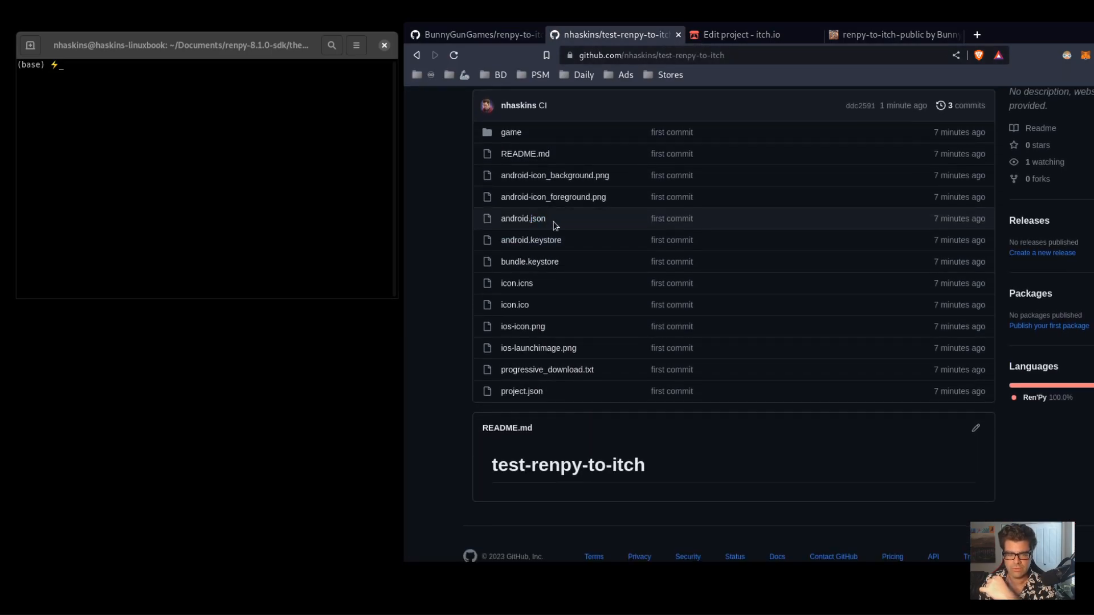
{"action": "scroll", "scroll_direction": "up", "scroll_amount": 3}
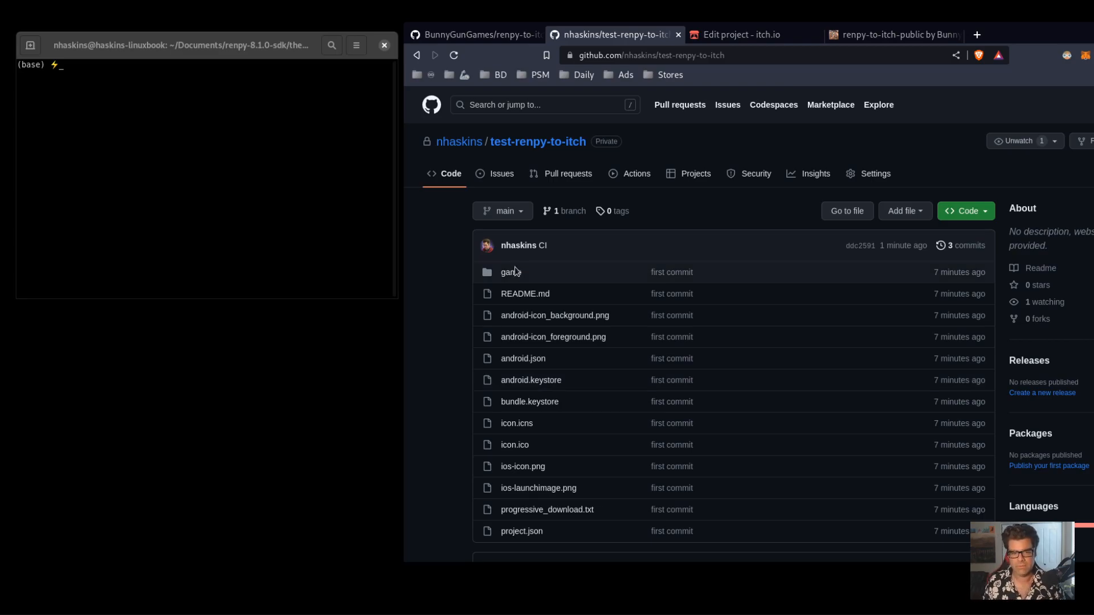
{"action": "type", "text": "ls"}
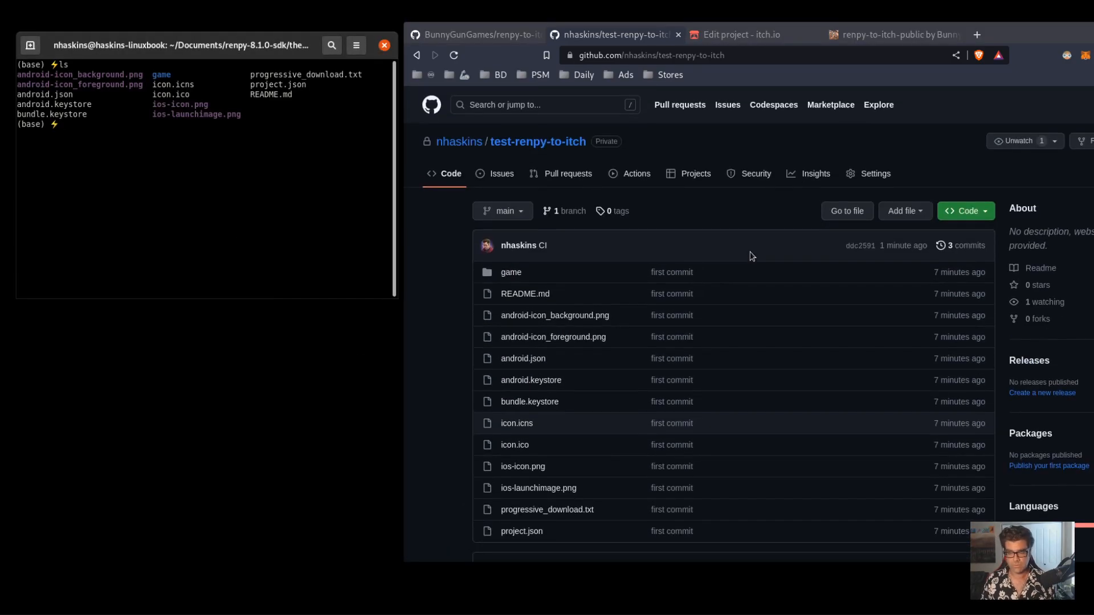
{"action": "mouse_move", "coordinate": [687, 169]}
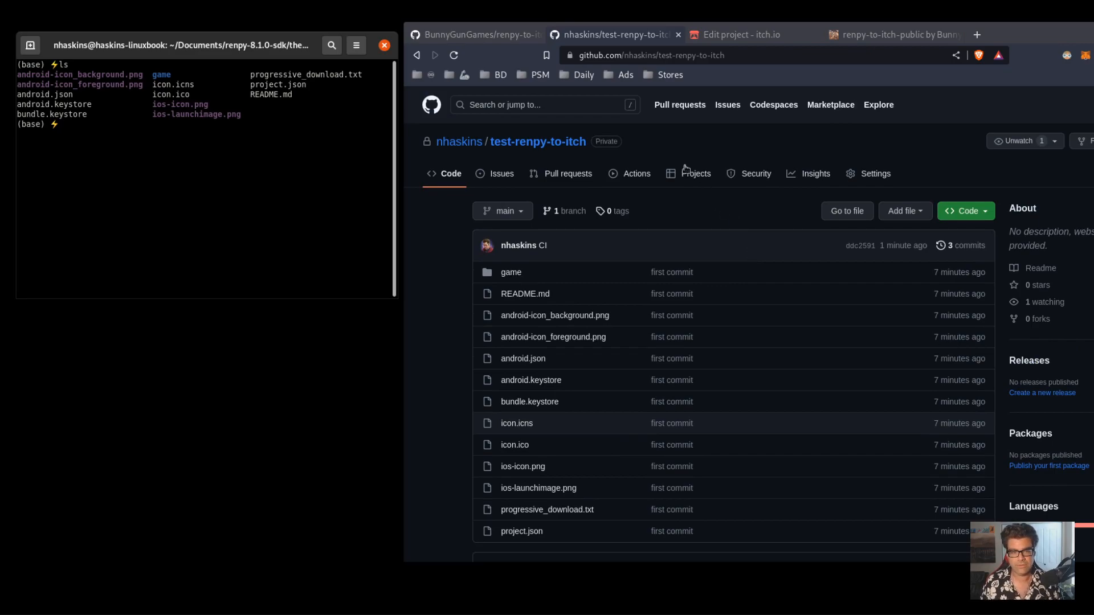
Download the BunnyGunGames/renpy-to-itch repository as a ZIP from the Code menu
{"action": "left_click", "coordinate": [474, 34]}
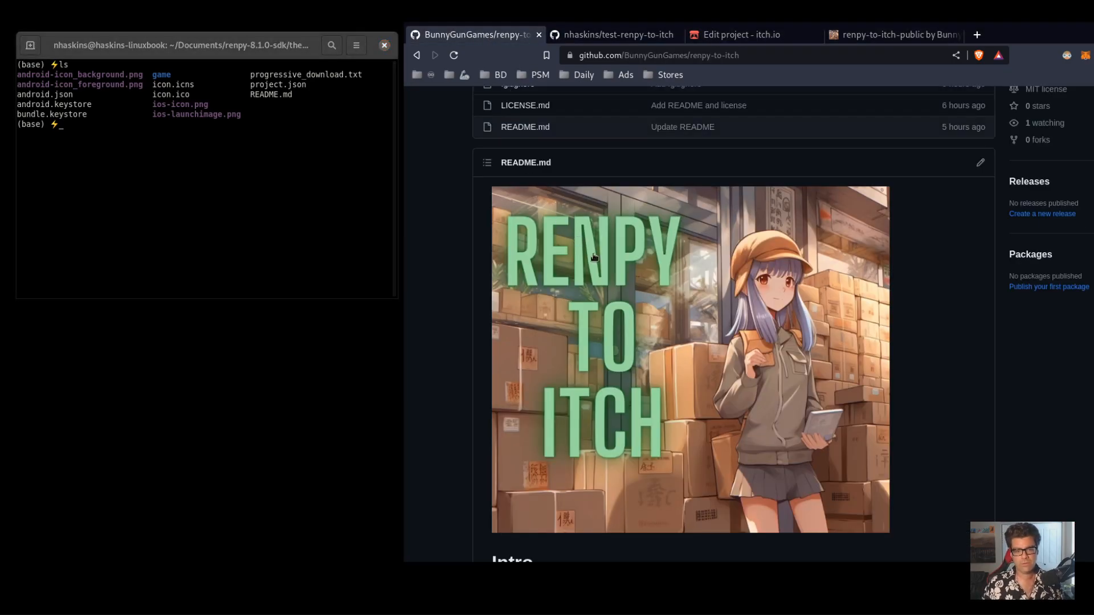
{"action": "scroll", "scroll_direction": "up", "scroll_amount": 3}
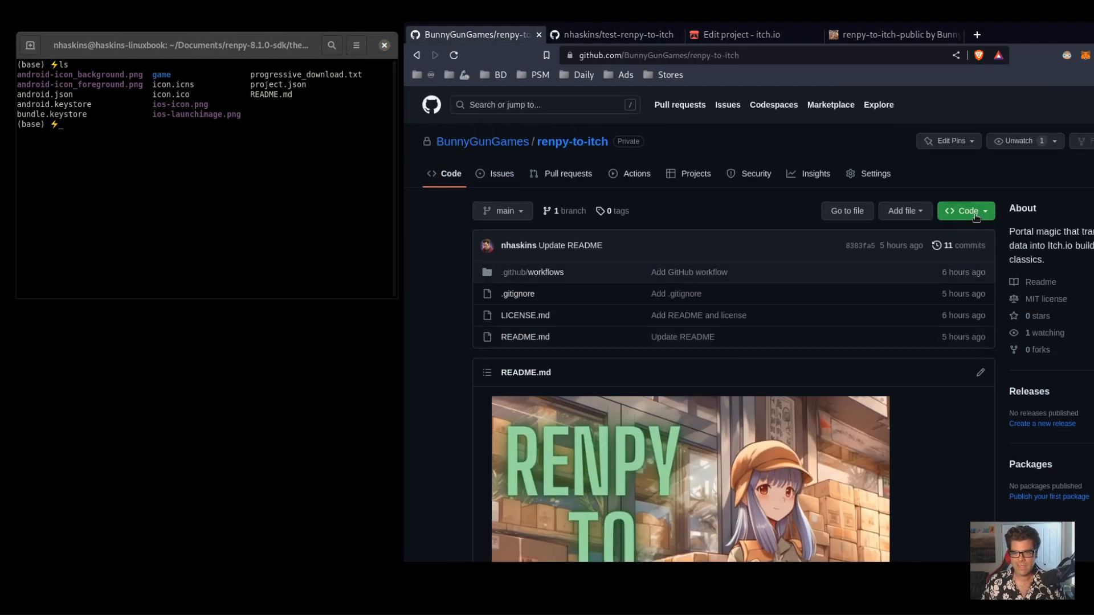
{"action": "left_click", "coordinate": [966, 211]}
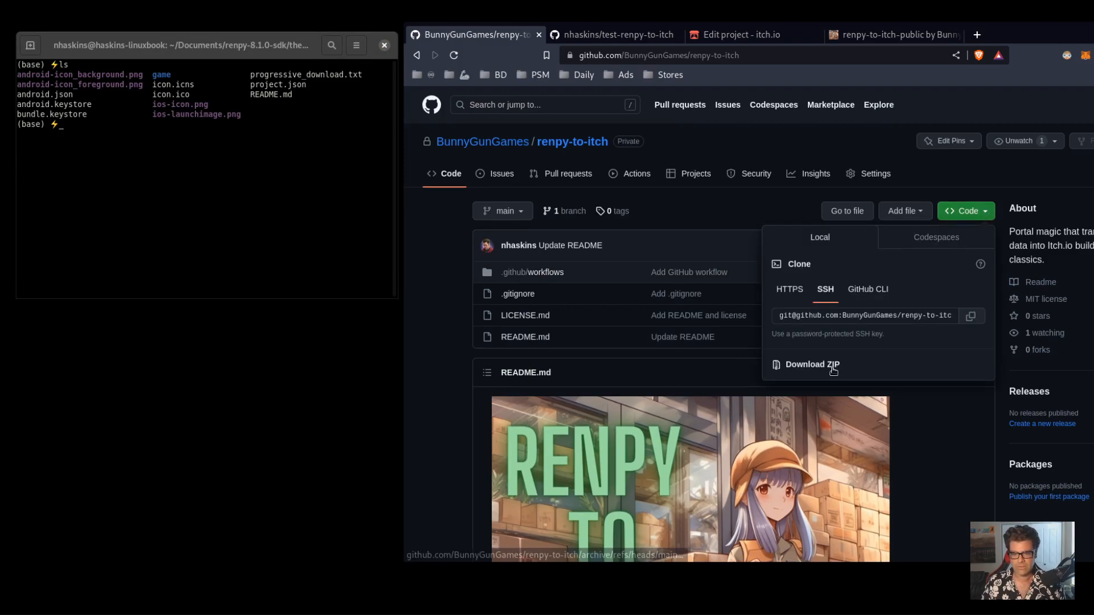
{"action": "left_click", "coordinate": [813, 365]}
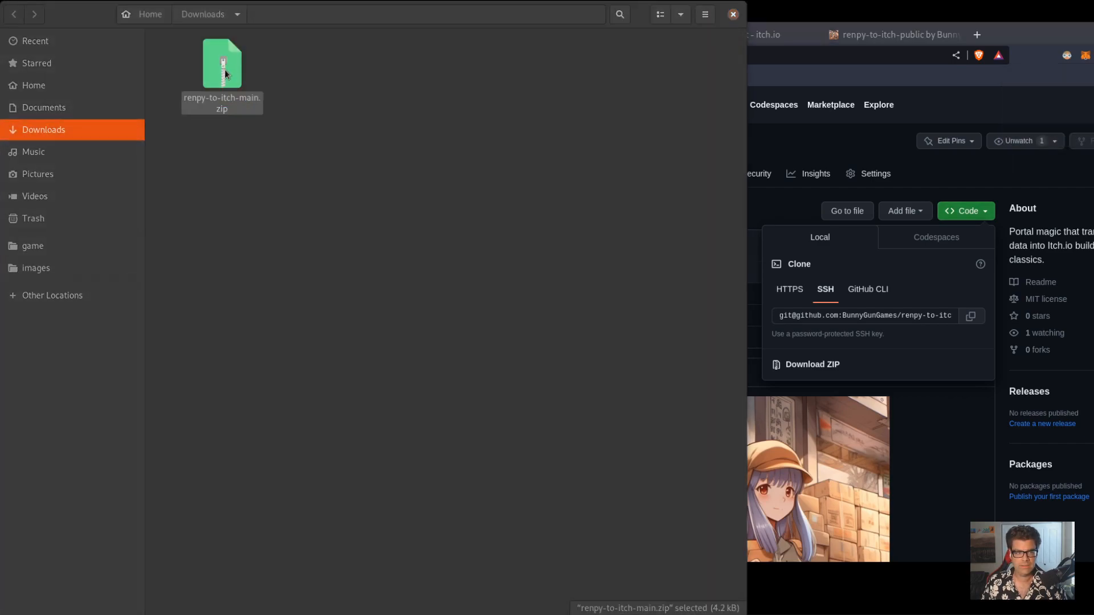
Extract renpy-to-itch-main.zip and copy its .github folder into the_question project
{"action": "double_click", "coordinate": [222, 63]}
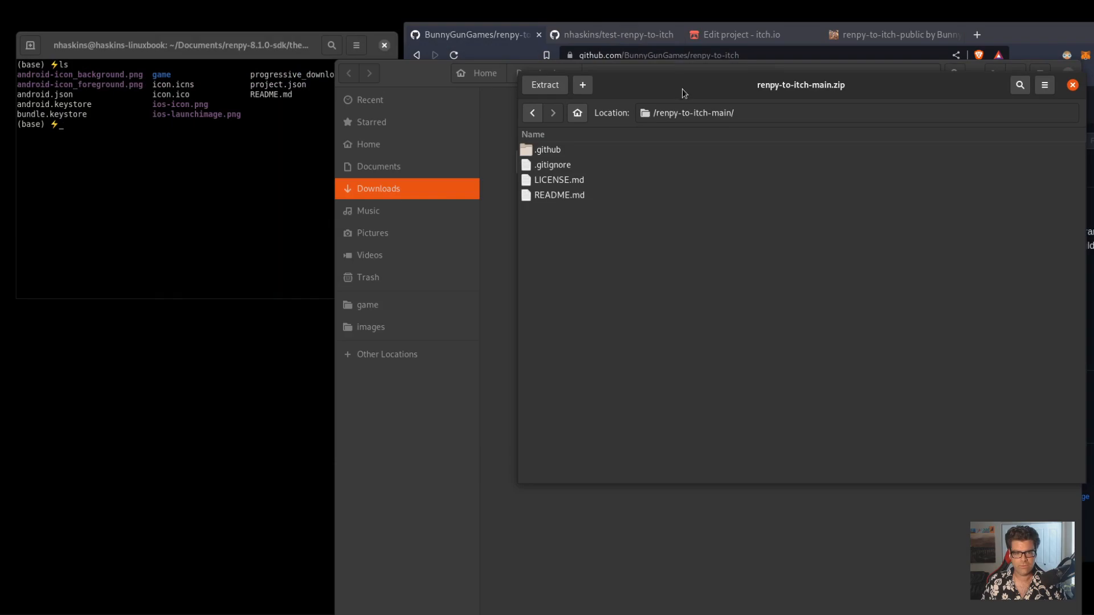
{"action": "left_click", "coordinate": [548, 149]}
{"action": "type", "text": "ls -al"}
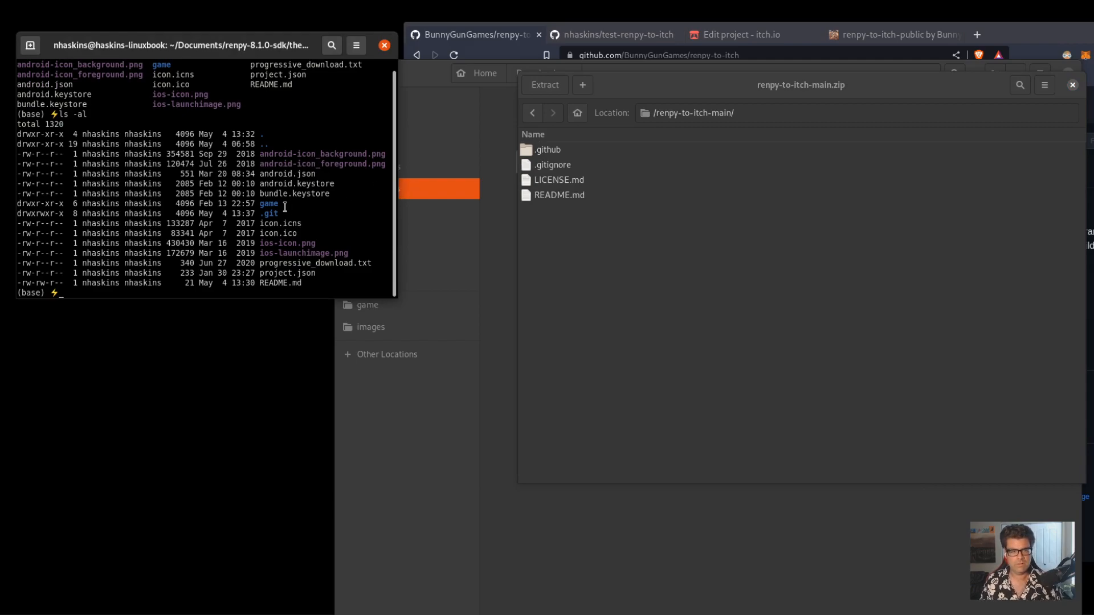
{"action": "type", "text": "open"}
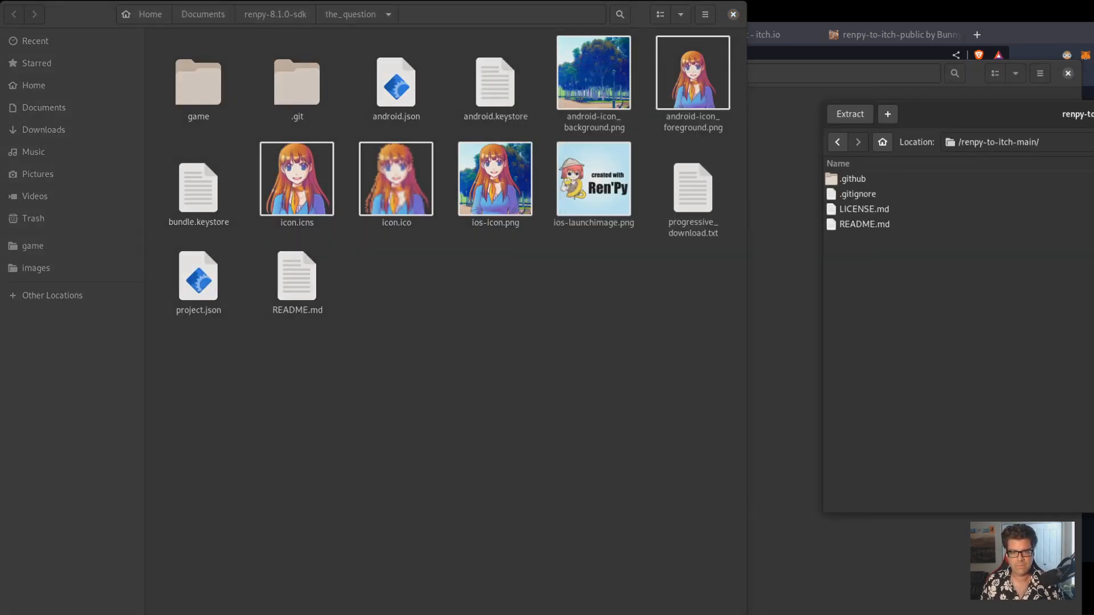
{"action": "left_click", "coordinate": [900, 181]}
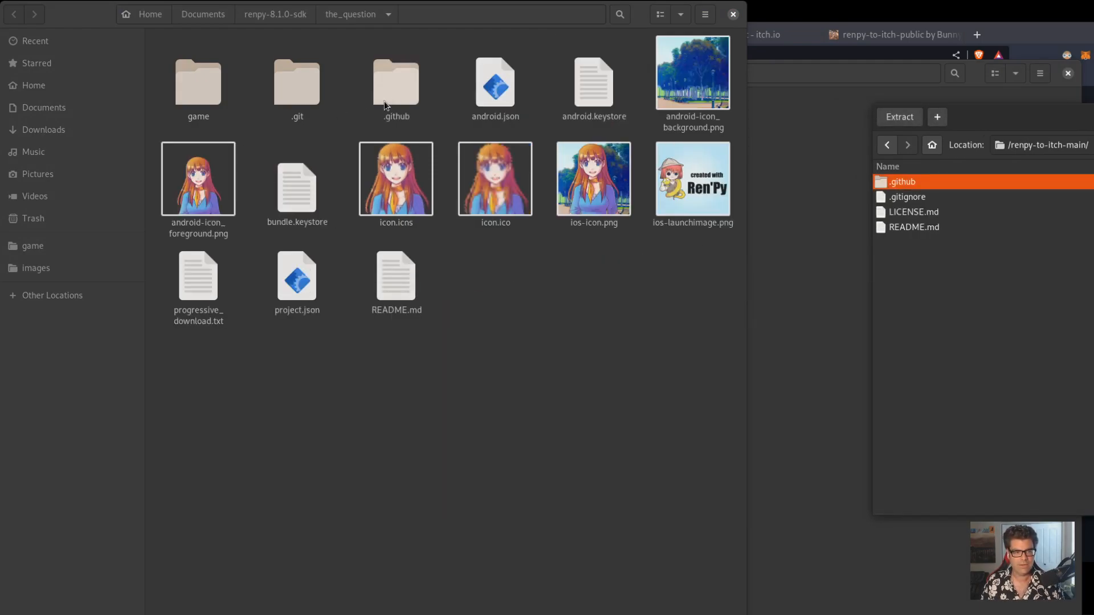
Verify .github/workflows in the project contains build-and-deploy.yml
{"action": "double_click", "coordinate": [395, 80]}
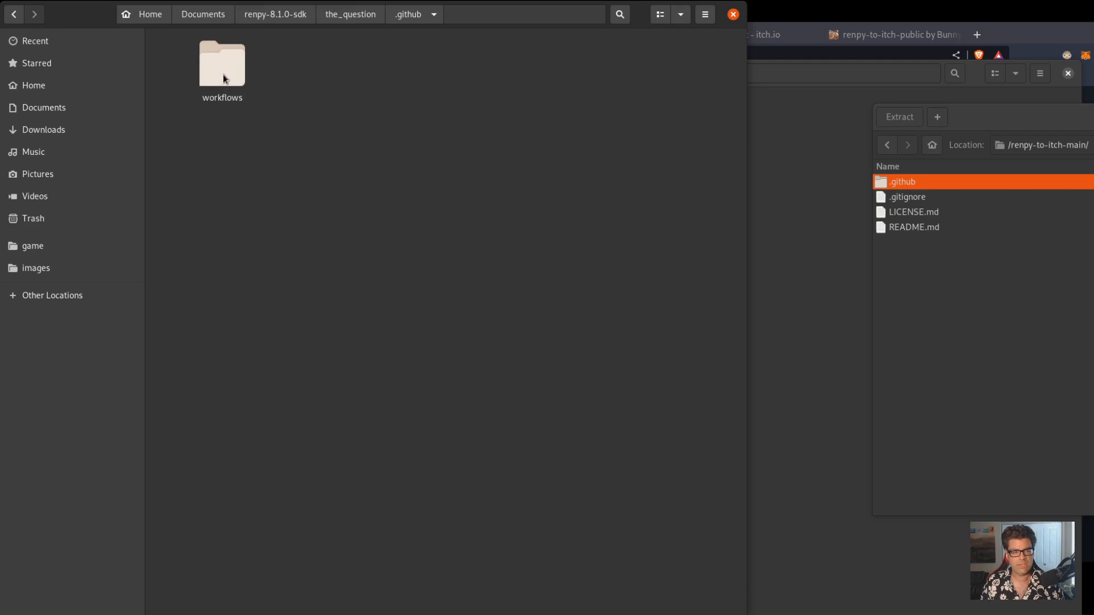
{"action": "double_click", "coordinate": [221, 63]}
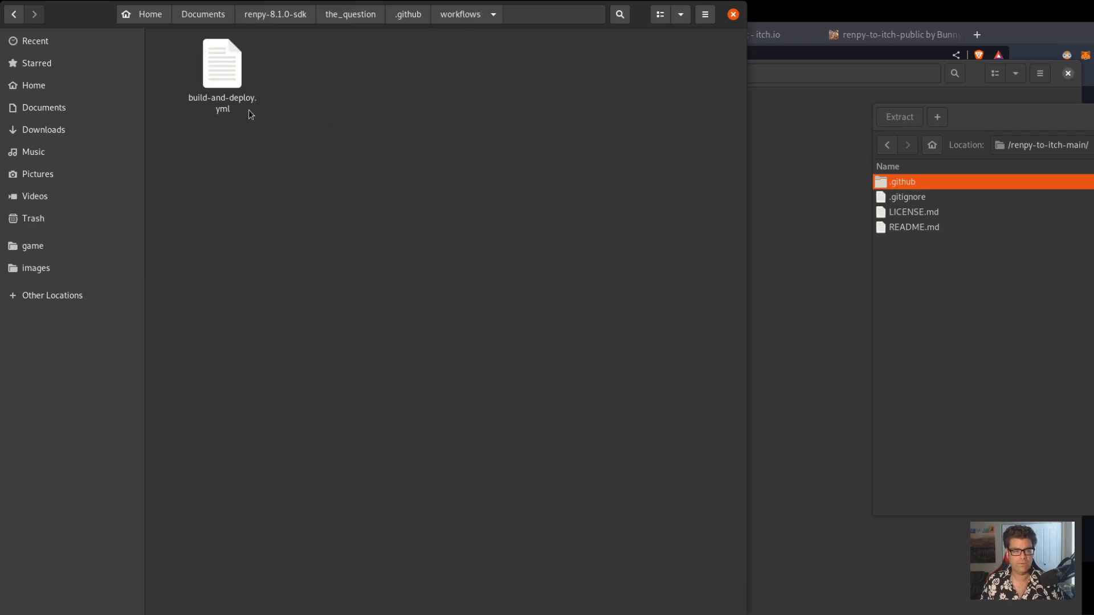
{"action": "left_click", "coordinate": [221, 66]}
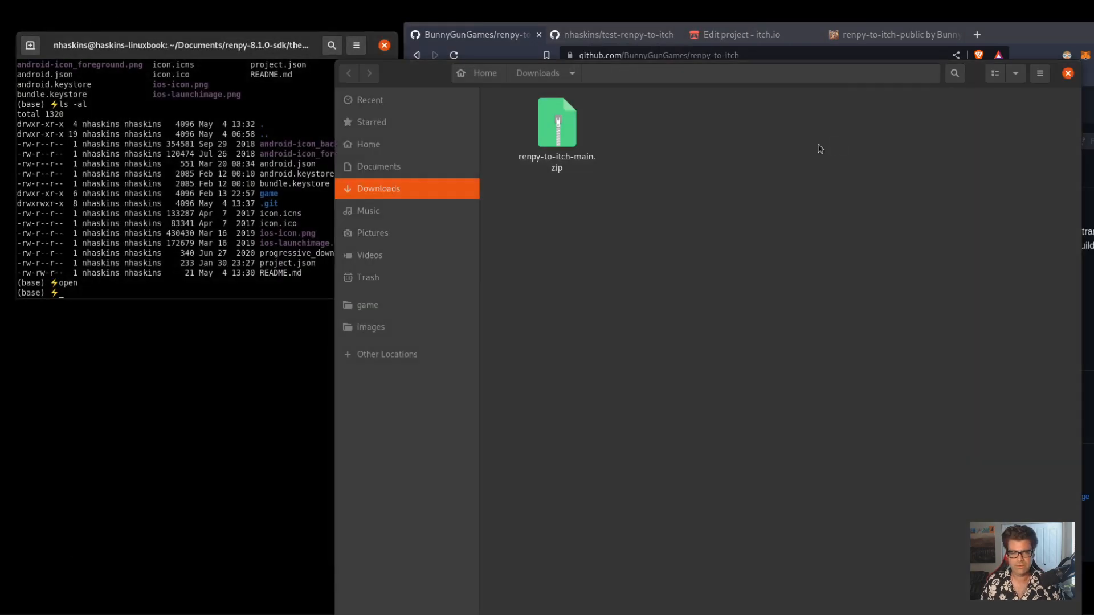
{"action": "mouse_move", "coordinate": [586, 157]}
{"action": "type", "text": "ls -al"}
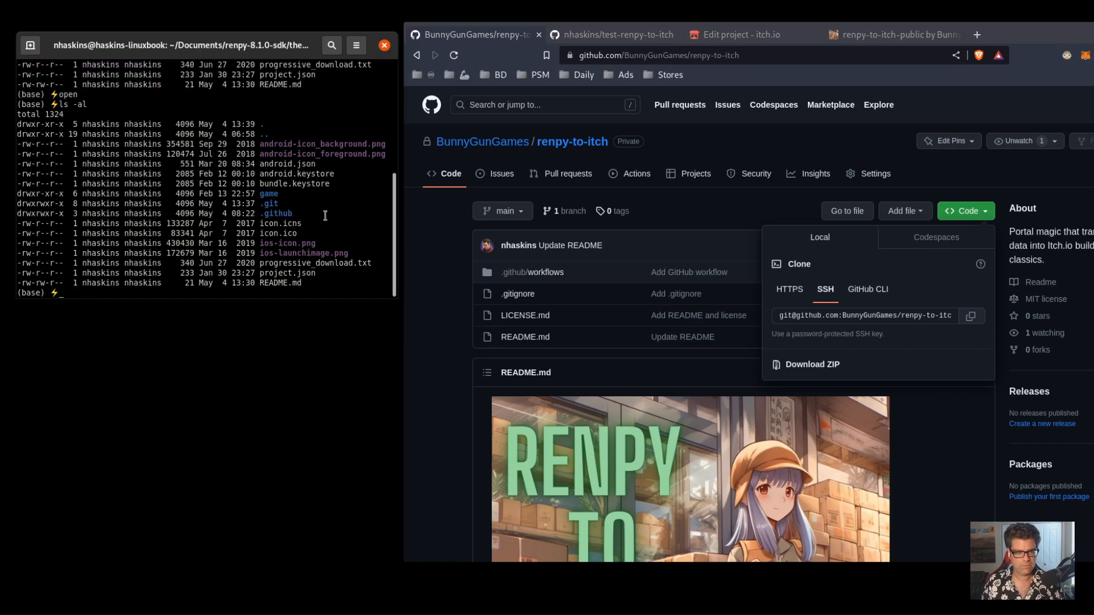
{"action": "mouse_move", "coordinate": [499, 234]}
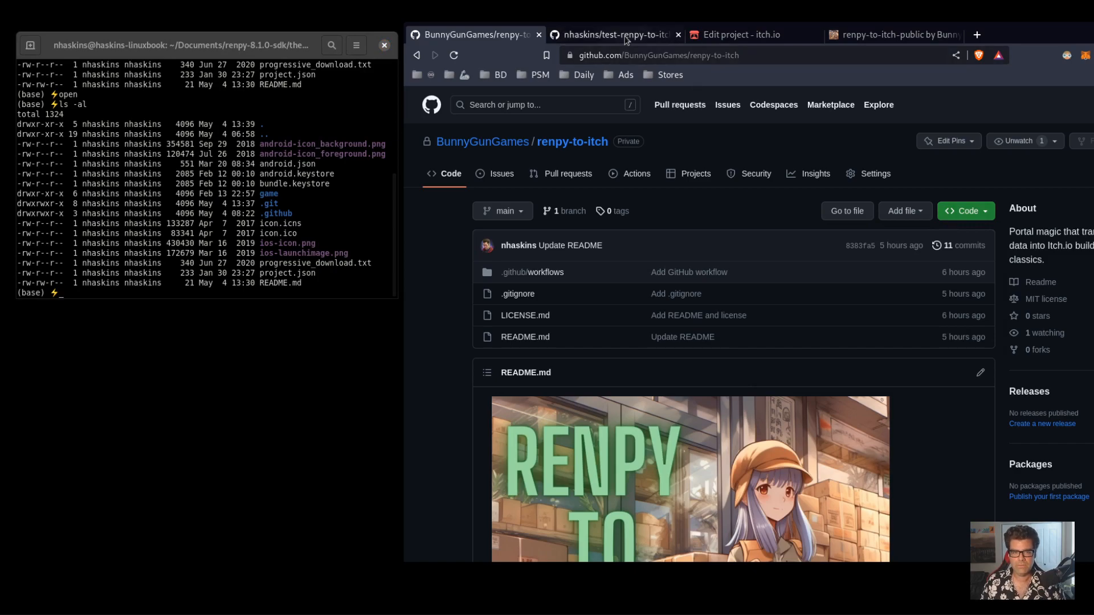
Review the README Setup section listing required secrets, checking the itch.io edit page alongside
{"action": "left_click", "coordinate": [613, 34]}
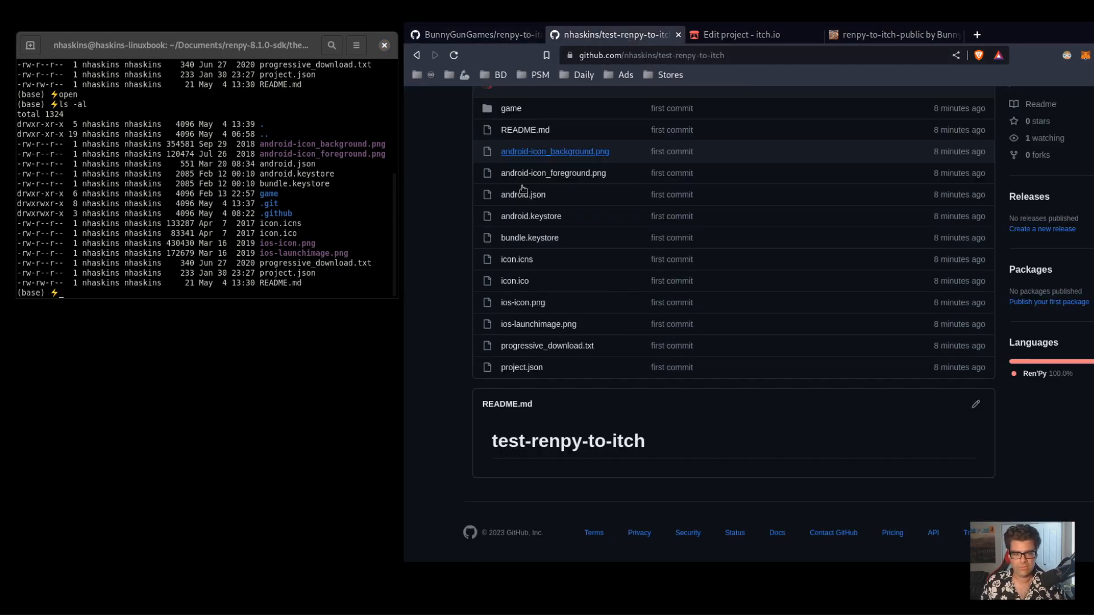
{"action": "left_click", "coordinate": [477, 34]}
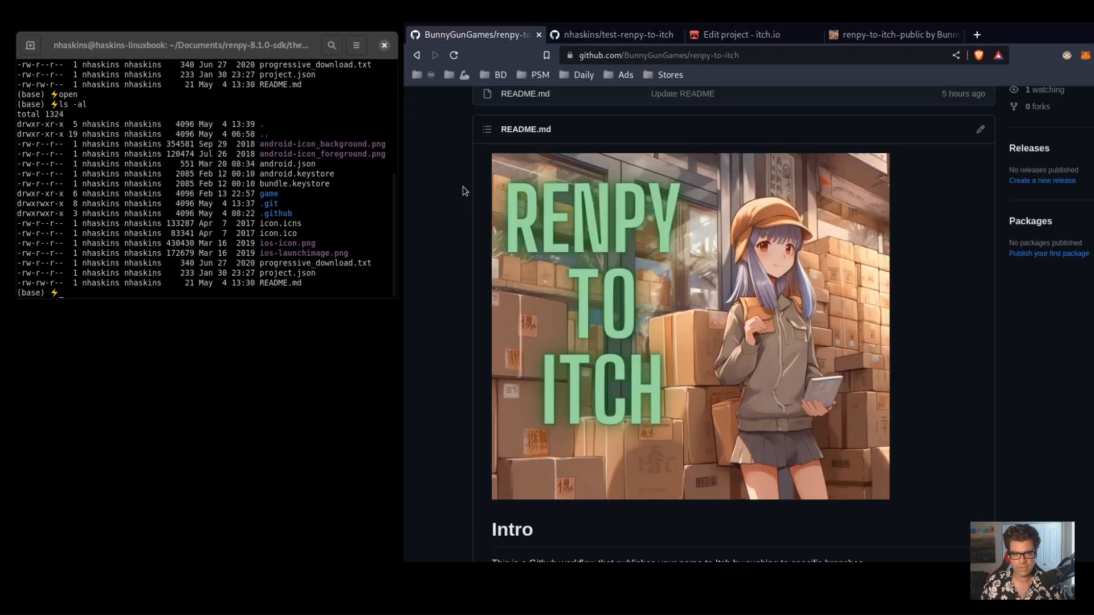
{"action": "scroll", "scroll_direction": "down", "scroll_amount": 3}
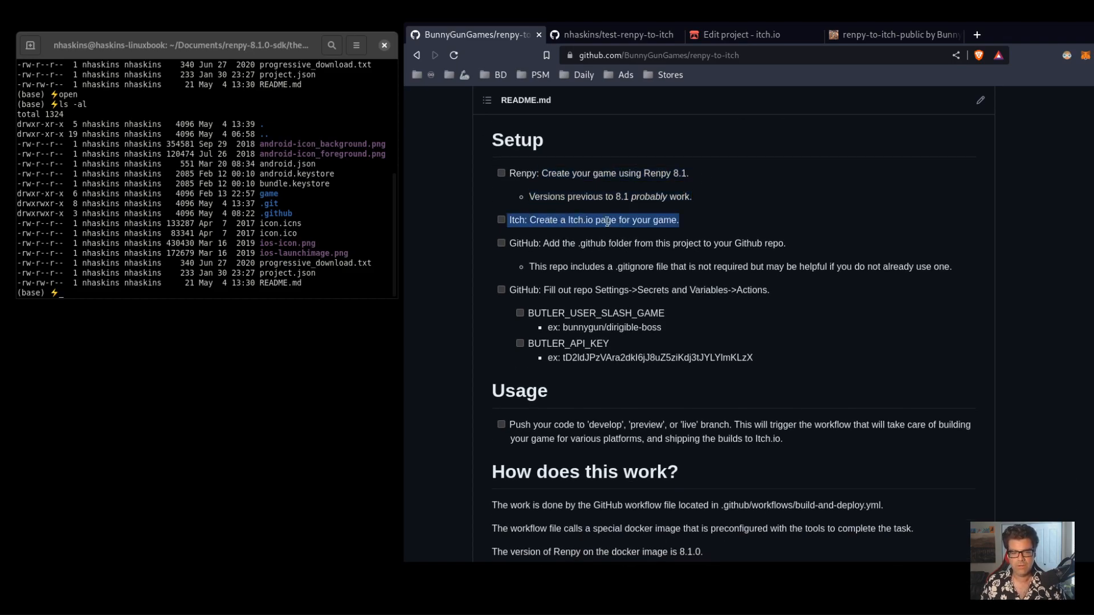
{"action": "mouse_move", "coordinate": [765, 162]}
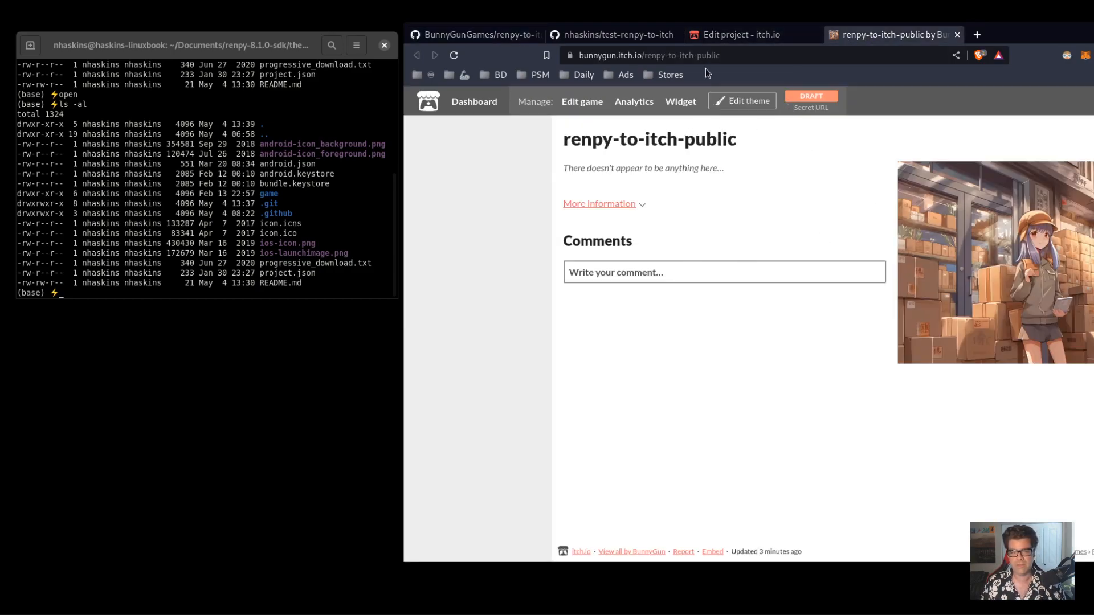
{"action": "left_click", "coordinate": [740, 34]}
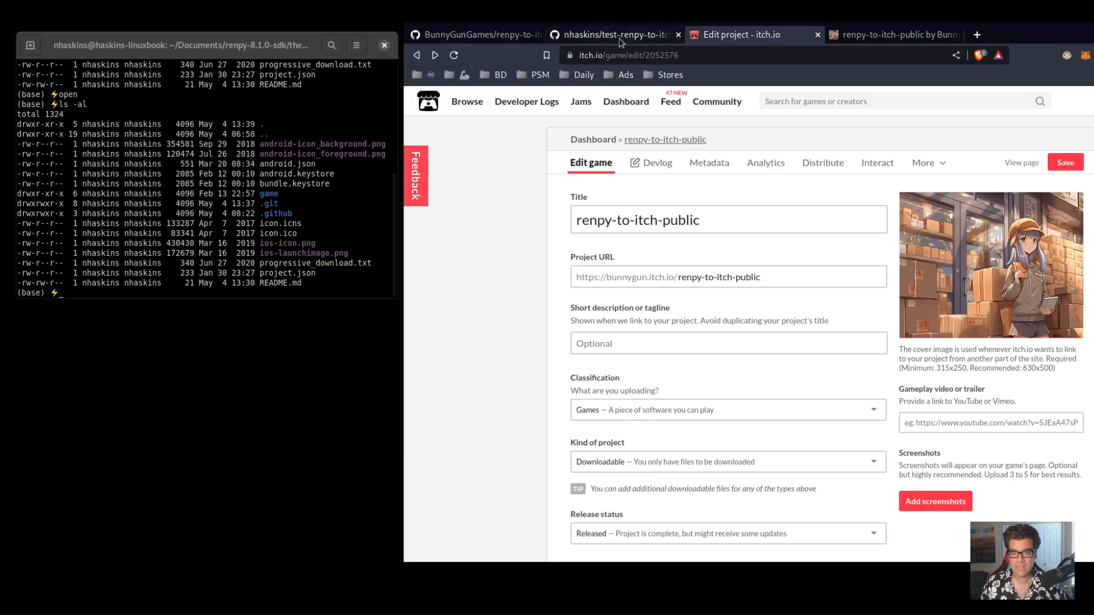
{"action": "left_click", "coordinate": [475, 34]}
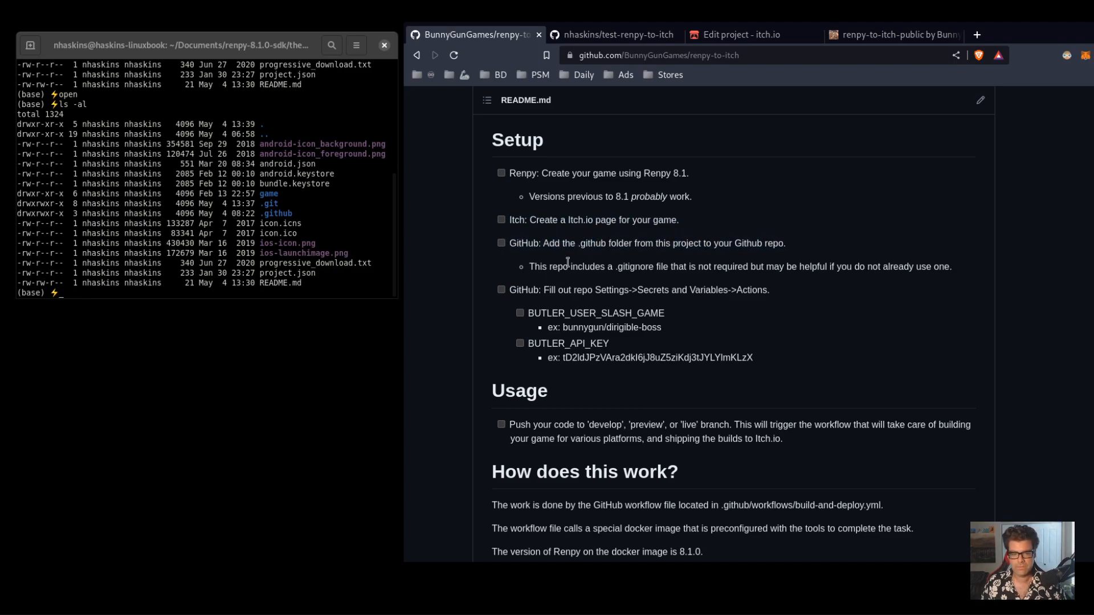
{"action": "mouse_move", "coordinate": [656, 293]}
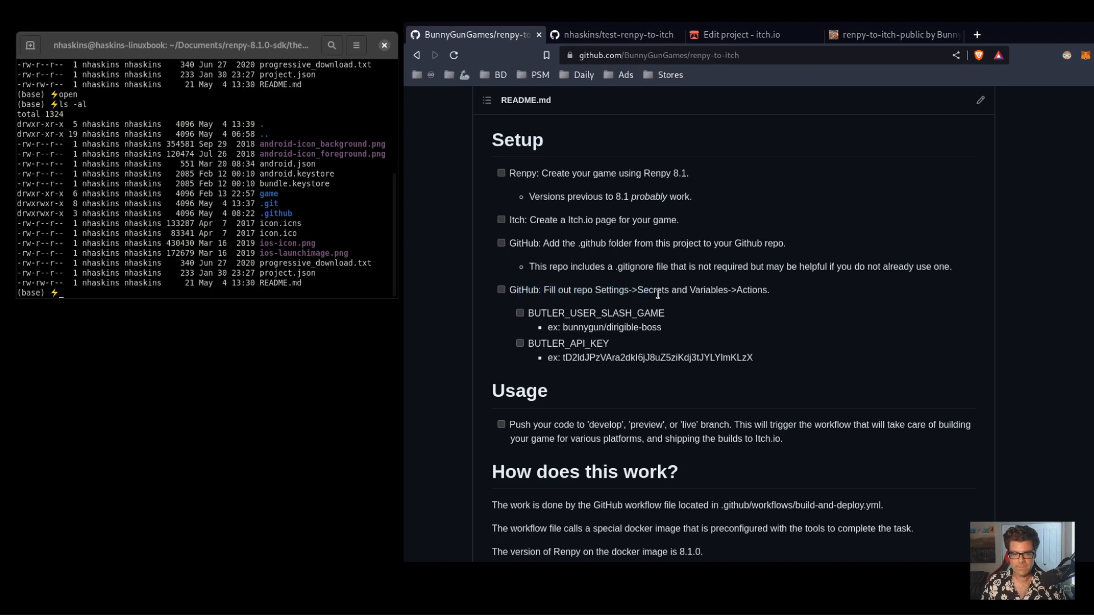
{"action": "mouse_move", "coordinate": [756, 293]}
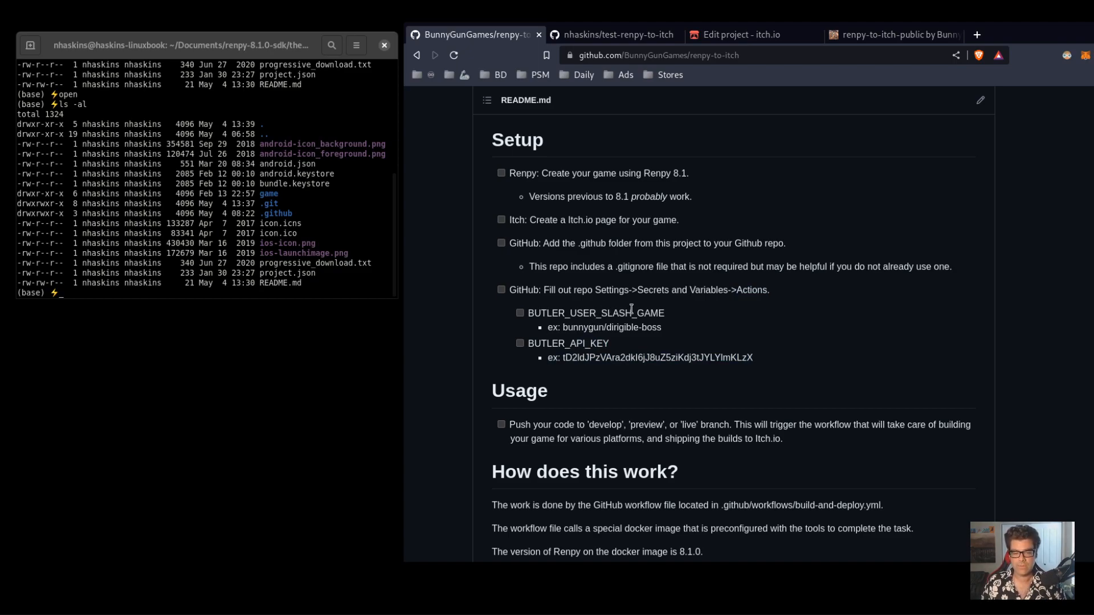
{"action": "left_click", "coordinate": [616, 34]}
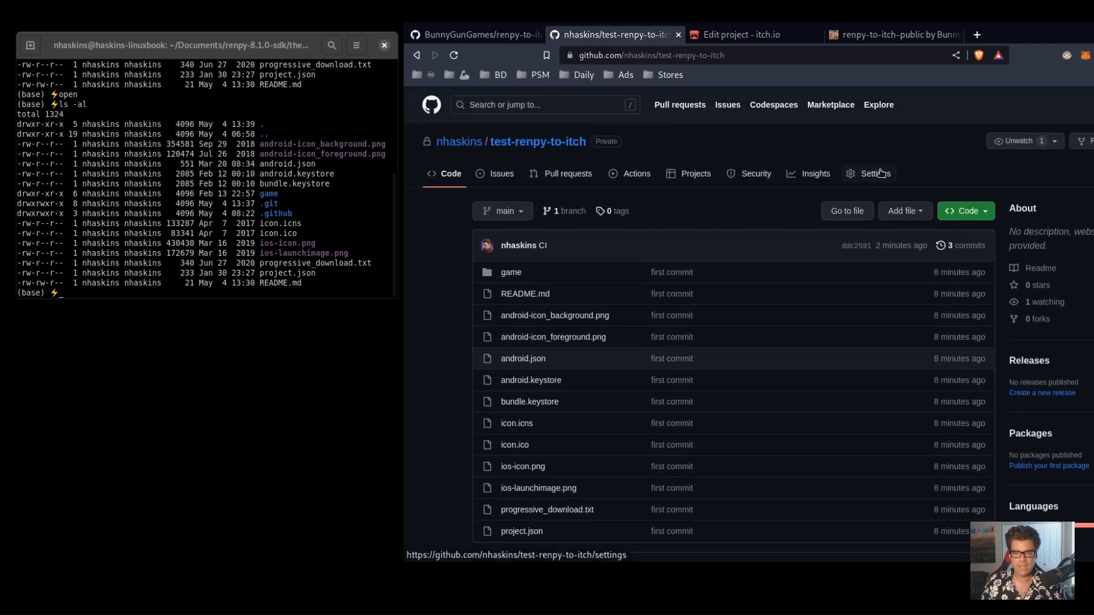
Go to the repository's Actions secrets under Settings > Secrets and variables
{"action": "left_click", "coordinate": [874, 173]}
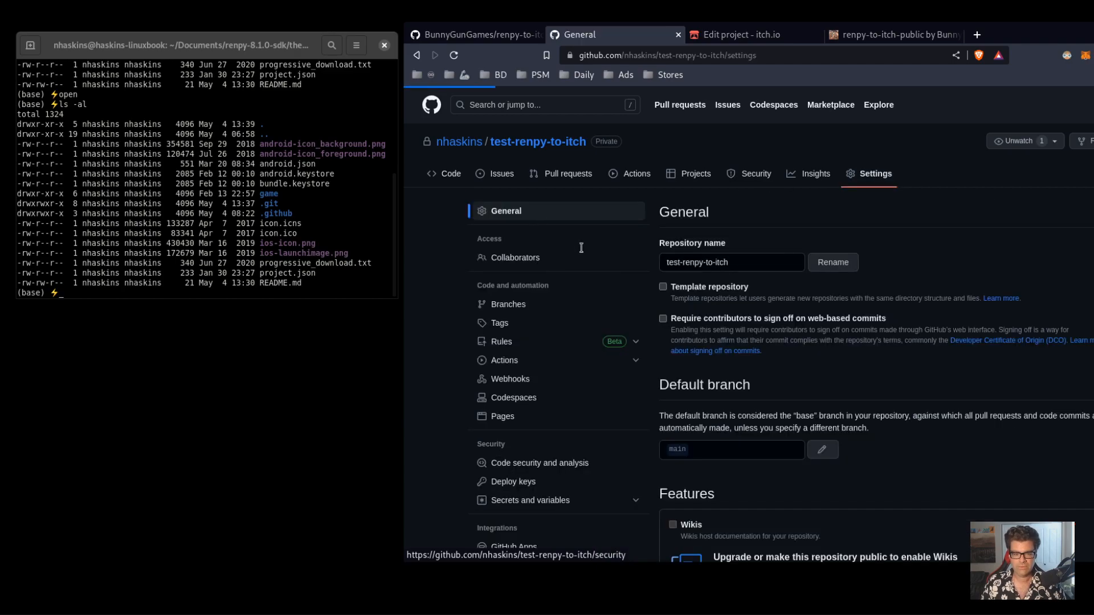
{"action": "scroll", "scroll_direction": "down", "scroll_amount": 3}
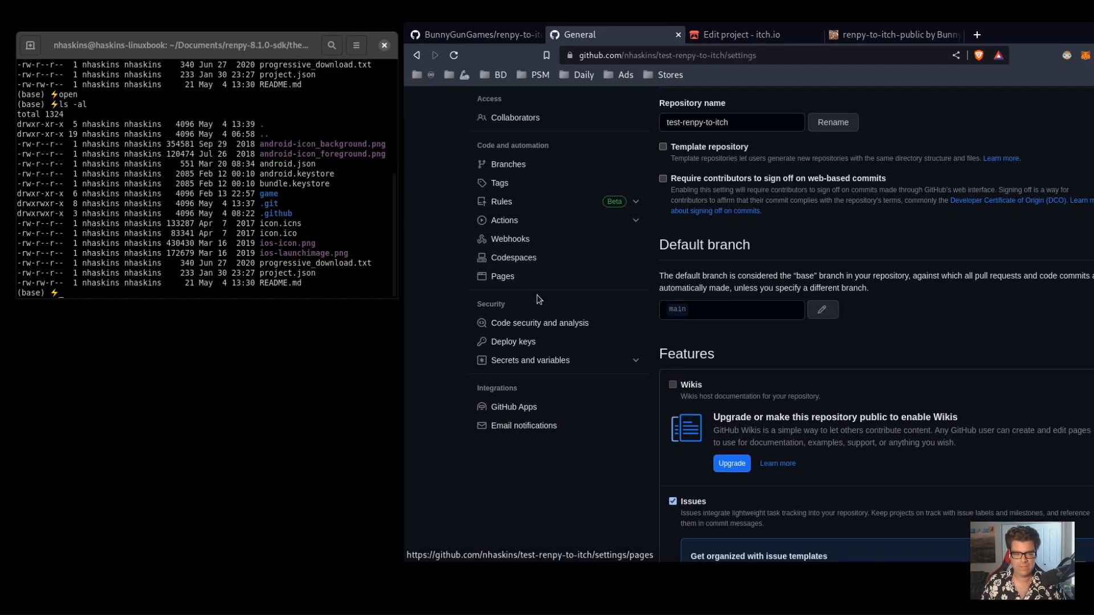
{"action": "left_click", "coordinate": [530, 360]}
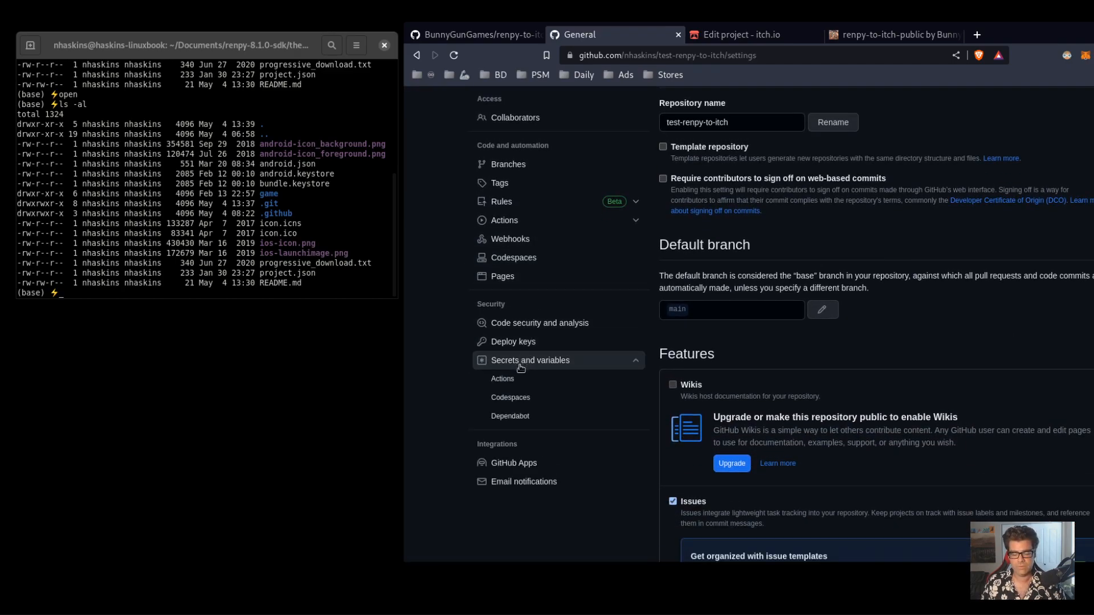
{"action": "left_click", "coordinate": [502, 379]}
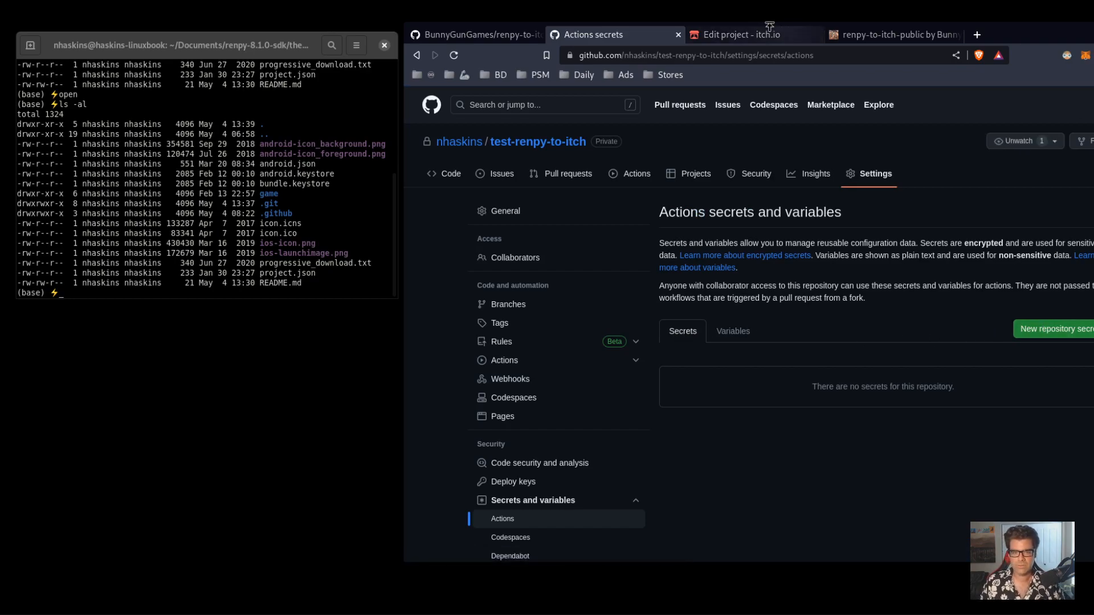
Start a new secret named BUTLER_USER_SLASH_GAME with value bunnygun/renpy-to-itch-public
{"action": "left_click", "coordinate": [474, 34]}
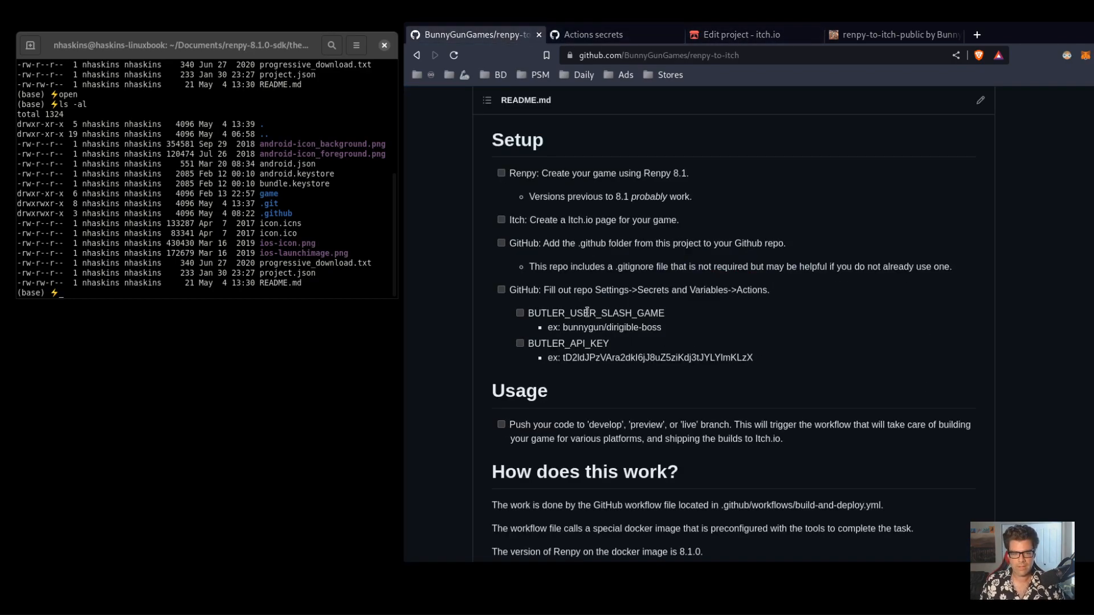
{"action": "double_click", "coordinate": [595, 312]}
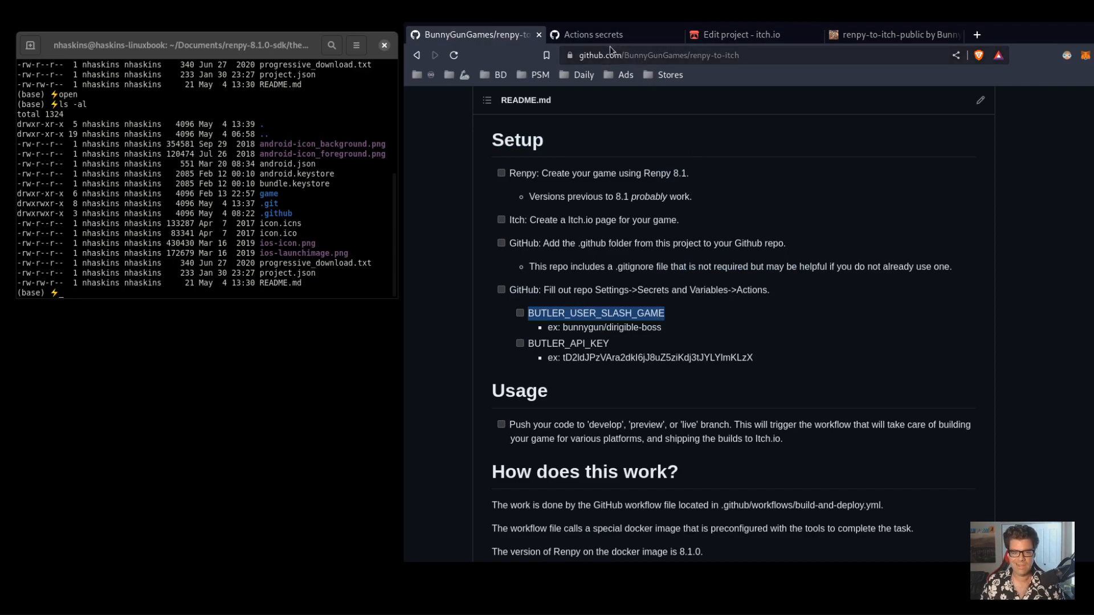
{"action": "left_click", "coordinate": [592, 34]}
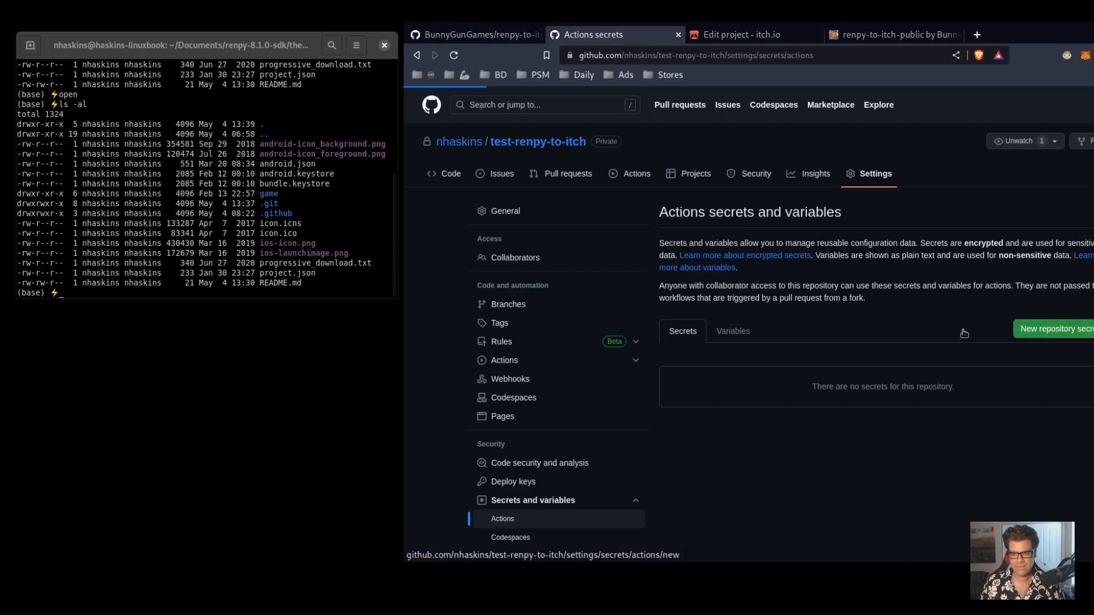
{"action": "left_click", "coordinate": [1056, 328]}
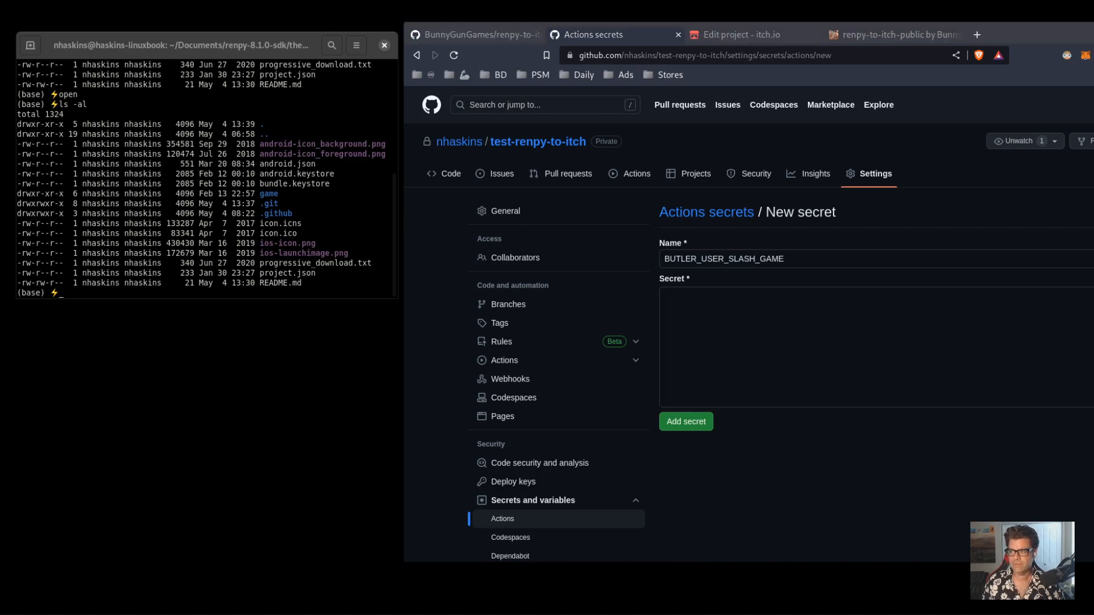
{"action": "type", "text": "bunnygun/renpy-to-itch-public"}
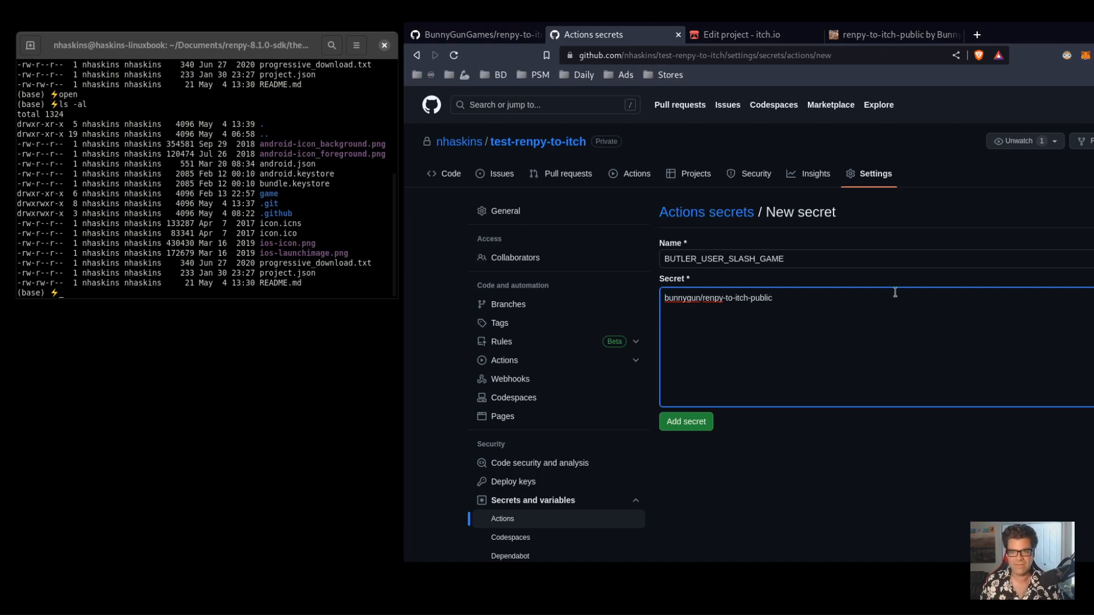
Confirm the renpy-to-itch-public slug from the itch.io URL and save the secret
{"action": "left_click", "coordinate": [894, 34]}
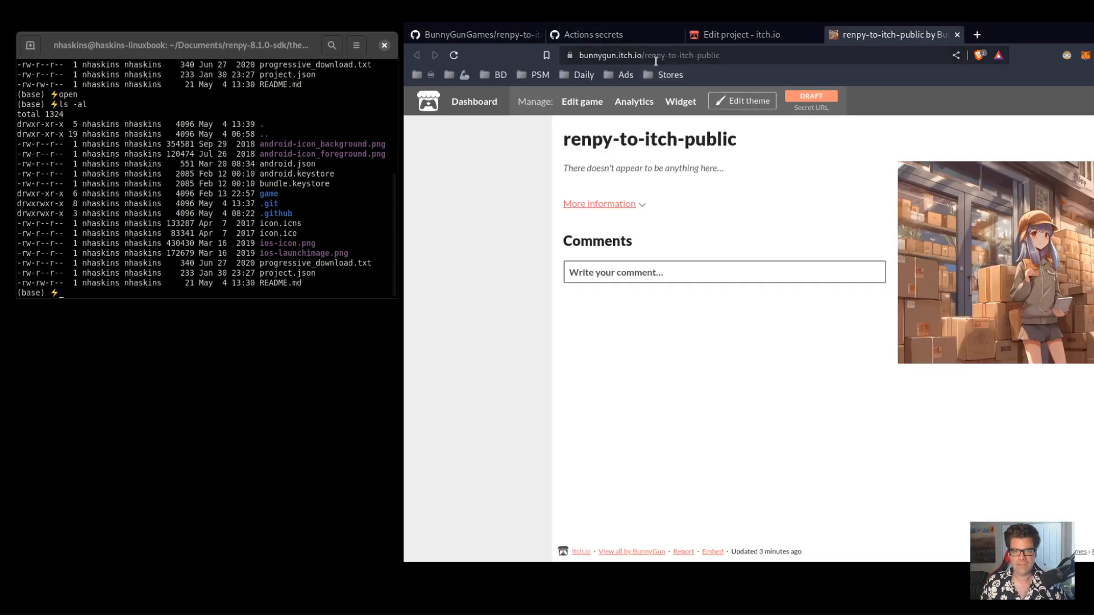
{"action": "left_click", "coordinate": [656, 55]}
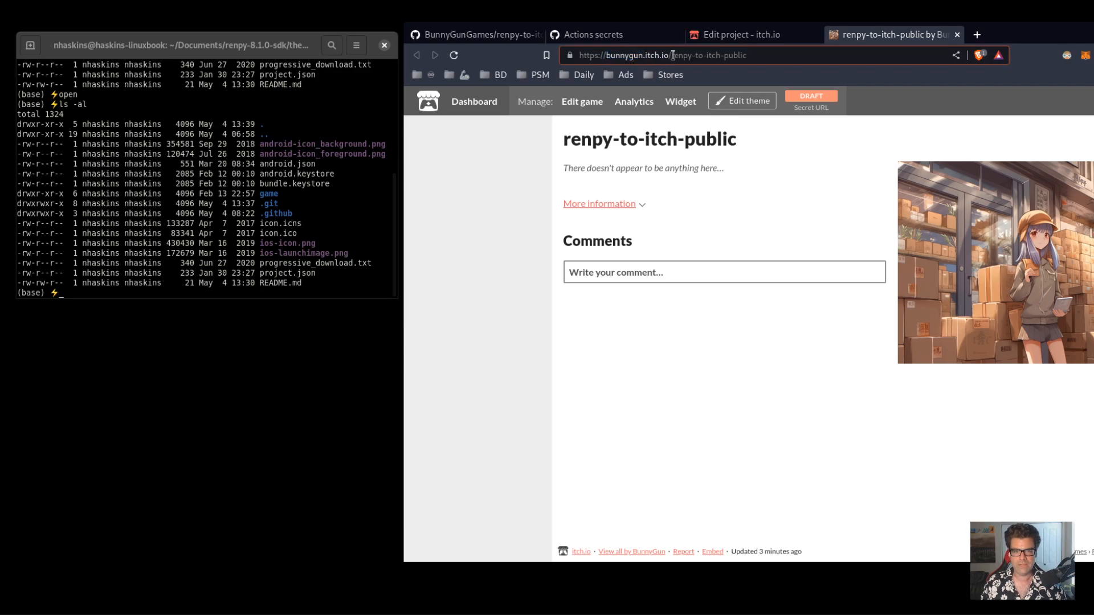
{"action": "double_click", "coordinate": [704, 55]}
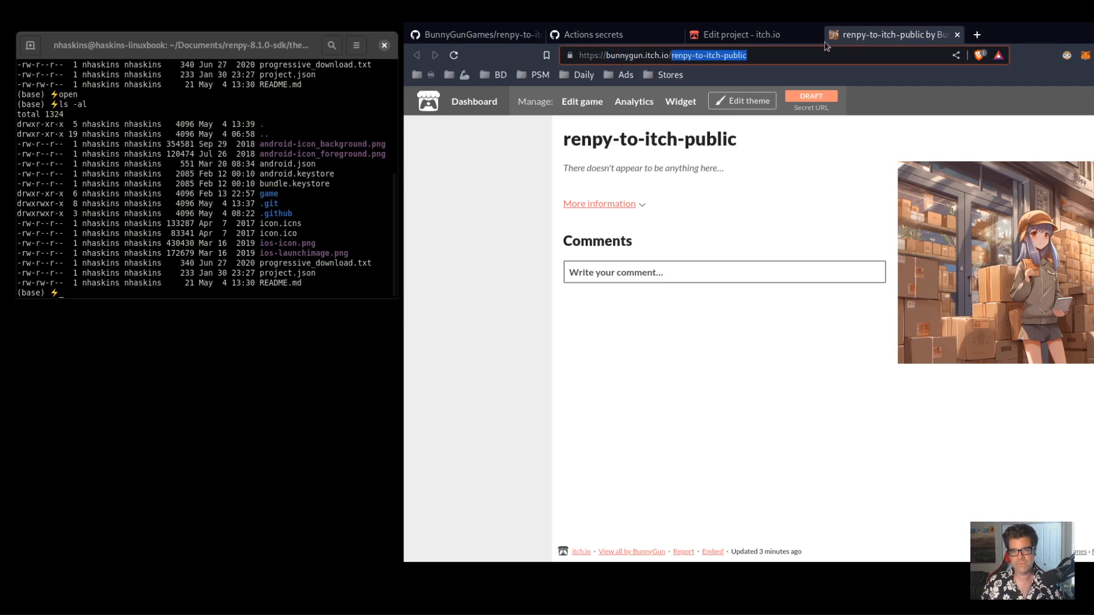
{"action": "left_click", "coordinate": [592, 34]}
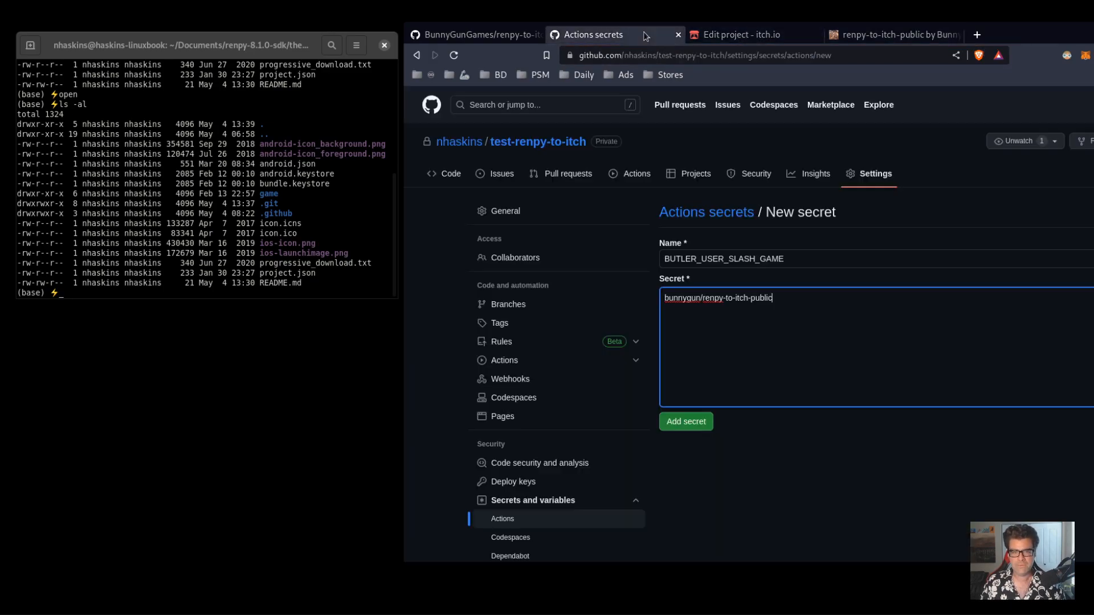
{"action": "left_click", "coordinate": [685, 422]}
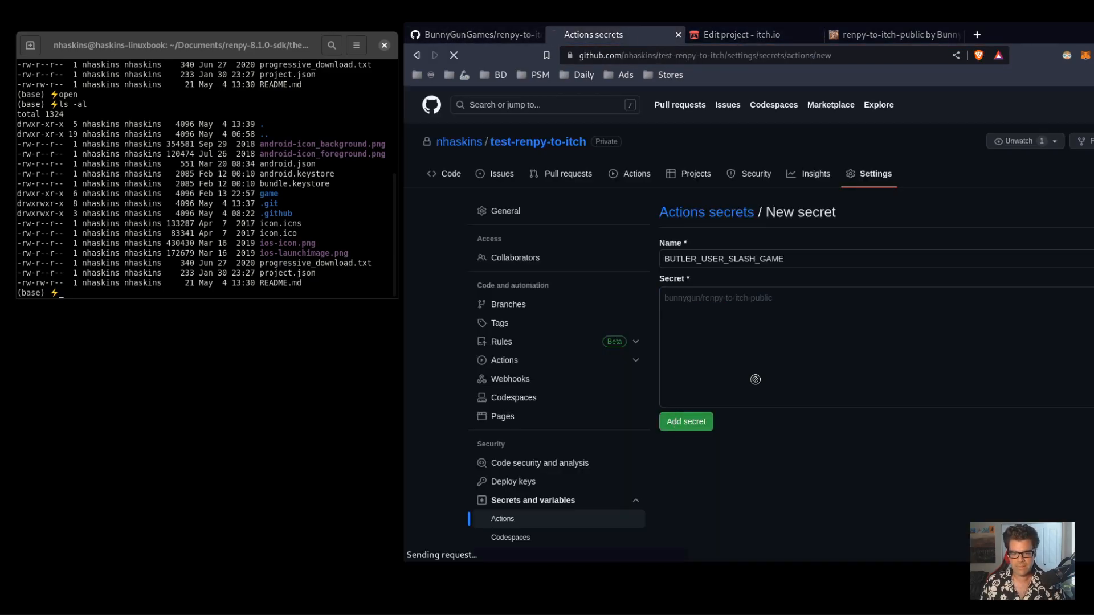
{"action": "left_click", "coordinate": [685, 422]}
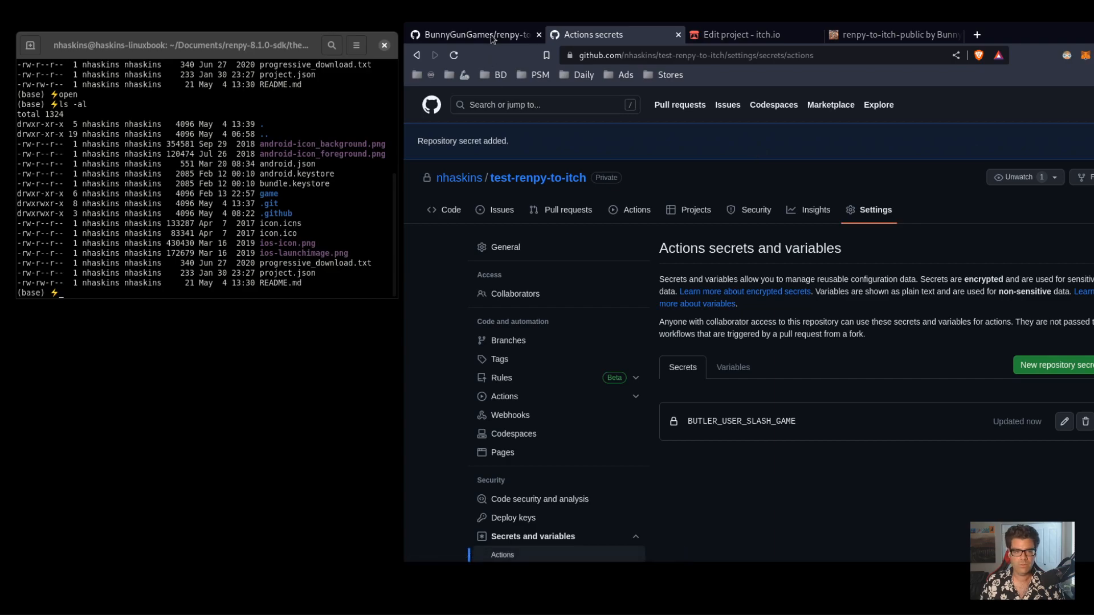
Start a second secret named BUTLER_API_KEY, then head to the itch.io project edit page for the key
{"action": "left_click", "coordinate": [474, 34]}
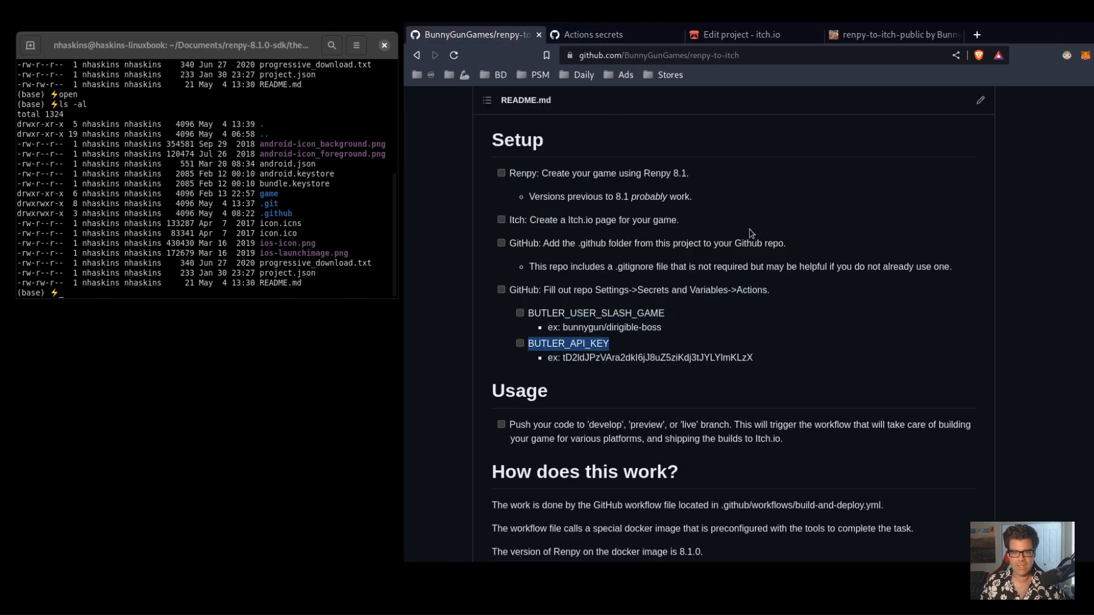
{"action": "left_click", "coordinate": [593, 35]}
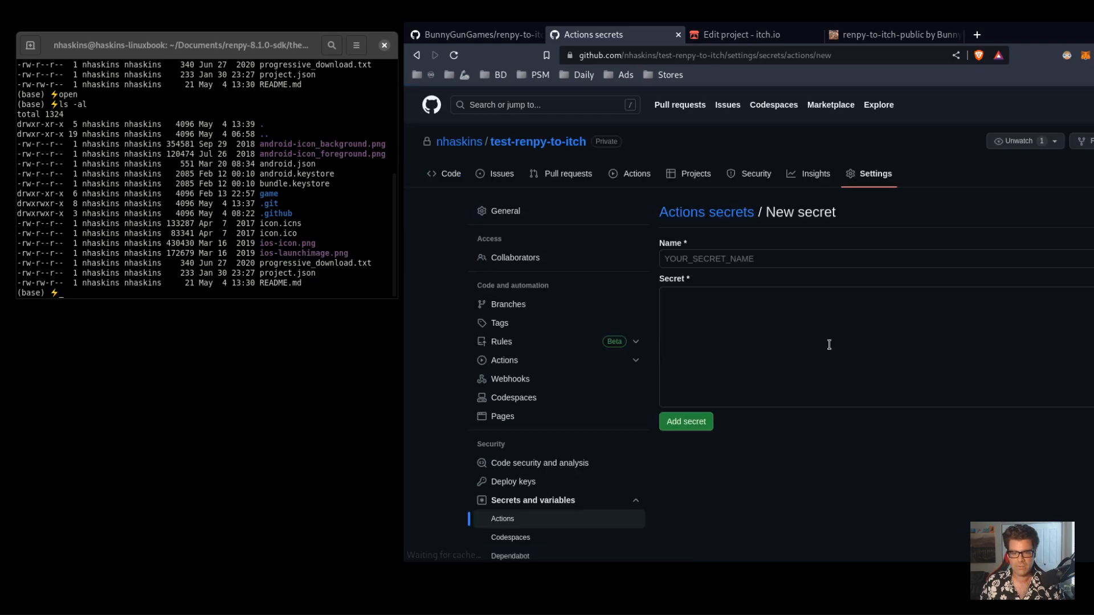
{"action": "type", "text": "BUTLER_API_KEY"}
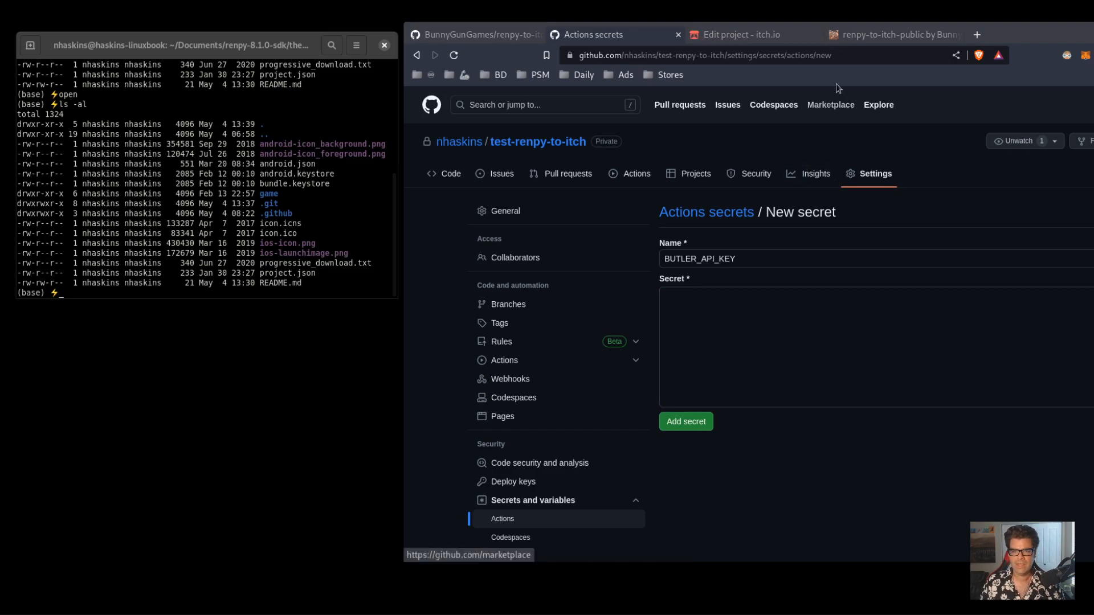
{"action": "left_click", "coordinate": [893, 34]}
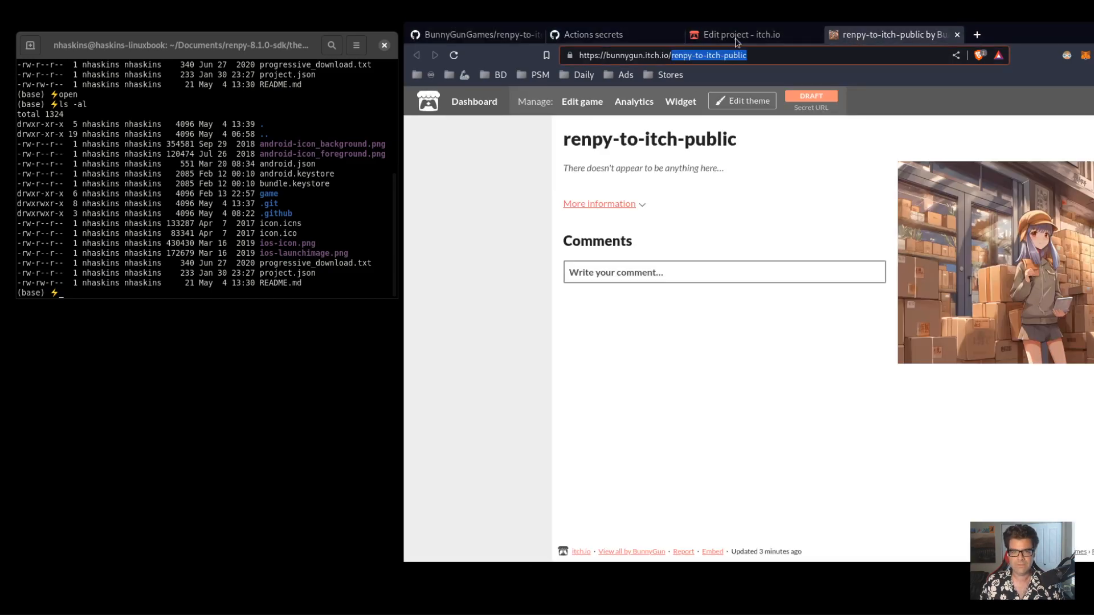
{"action": "left_click", "coordinate": [739, 35]}
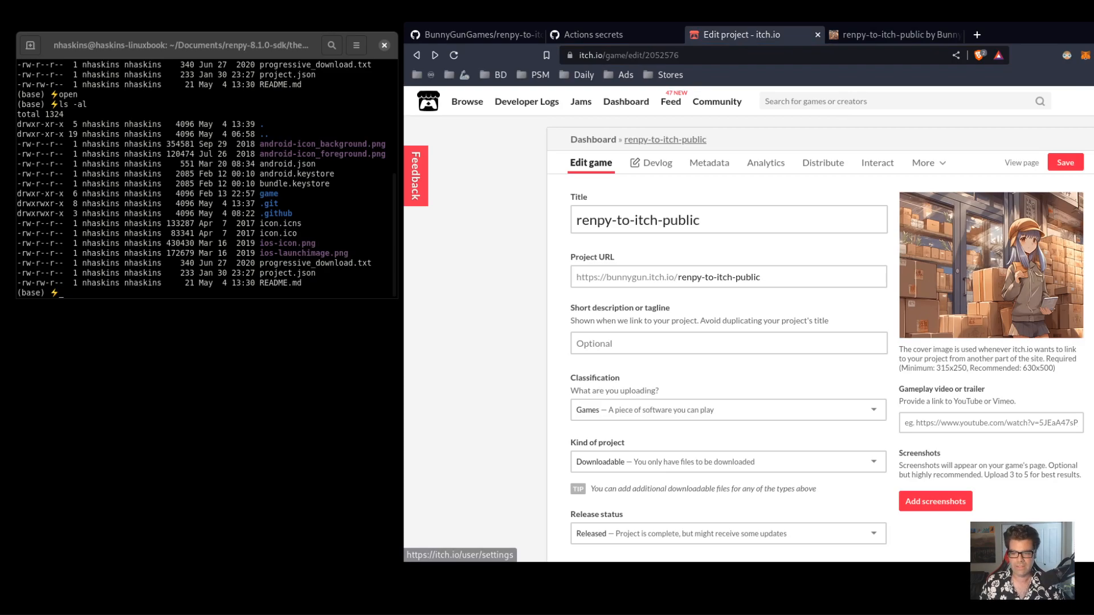
Generate a new API key under itch.io Account settings > API keys and copy its value
{"action": "left_click", "coordinate": [887, 34]}
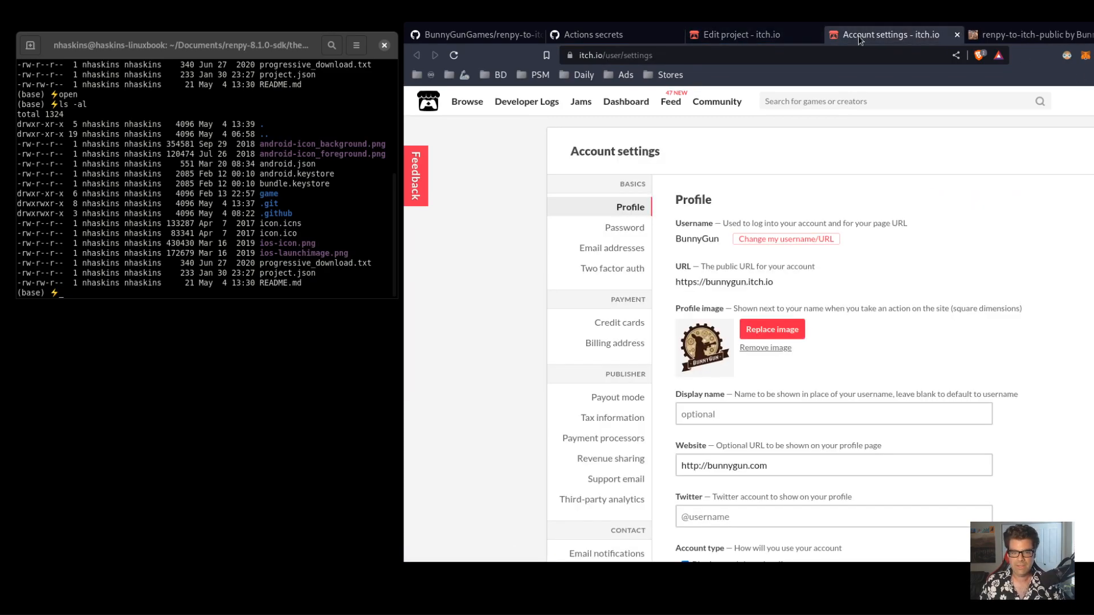
{"action": "scroll", "scroll_direction": "down", "scroll_amount": 3}
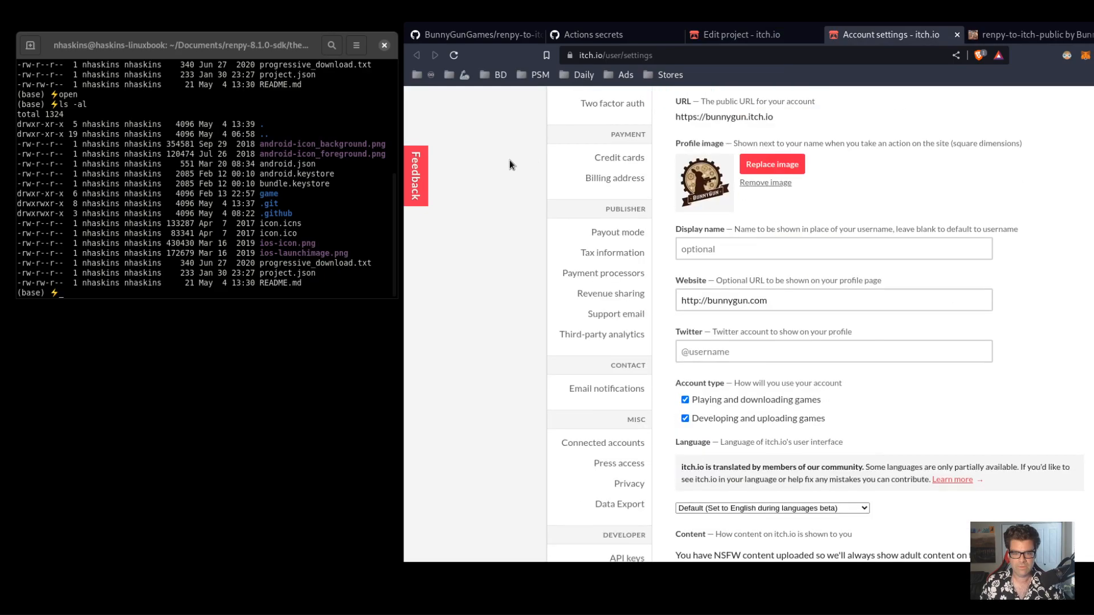
{"action": "scroll", "scroll_direction": "down", "scroll_amount": 3}
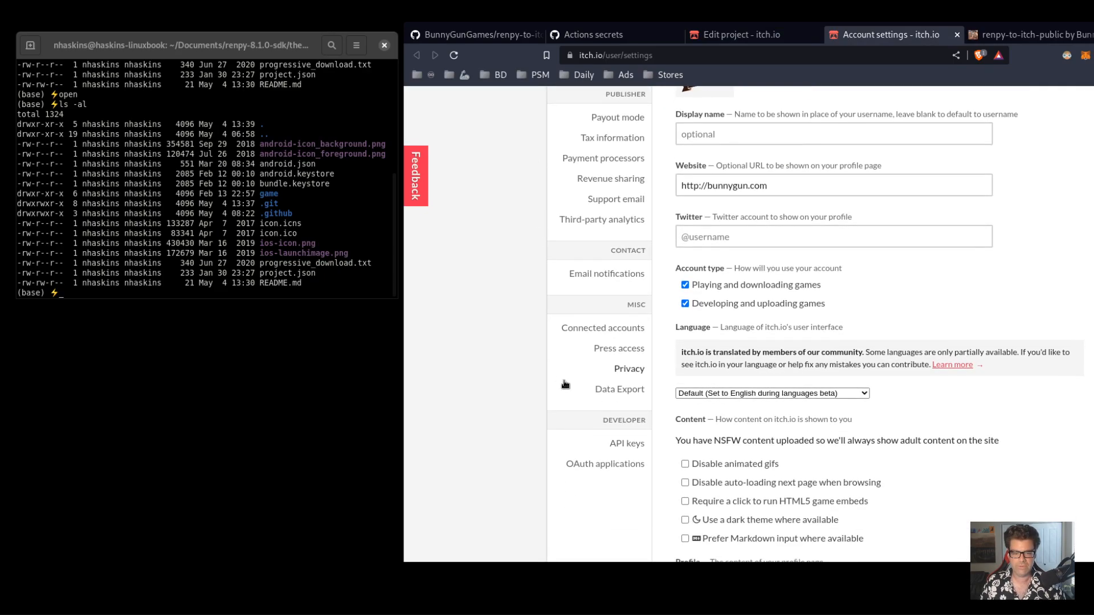
{"action": "left_click", "coordinate": [627, 443]}
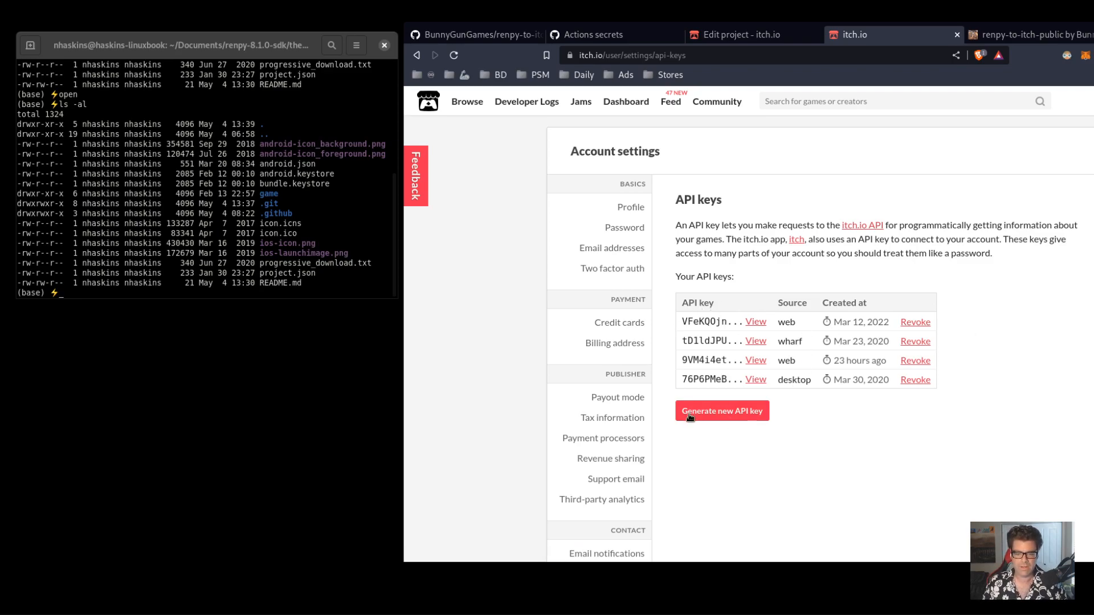
{"action": "left_click", "coordinate": [722, 411]}
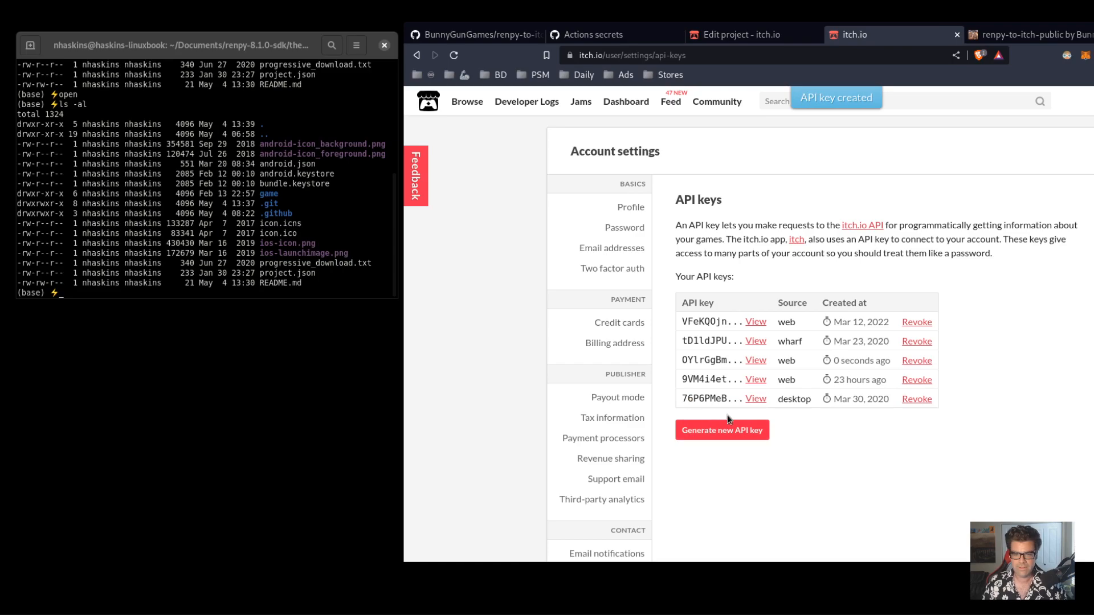
{"action": "mouse_move", "coordinate": [773, 360]}
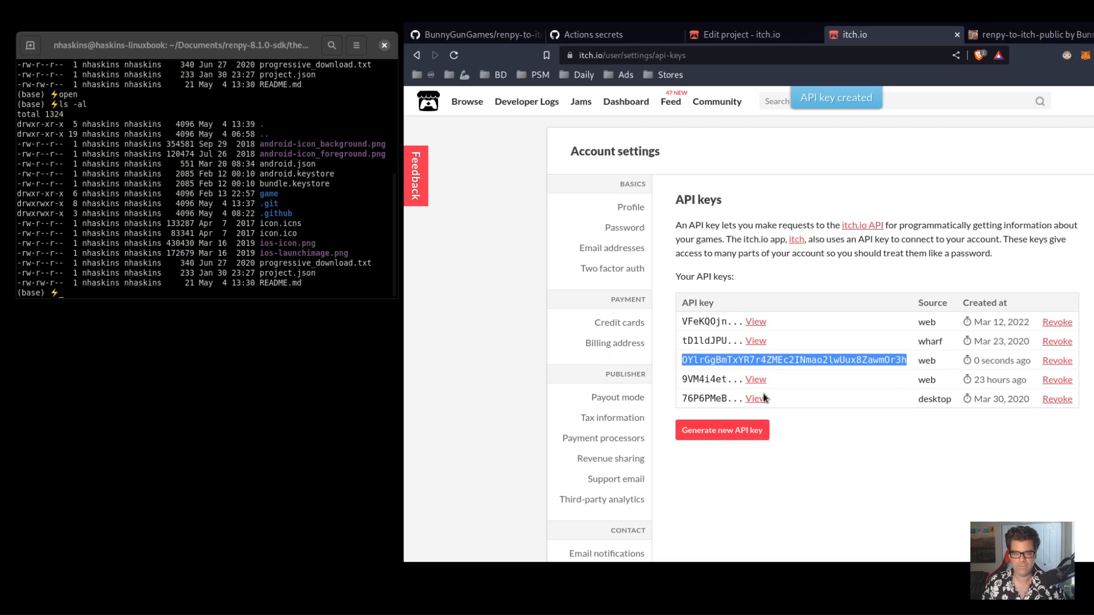
{"action": "mouse_move", "coordinate": [1030, 82]}
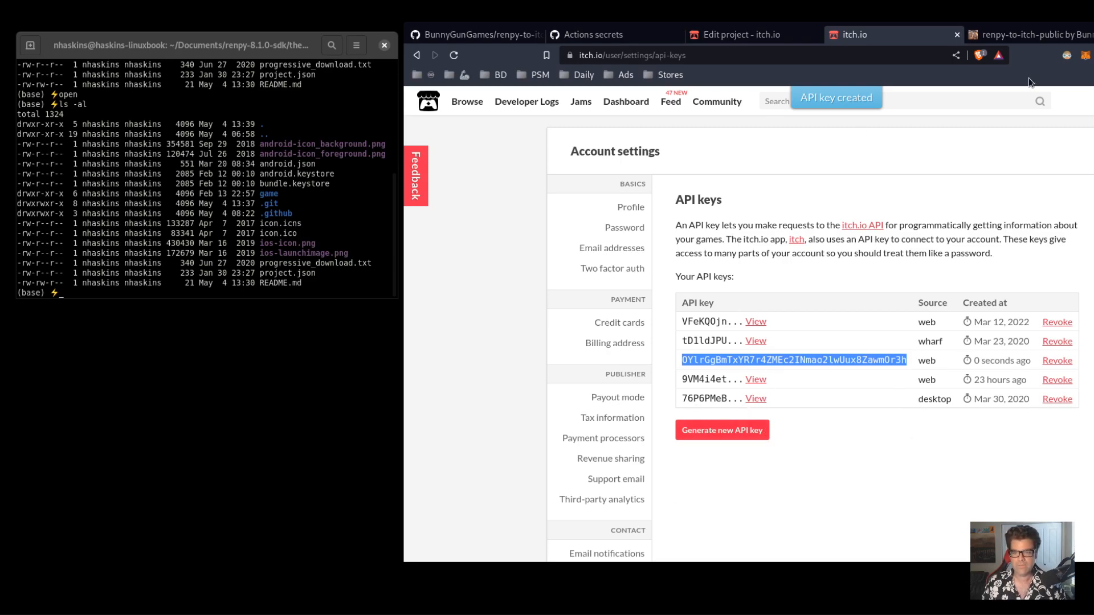
{"action": "left_click", "coordinate": [739, 35]}
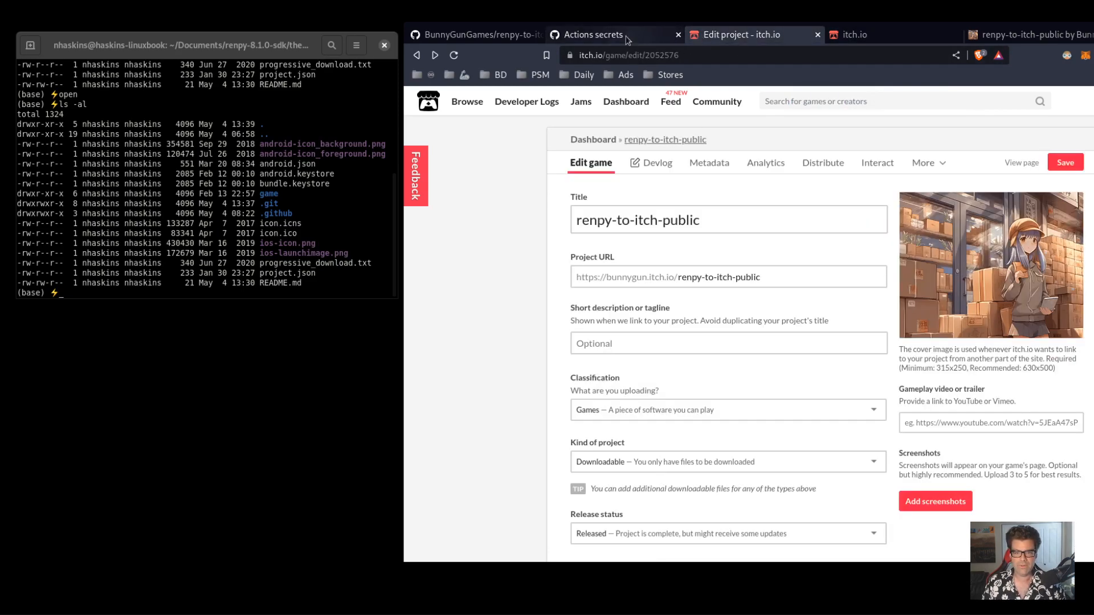
Save the BUTLER_API_KEY secret so both Butler secrets are stored
{"action": "left_click", "coordinate": [594, 34]}
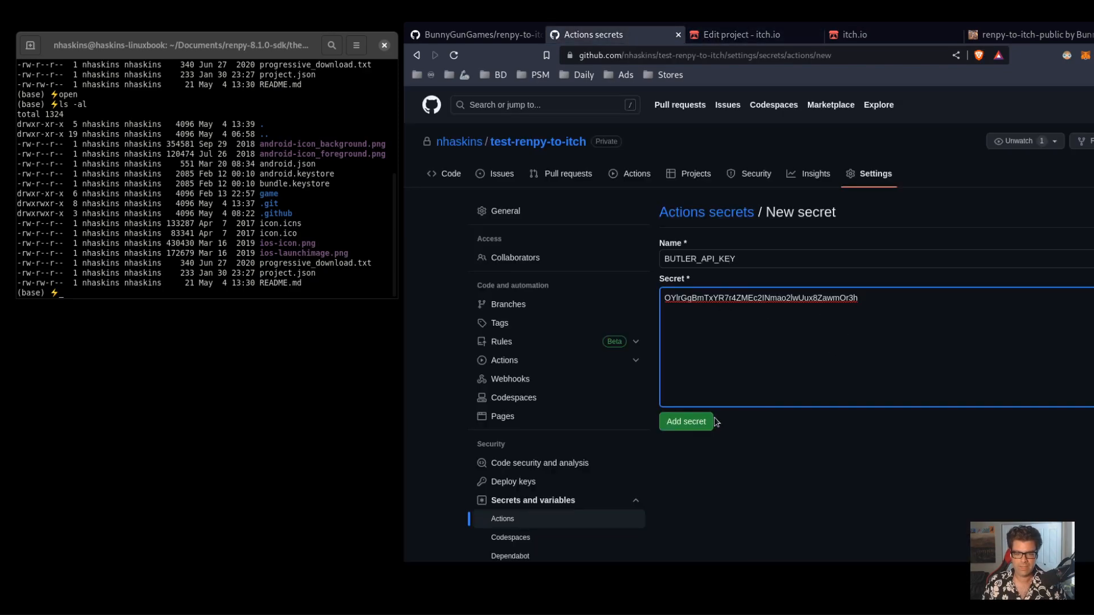
{"action": "left_click", "coordinate": [685, 421]}
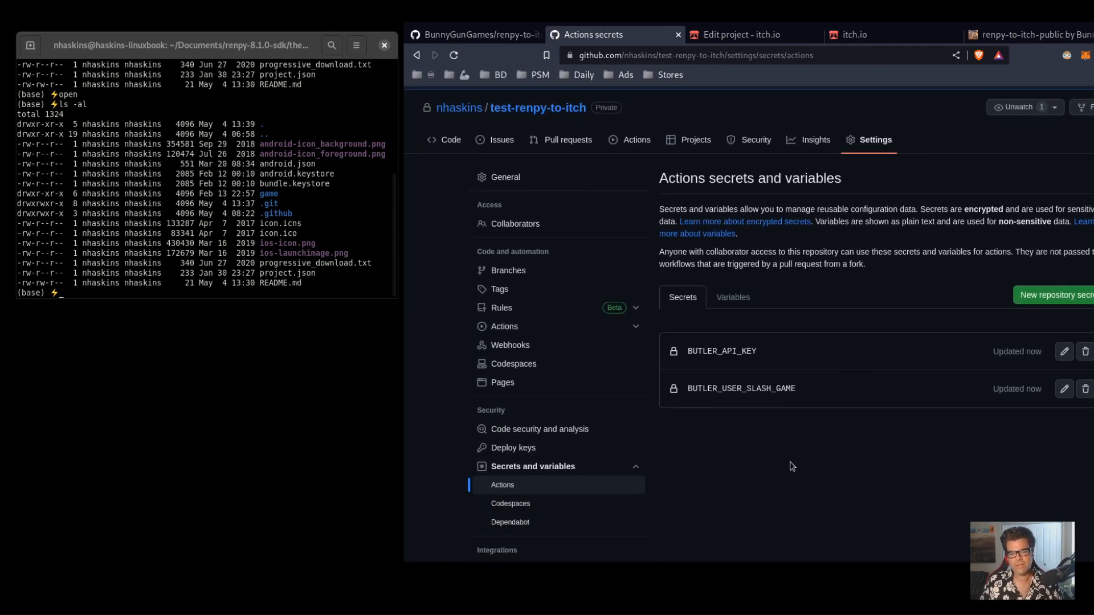
{"action": "mouse_move", "coordinate": [729, 402]}
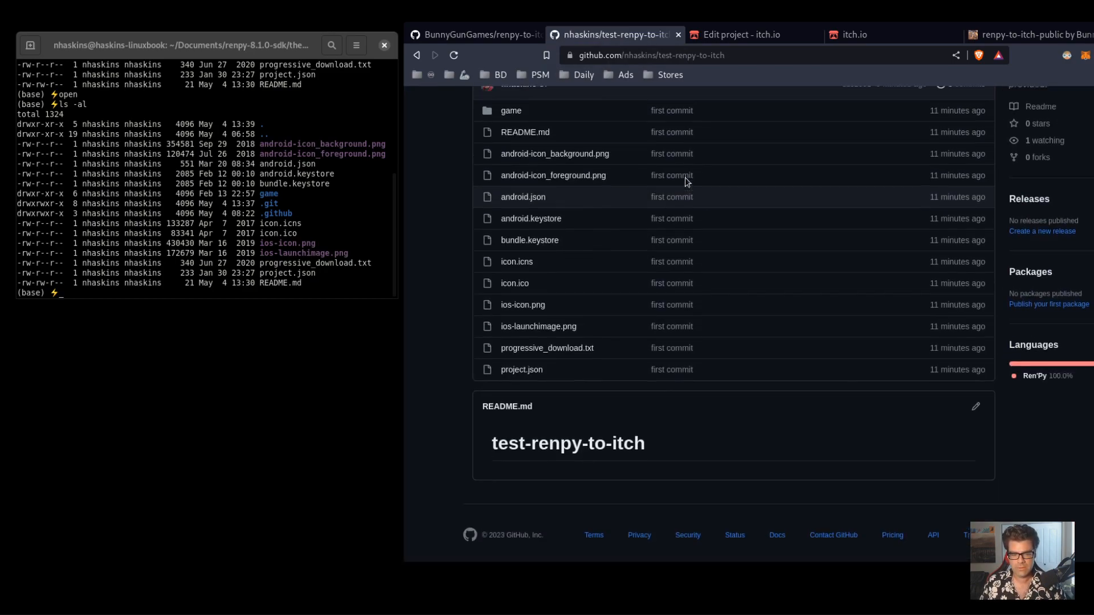
{"action": "left_click", "coordinate": [501, 210]}
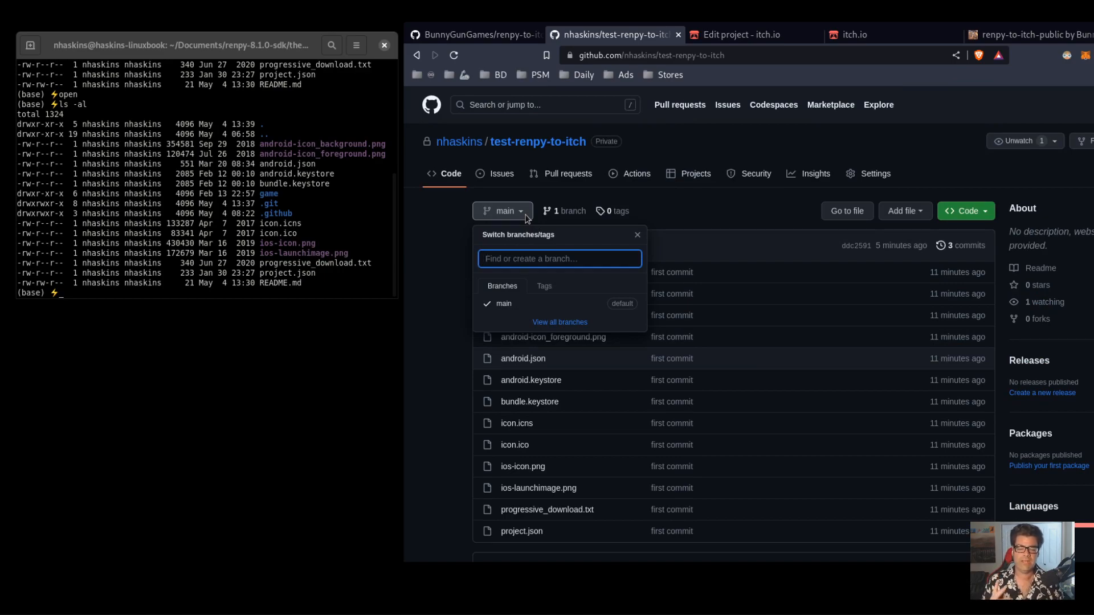
{"action": "mouse_move", "coordinate": [422, 238]}
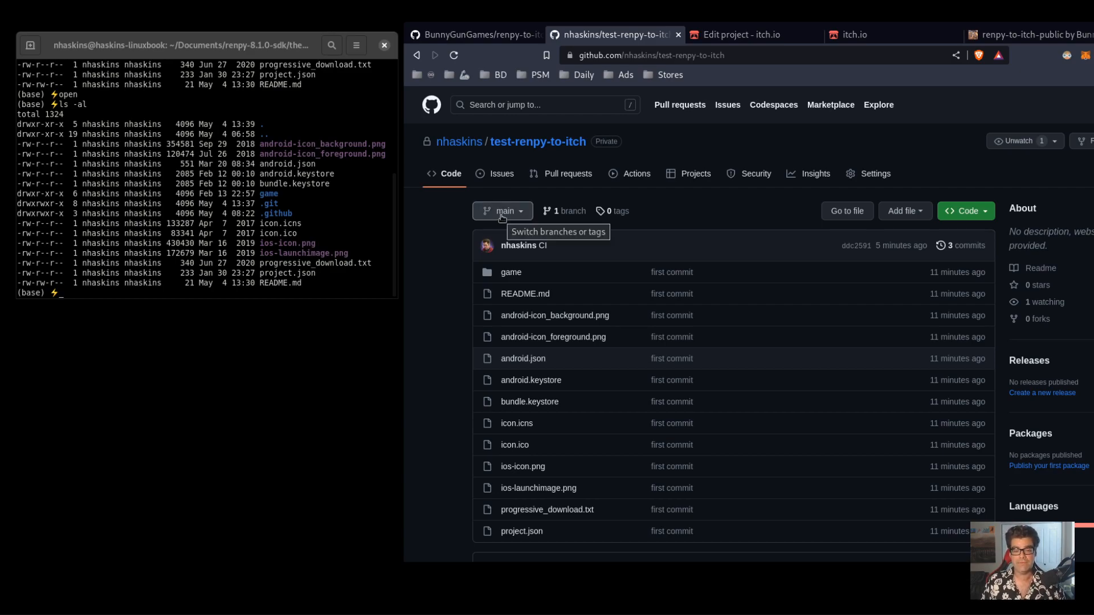
{"action": "left_click", "coordinate": [501, 211]}
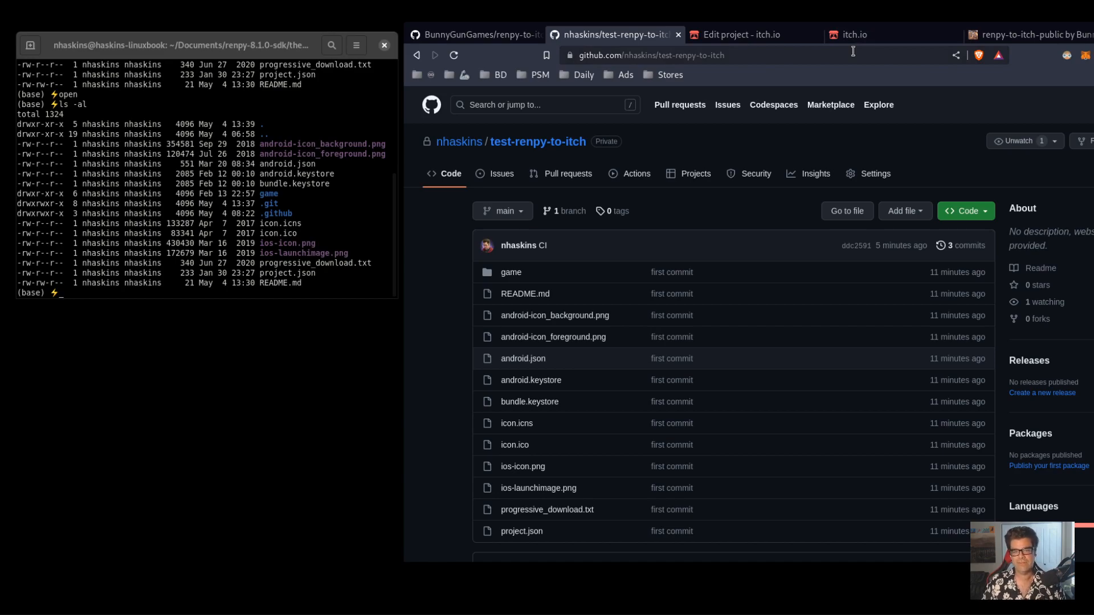
{"action": "mouse_move", "coordinate": [455, 253]}
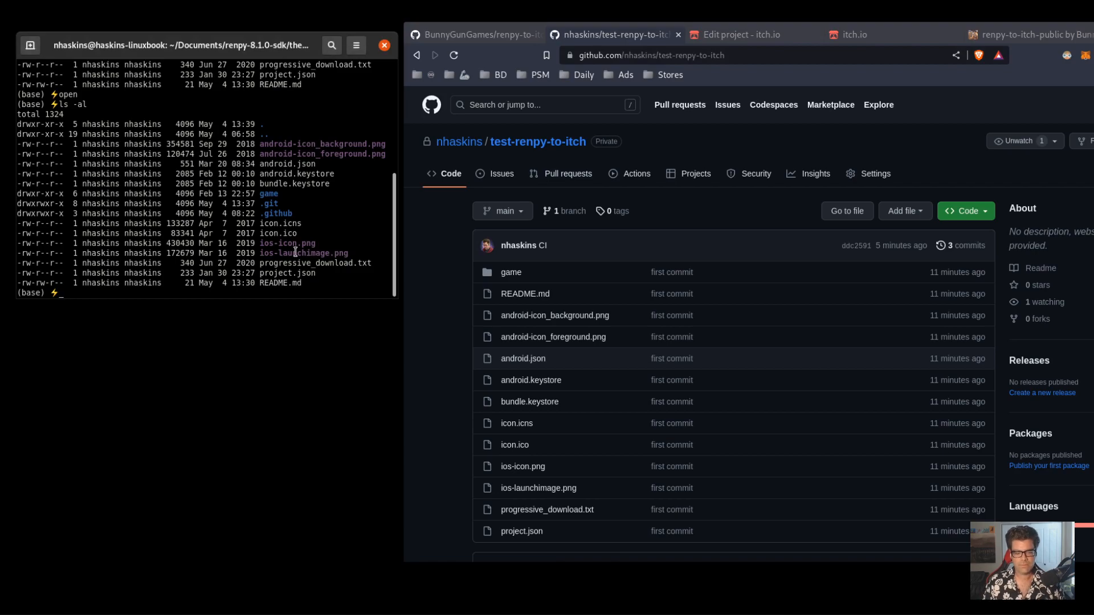
Check git status and commit the workflow as 'Adding renpy to itch Github Action', pushing to main
{"action": "type", "text": "git status"}
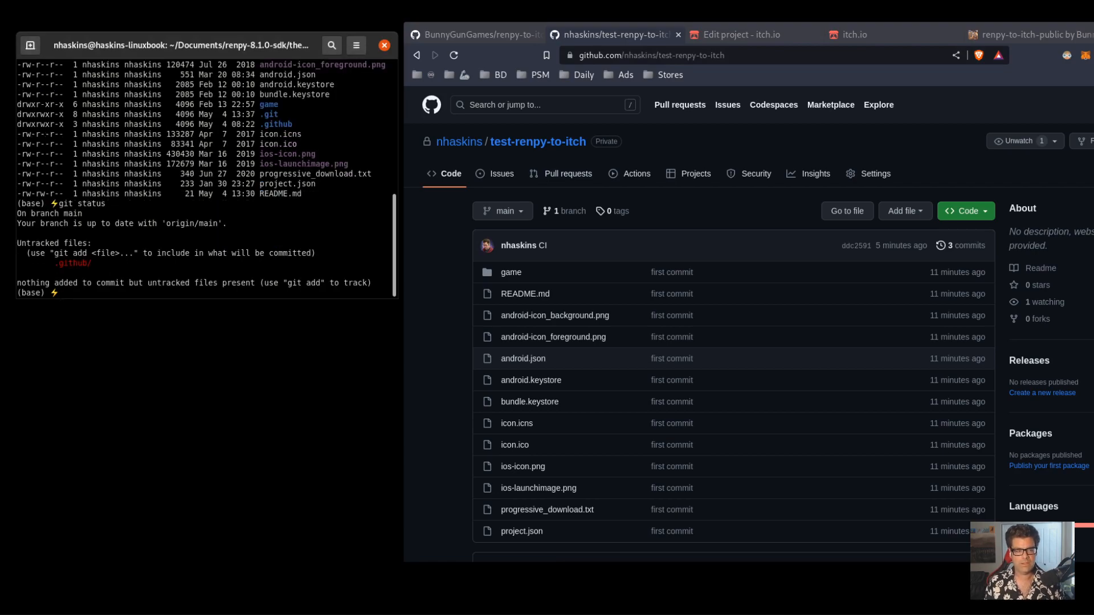
{"action": "type", "text": "git status"}
{"action": "type", "text": "git commit -m \"Adding 0"}
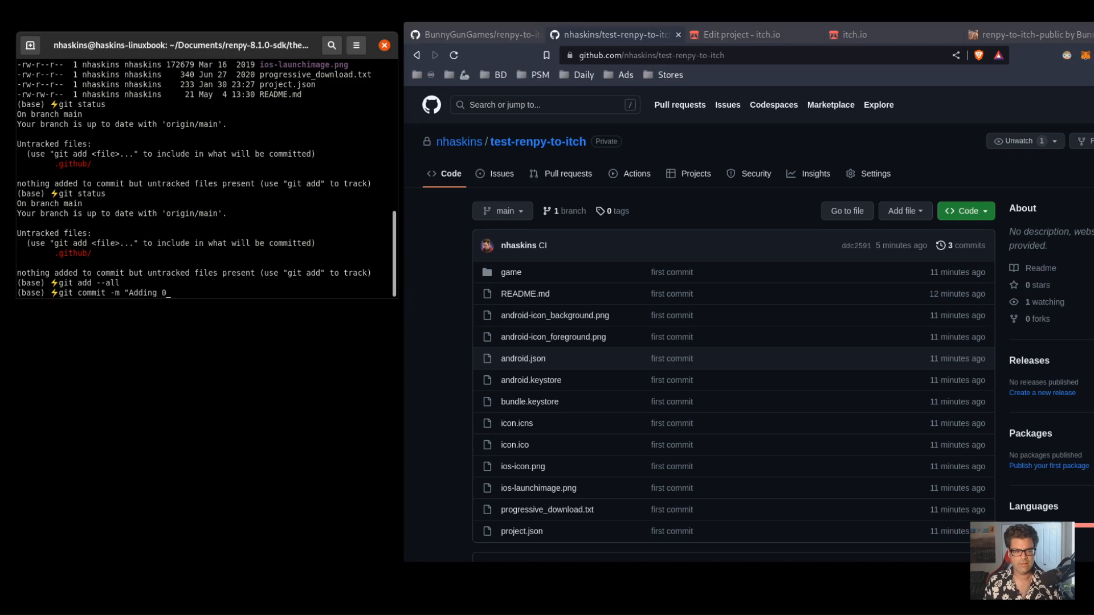
{"action": "type", "text": "renpy to itch Github Action\""}
{"action": "type", "text": "git push origin main"}
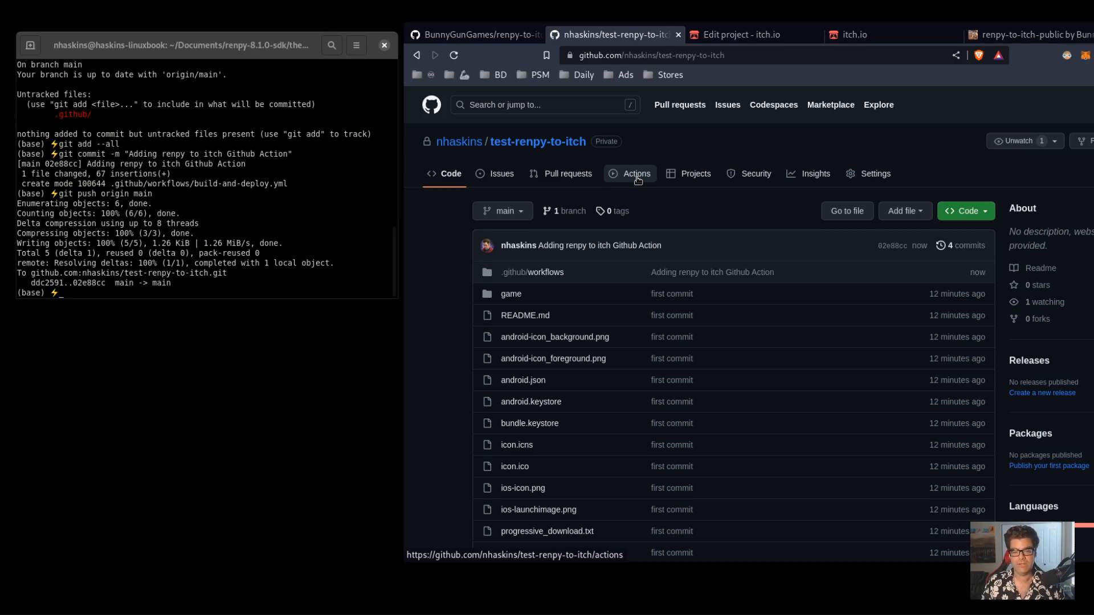
Check the Actions tab shows the build-and-deploy.yml workflow with no runs, then return to Code
{"action": "left_click", "coordinate": [634, 173]}
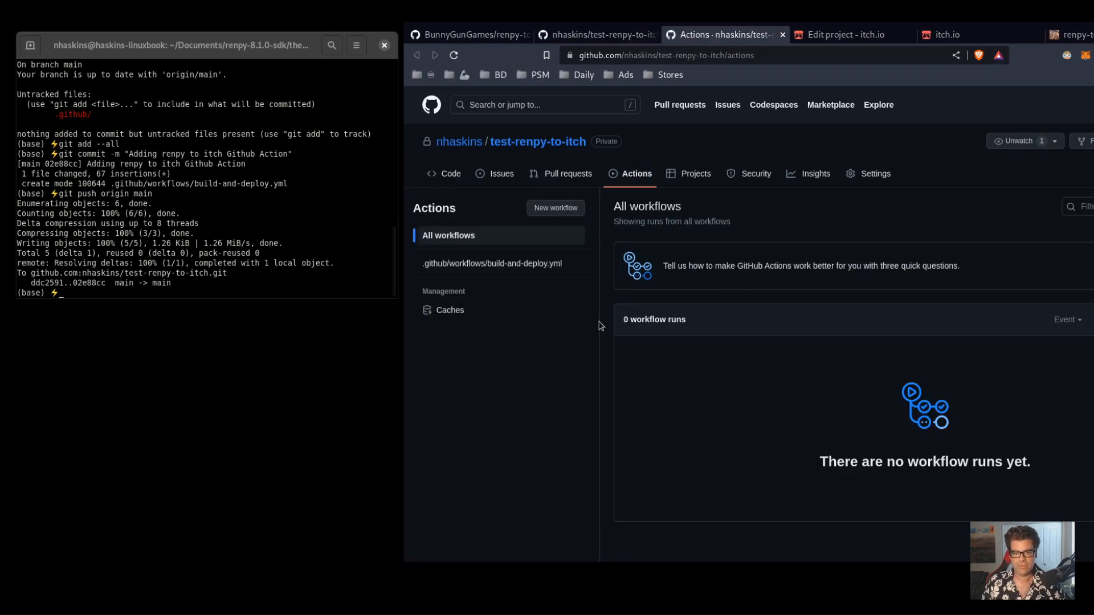
{"action": "left_click", "coordinate": [599, 36]}
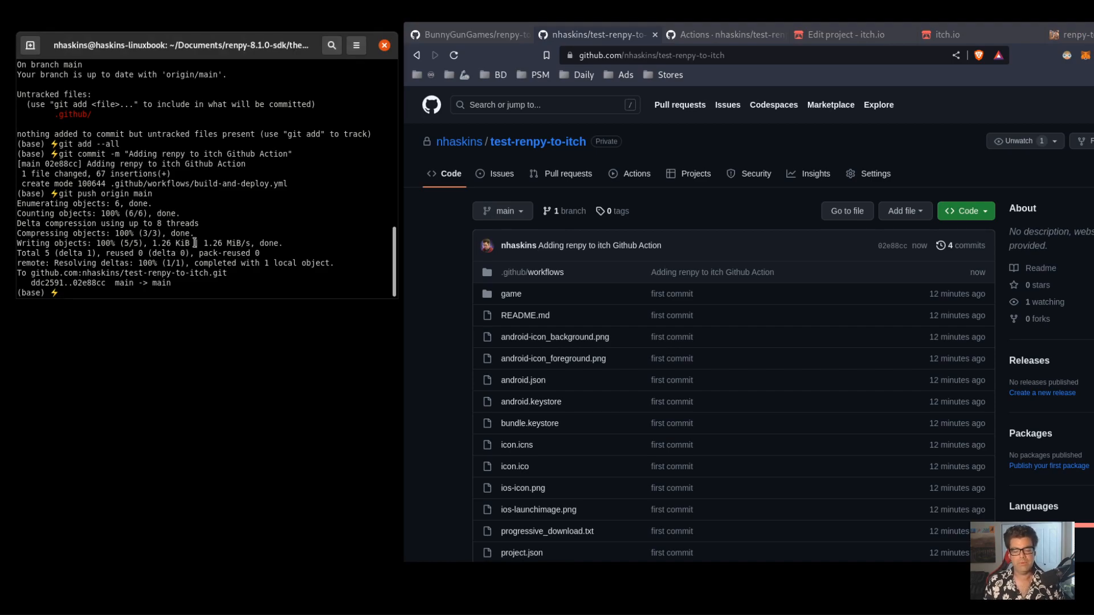
Create a develop branch and add a small 'stuff!' edit to README.md with nano
{"action": "type", "text": "git checkout -b"}
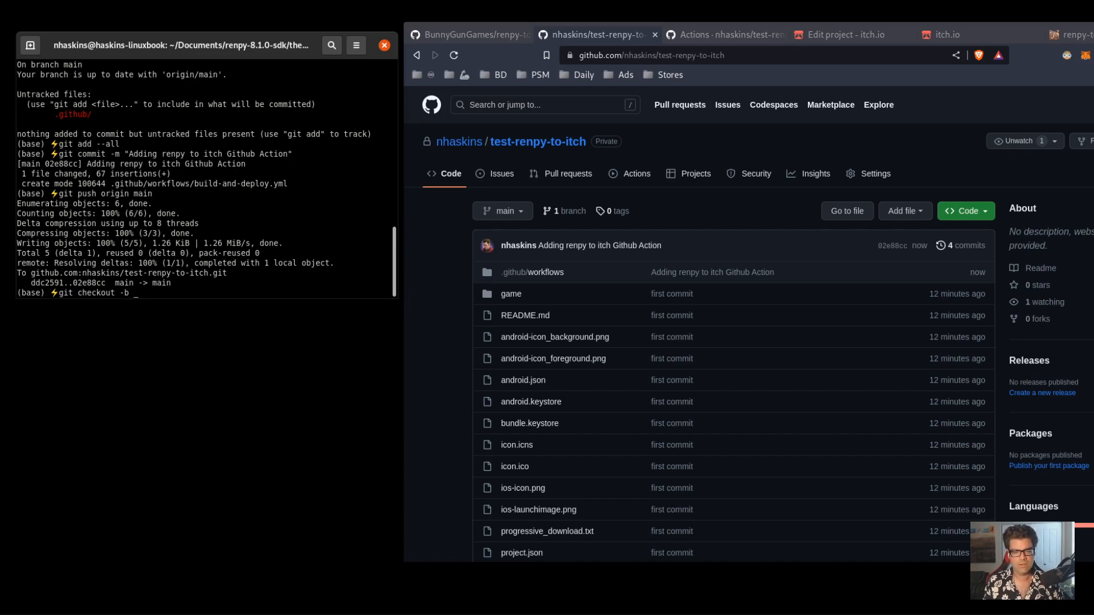
{"action": "type", "text": "develop"}
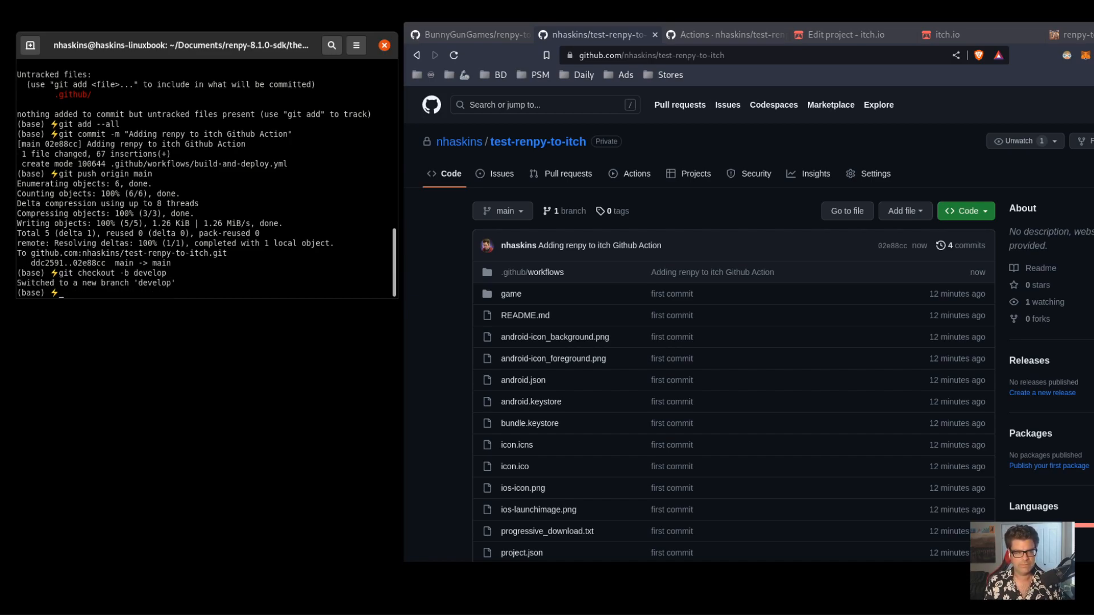
{"action": "type", "text": "git status"}
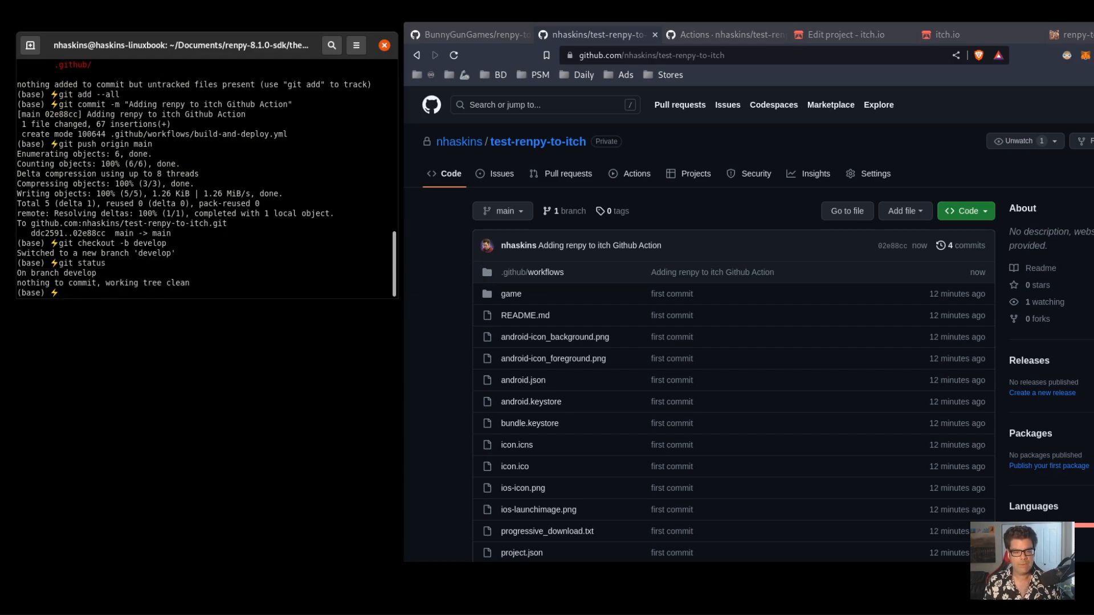
{"action": "type", "text": "ls"}
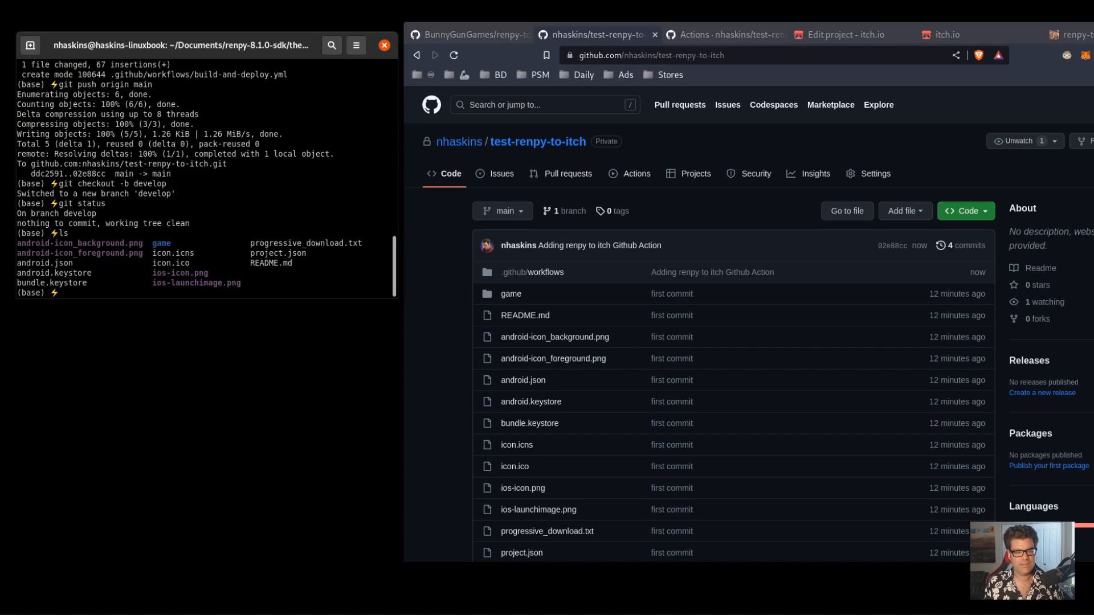
{"action": "type", "text": "nano"}
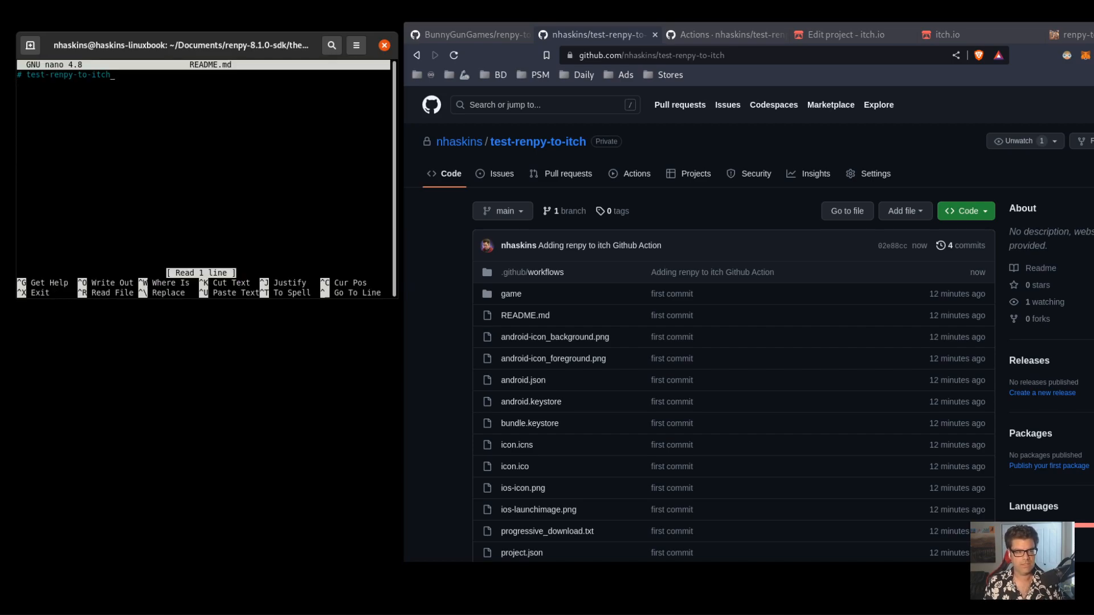
{"action": "type", "text": "stuff!"}
{"action": "type", "text": "git commit"}
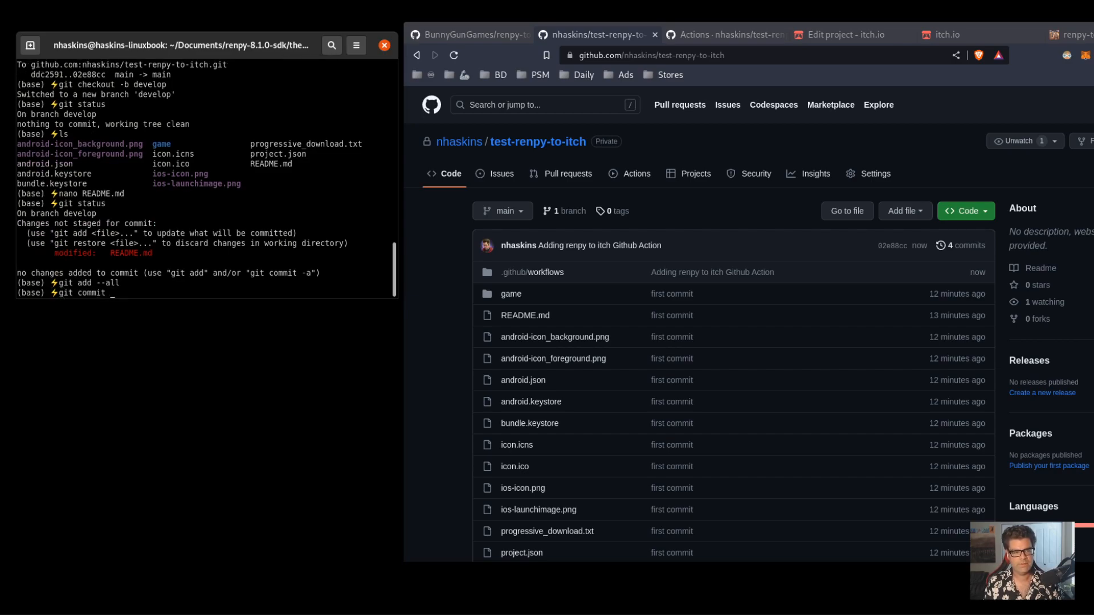
Commit the README change as 'trigger ci' and push develop to origin
{"action": "type", "text": "-m \"trigger ci"}
{"action": "type", "text": "git push origin"}
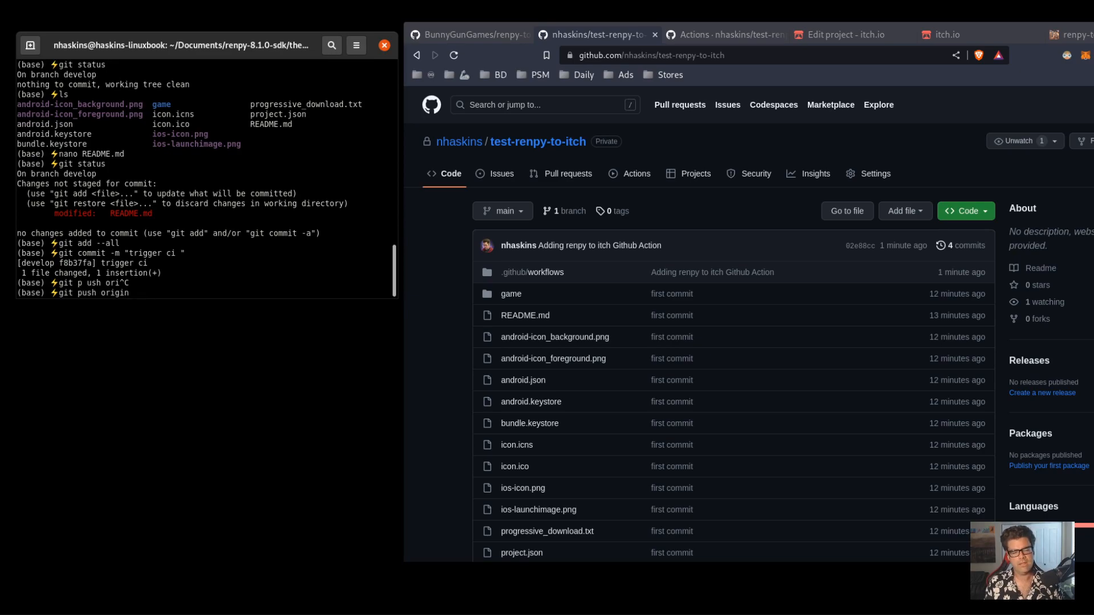
{"action": "type", "text": "develop"}
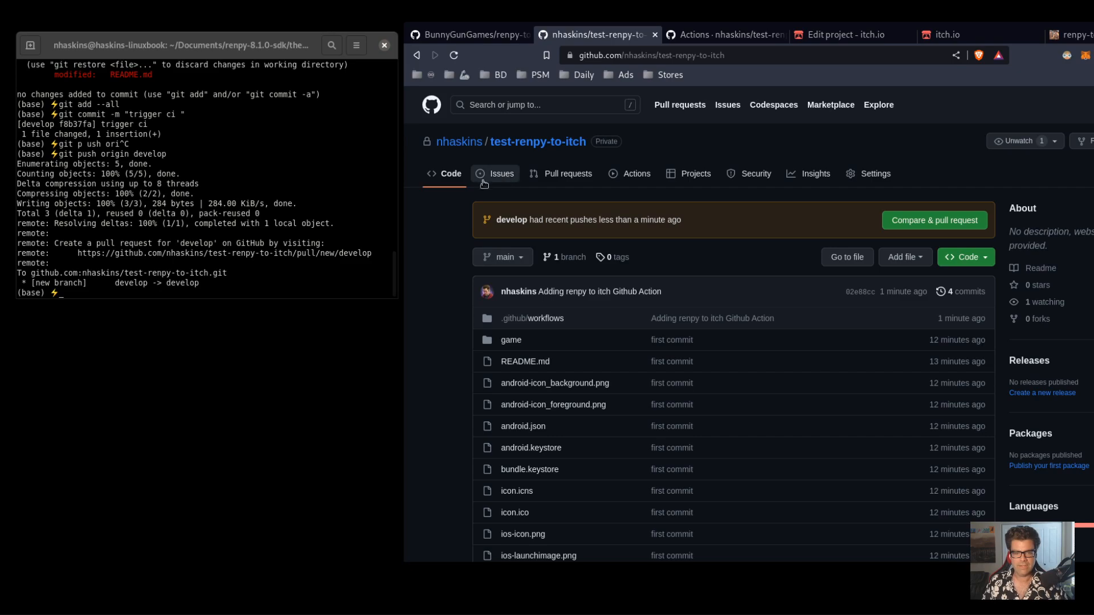
Open the 'trigger ci' workflow run on develop and follow its build job's live log
{"action": "left_click", "coordinate": [636, 173]}
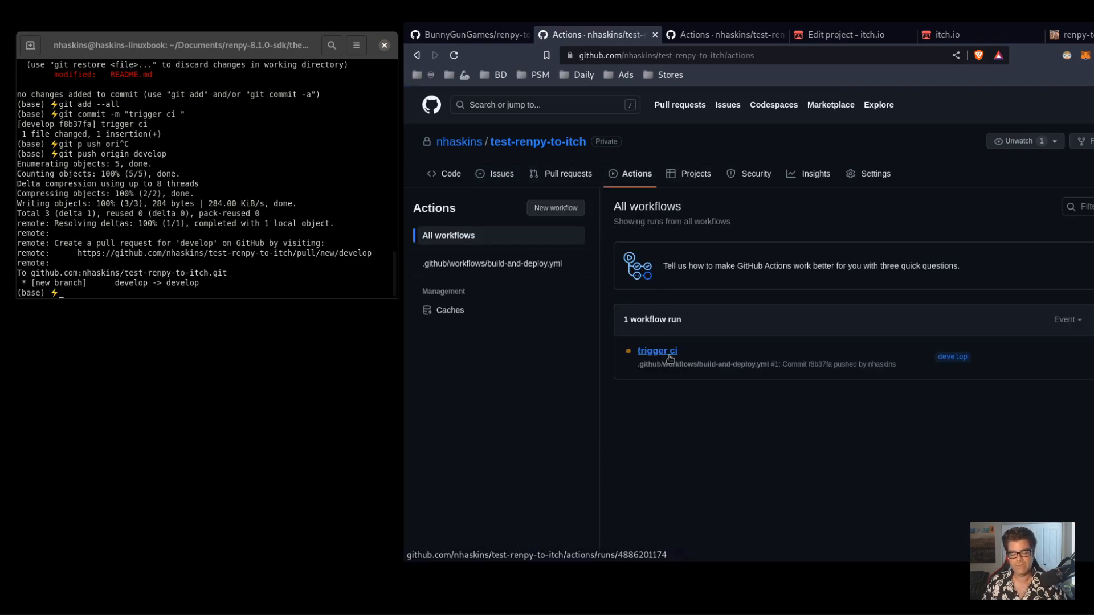
{"action": "left_click", "coordinate": [657, 350]}
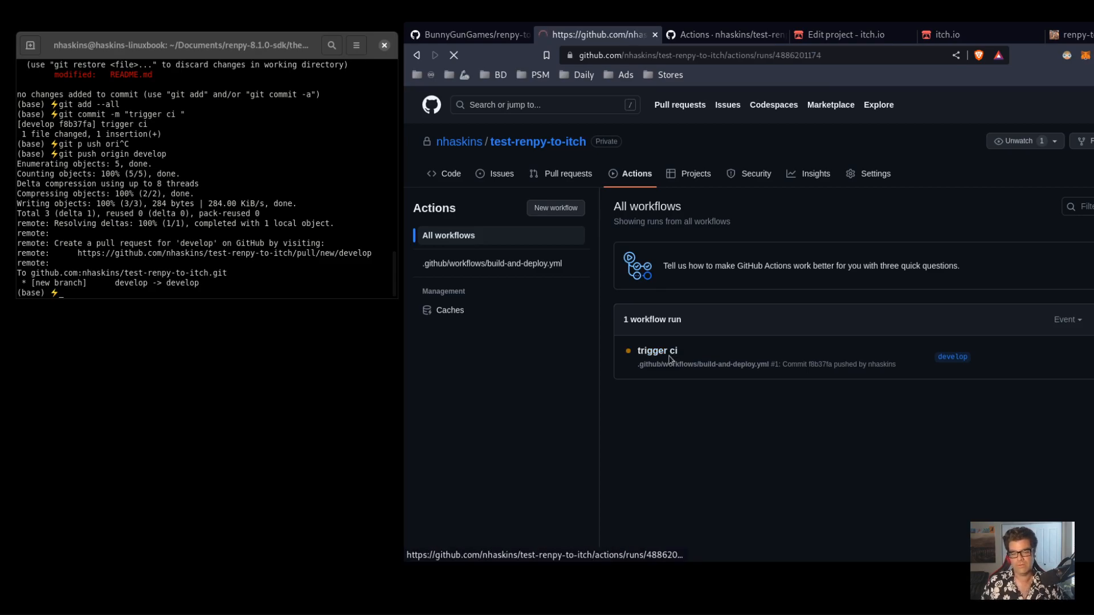
{"action": "left_click", "coordinate": [656, 351]}
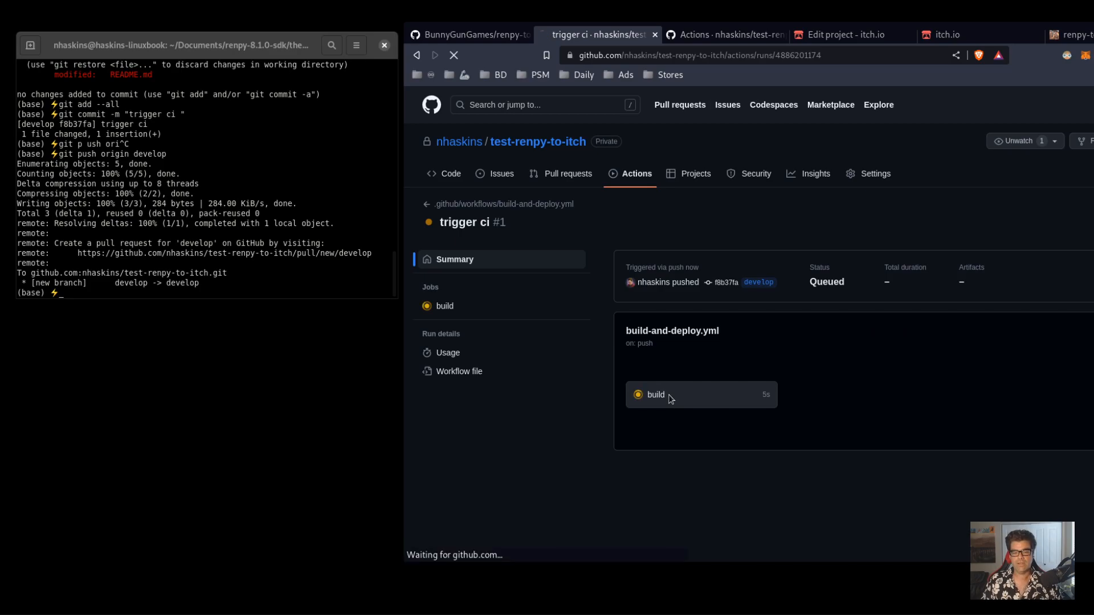
{"action": "left_click", "coordinate": [656, 395]}
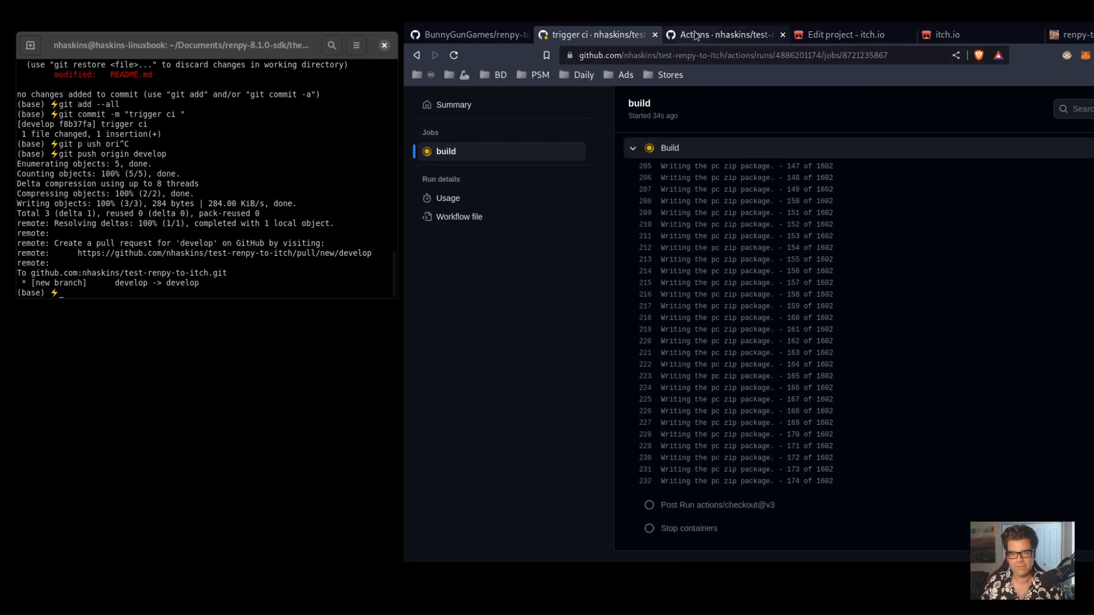
Review the build-and-deploy.yml source in another window while the build job succeeds in about 1m 19s
{"action": "left_click", "coordinate": [469, 34]}
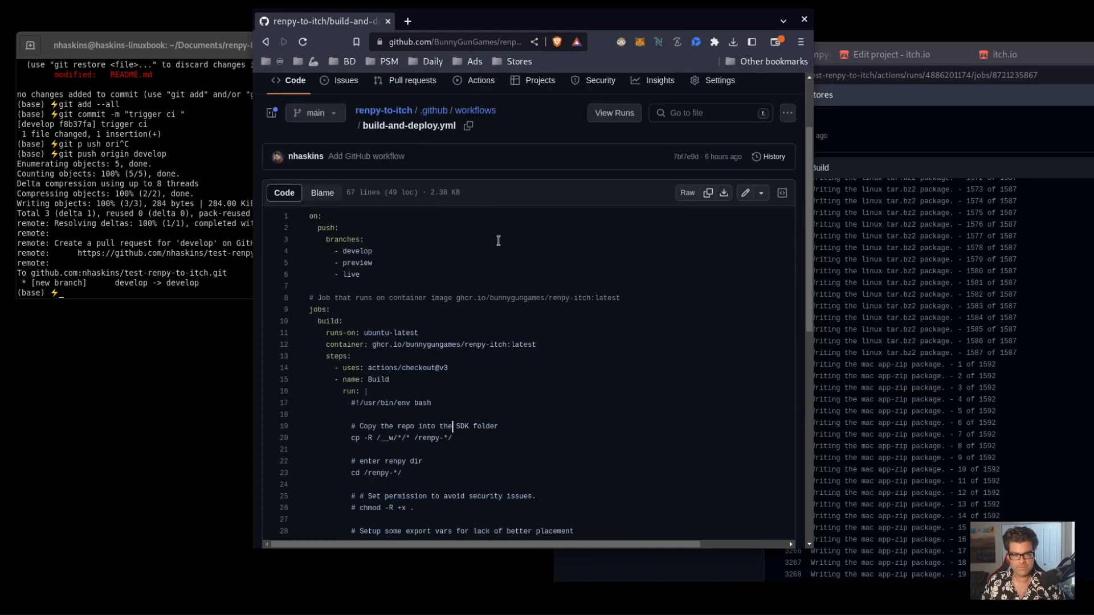
{"action": "scroll", "scroll_direction": "down", "scroll_amount": 3}
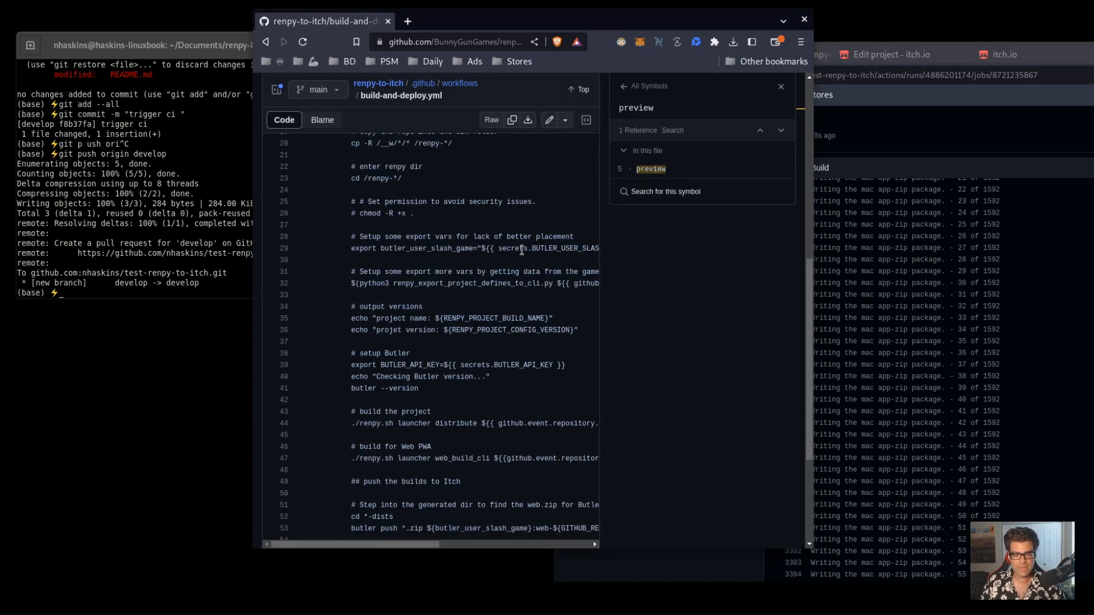
{"action": "scroll", "scroll_direction": "down", "scroll_amount": 3}
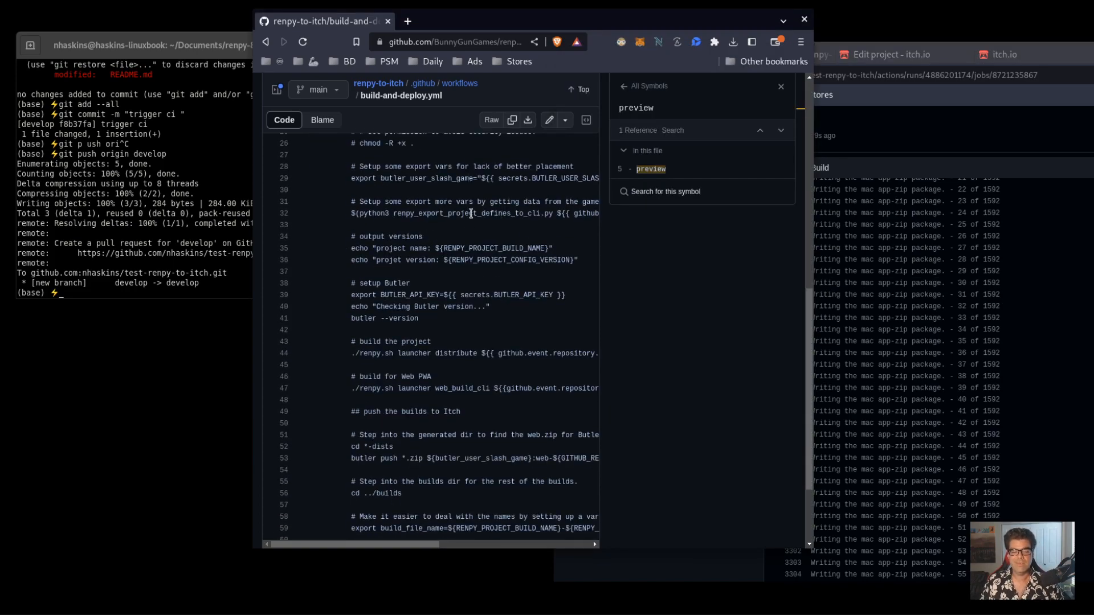
{"action": "scroll", "scroll_direction": "down", "scroll_amount": 3}
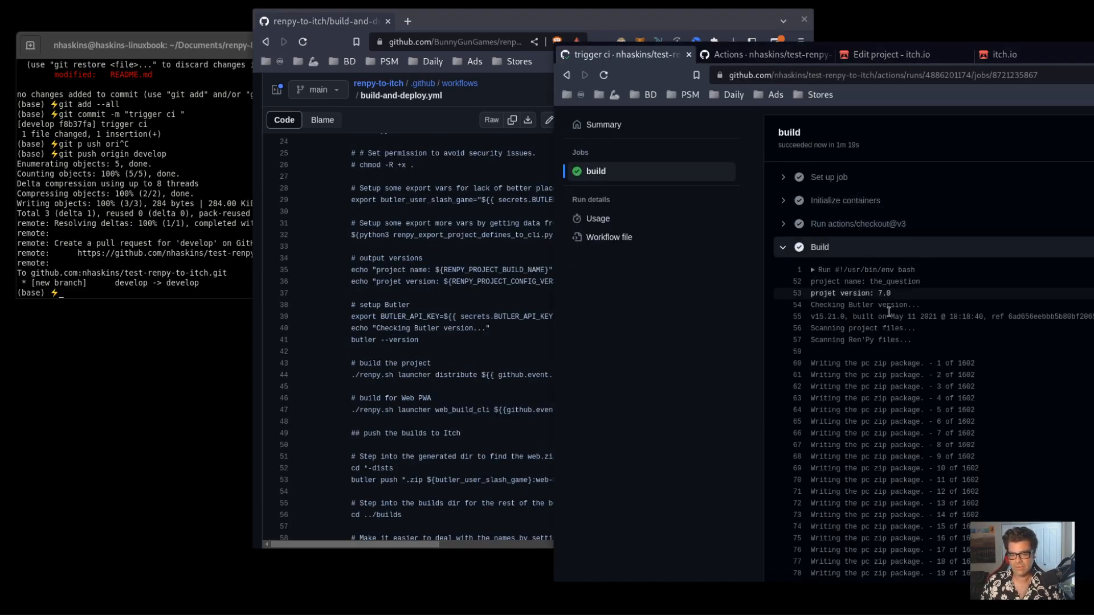
Confirm the build log shows butler pushing web-develop, windows-develop and linux-develop to itch.io
{"action": "left_click", "coordinate": [819, 246]}
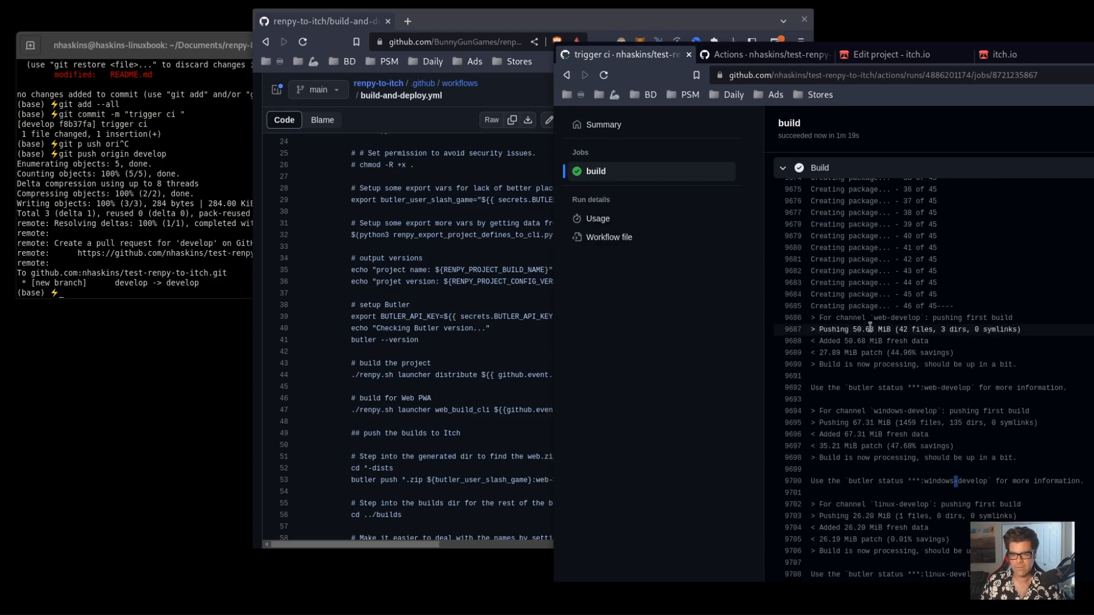
{"action": "scroll", "scroll_direction": "down", "scroll_amount": 3}
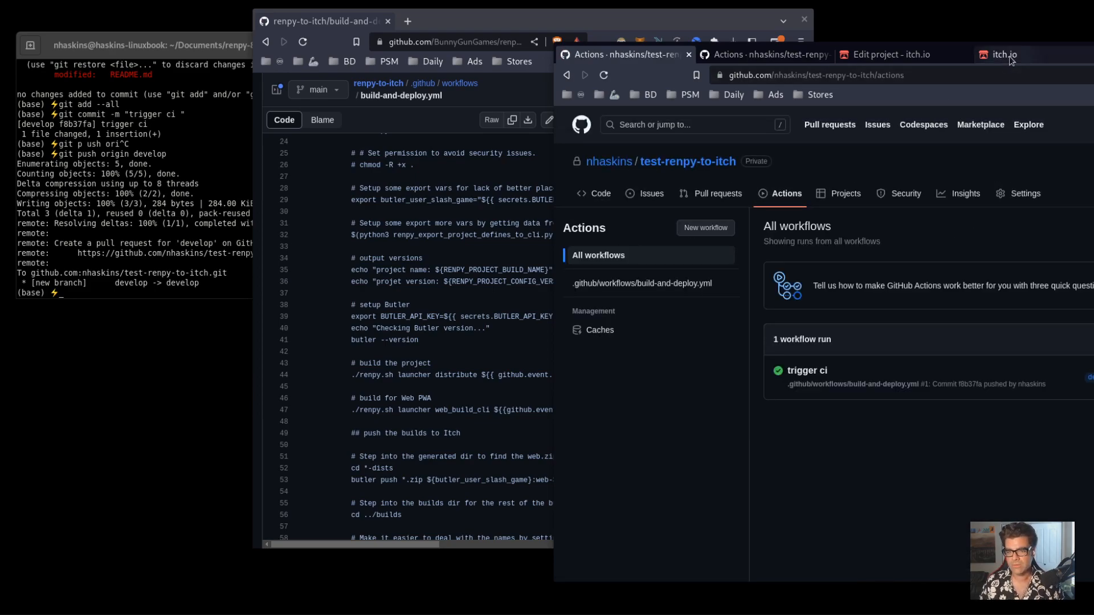
View the itch.io public project page listing the web, Windows, Linux and Mac downloads
{"action": "left_click", "coordinate": [887, 55]}
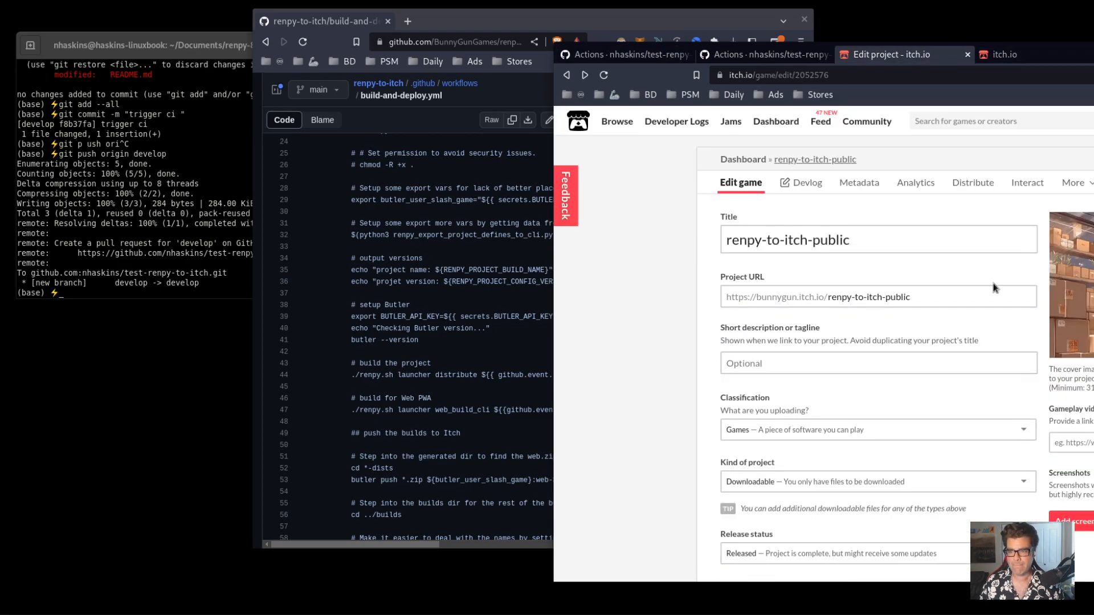
{"action": "scroll", "scroll_direction": "down", "scroll_amount": 3}
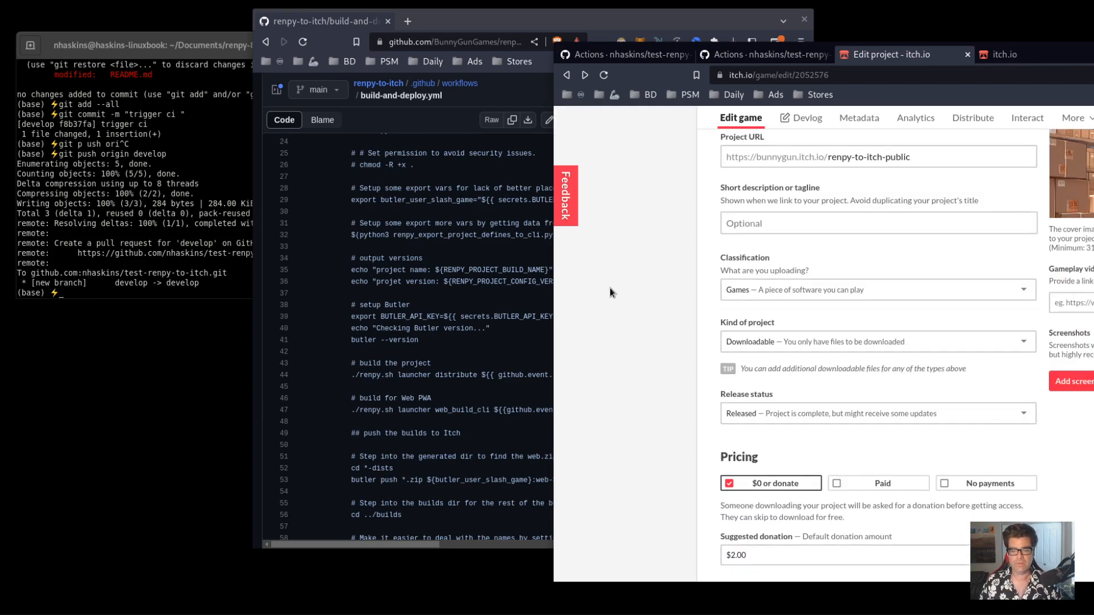
{"action": "mouse_move", "coordinate": [624, 282]}
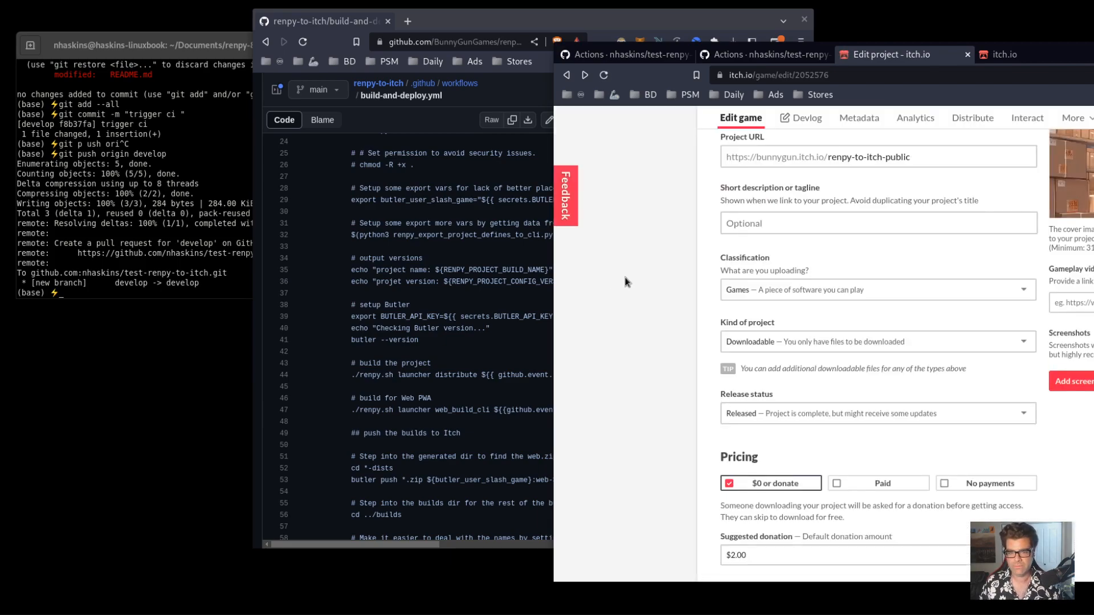
{"action": "scroll", "scroll_direction": "down", "scroll_amount": 3}
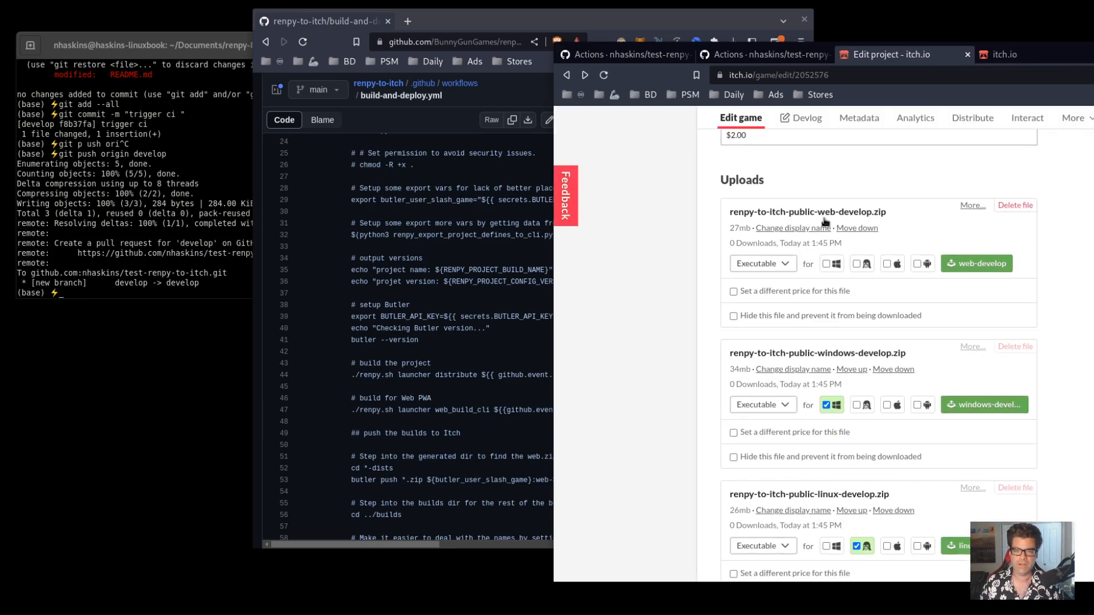
{"action": "scroll", "scroll_direction": "down", "scroll_amount": 3}
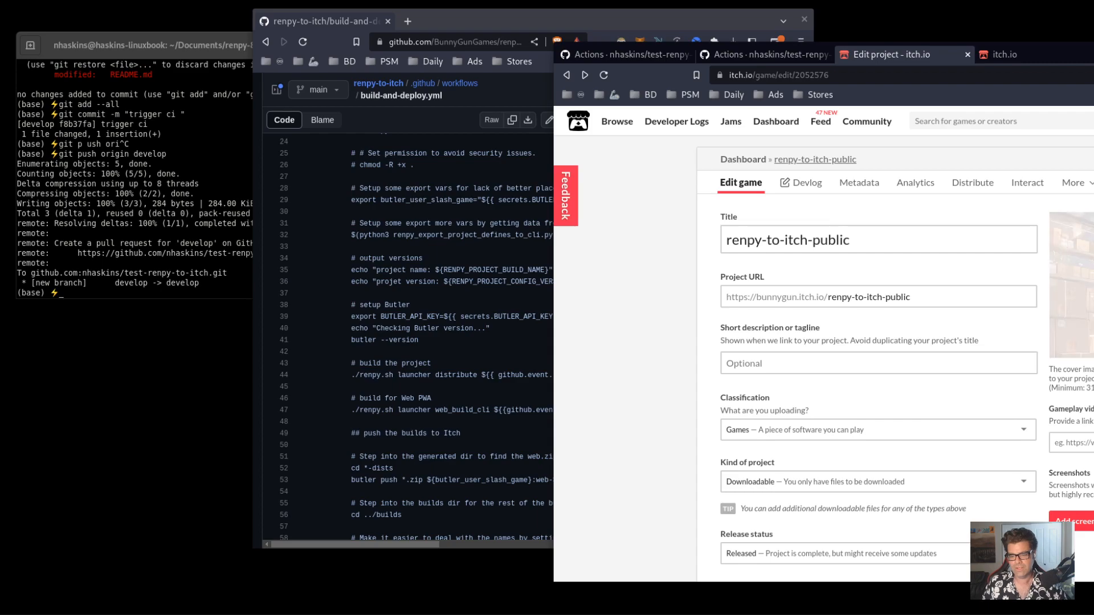
{"action": "scroll", "scroll_direction": "down", "scroll_amount": 3}
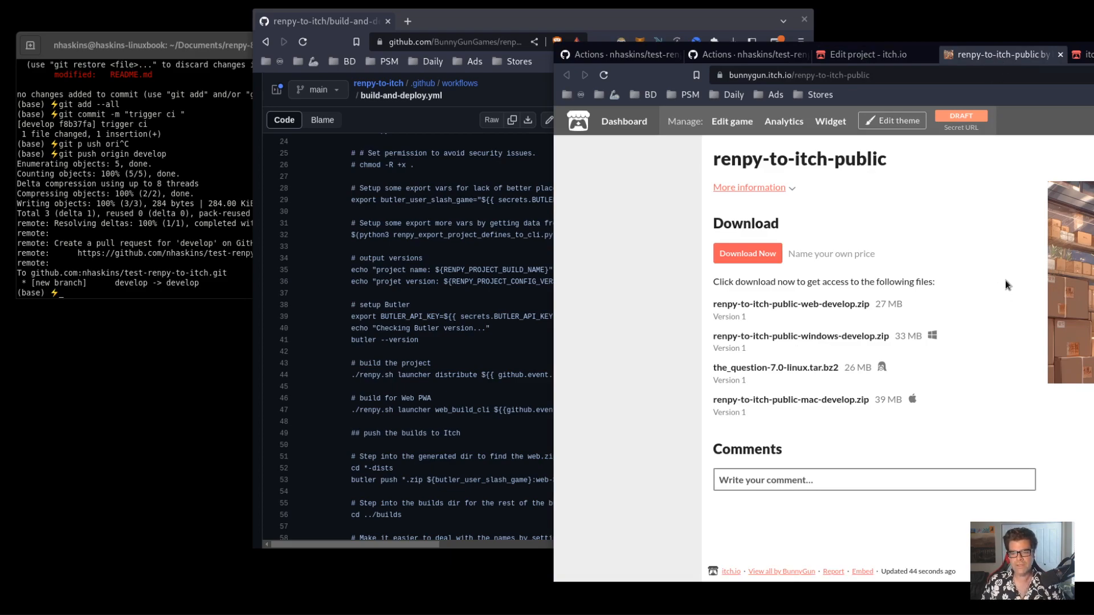
Highlight the web-develop zip name, then return to the project's Edit project page
{"action": "double_click", "coordinate": [791, 303]}
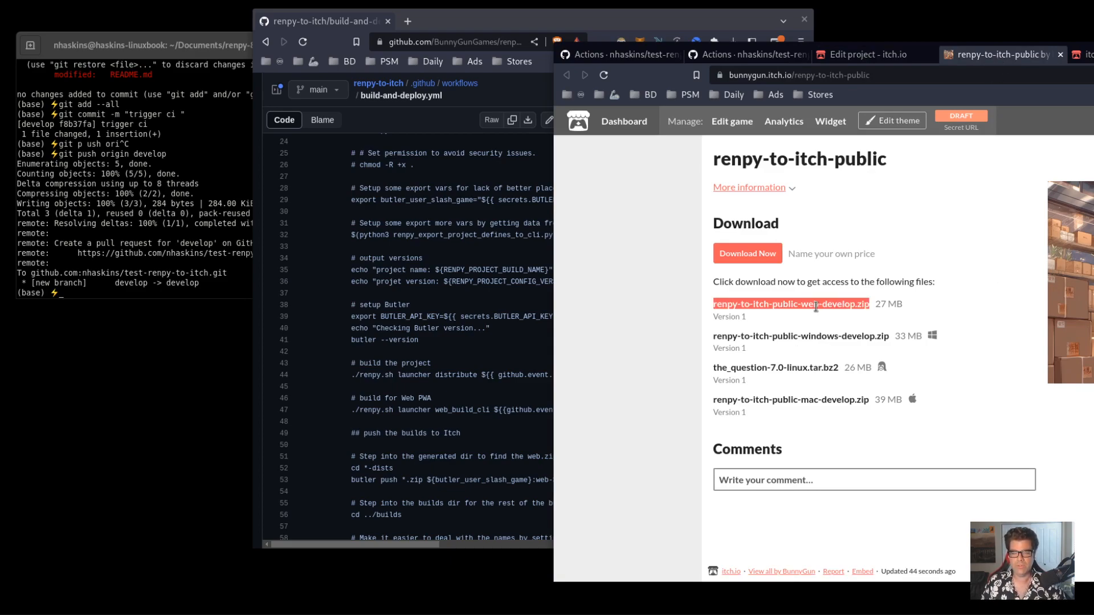
{"action": "mouse_move", "coordinate": [968, 207]}
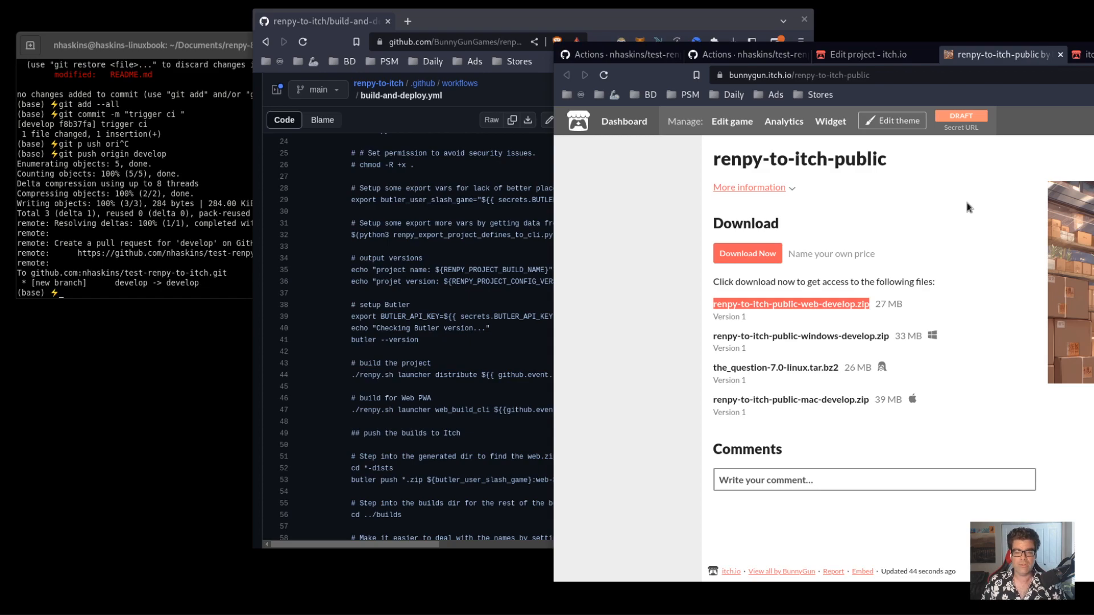
{"action": "mouse_move", "coordinate": [909, 207]}
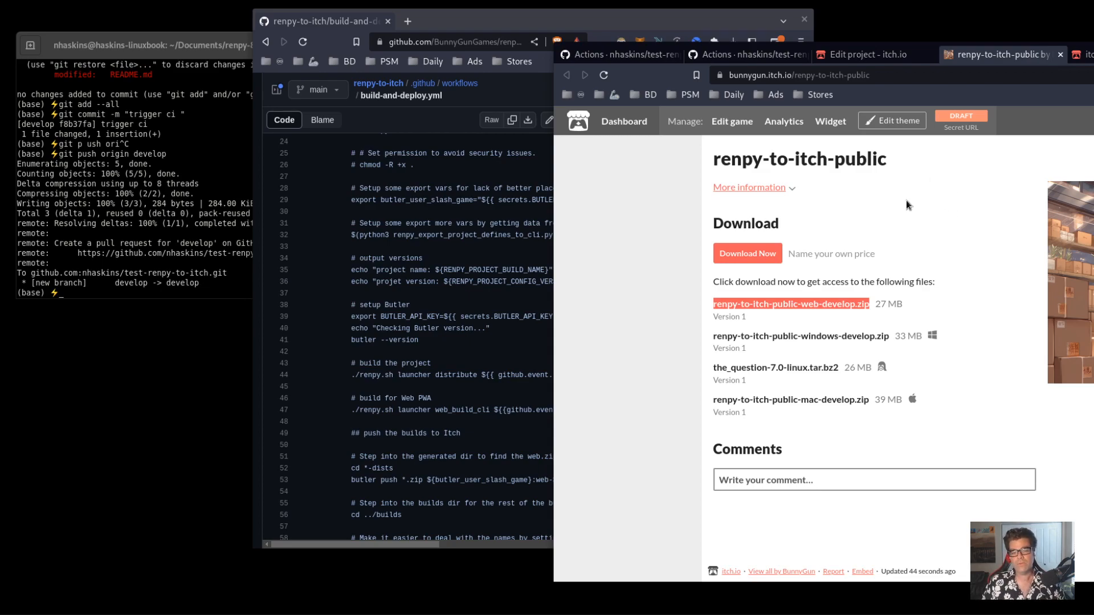
{"action": "left_click", "coordinate": [865, 55]}
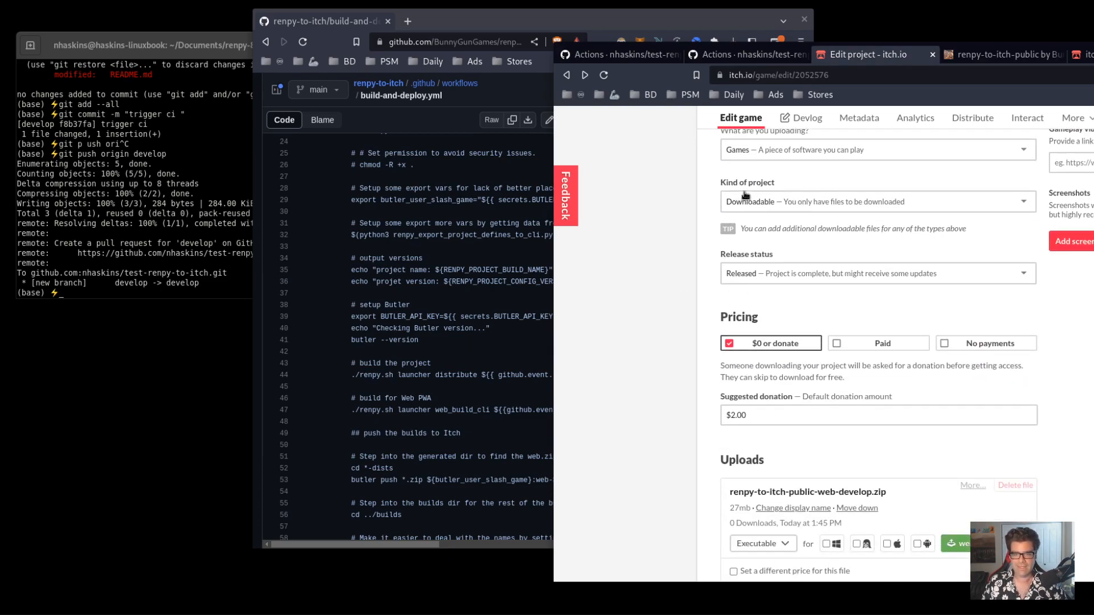
Set the web-develop upload to play in the browser with a fullscreen button and save the project
{"action": "left_click", "coordinate": [877, 200]}
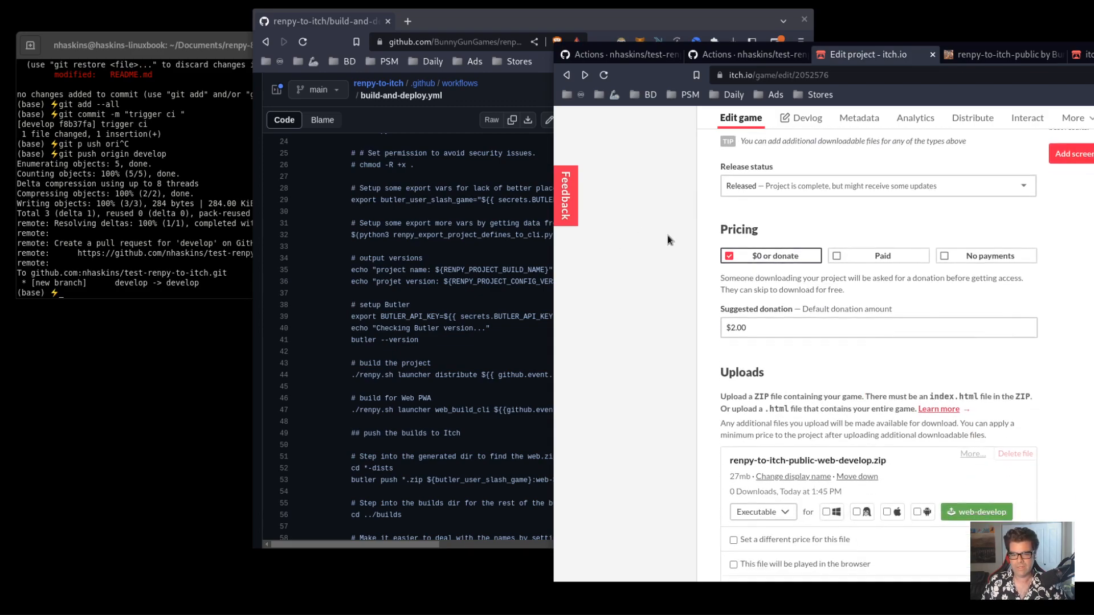
{"action": "scroll", "scroll_direction": "down", "scroll_amount": 3}
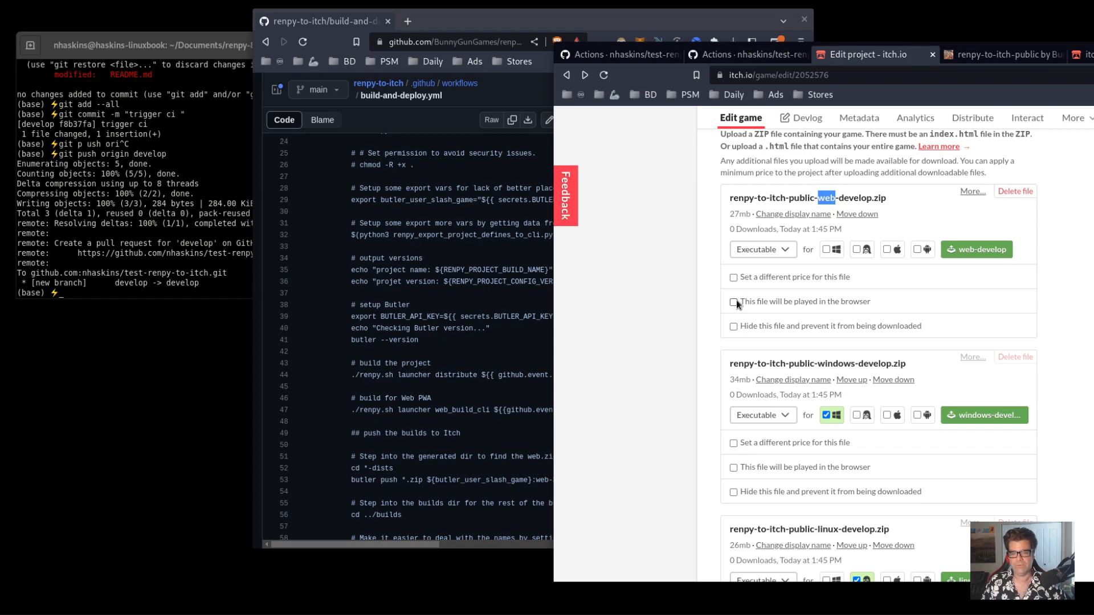
{"action": "left_click", "coordinate": [733, 301]}
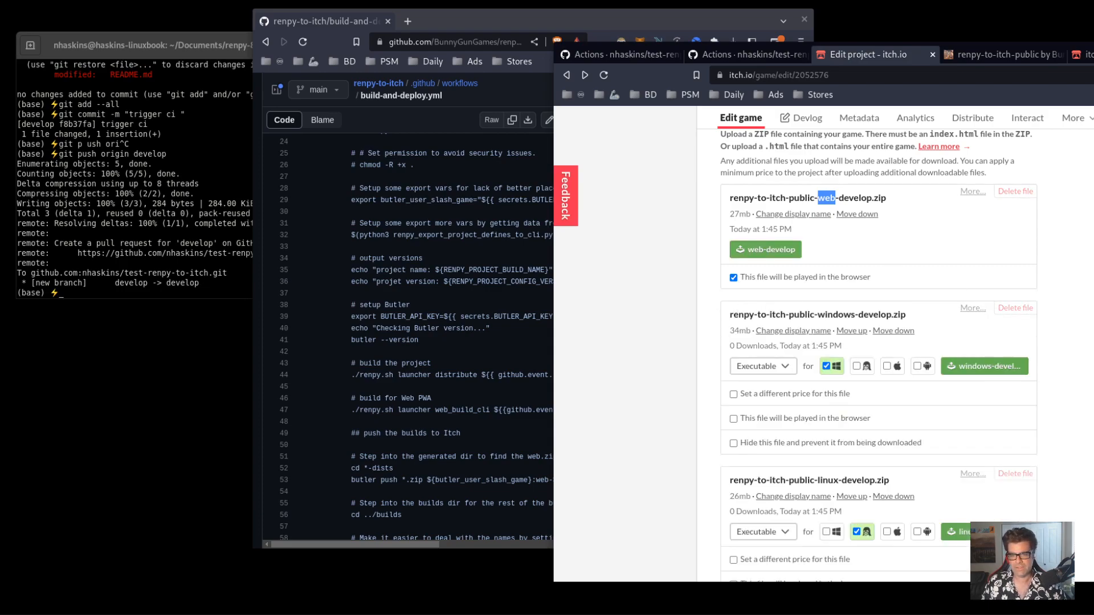
{"action": "scroll", "scroll_direction": "down", "scroll_amount": 3}
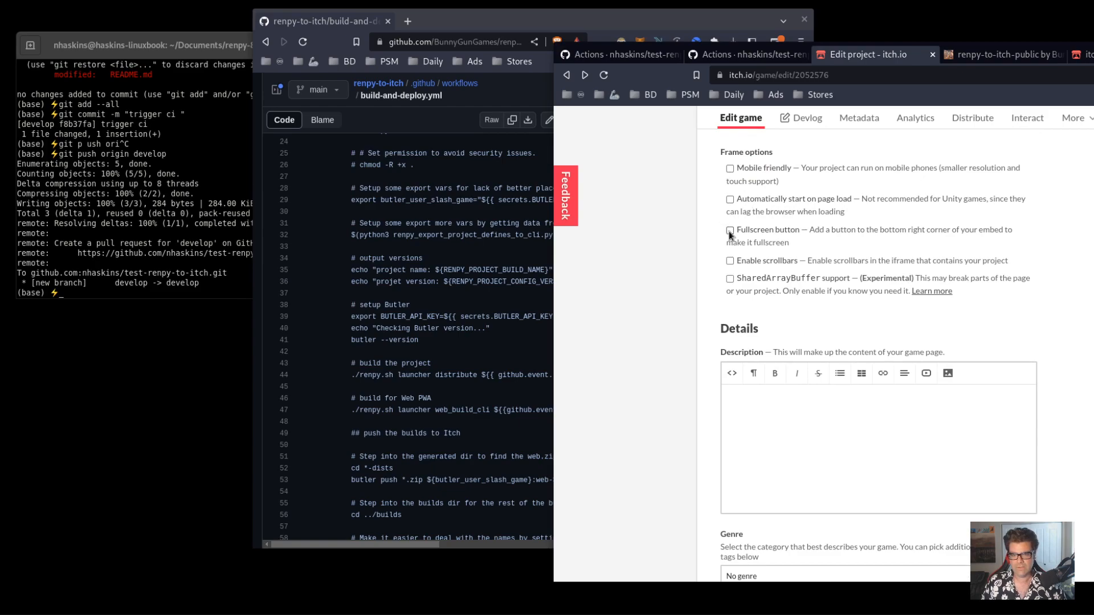
{"action": "left_click", "coordinate": [729, 231]}
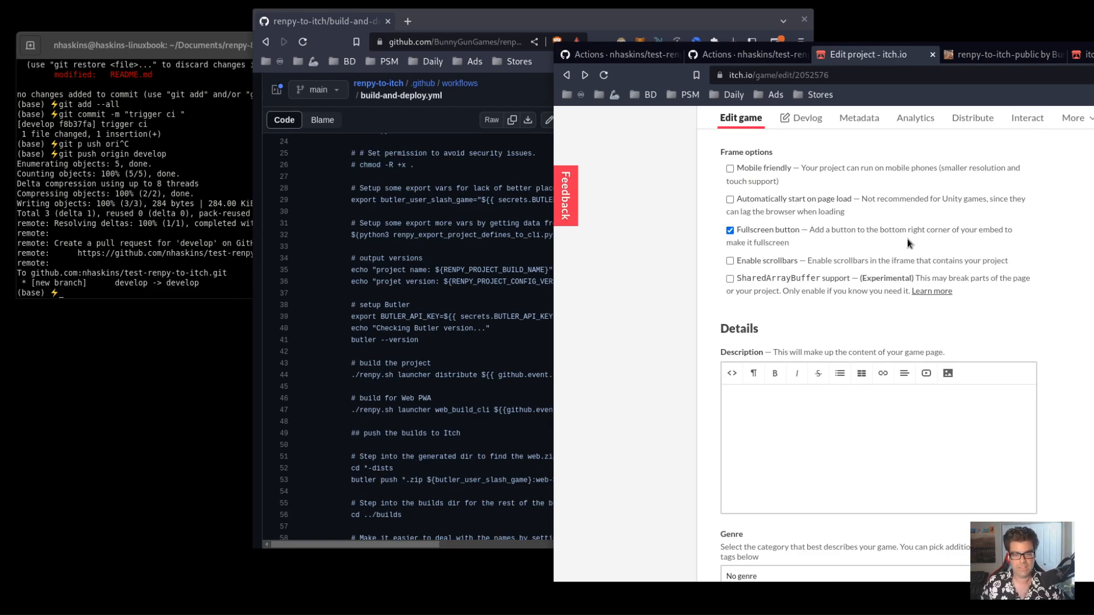
{"action": "scroll", "scroll_direction": "down", "scroll_amount": 3}
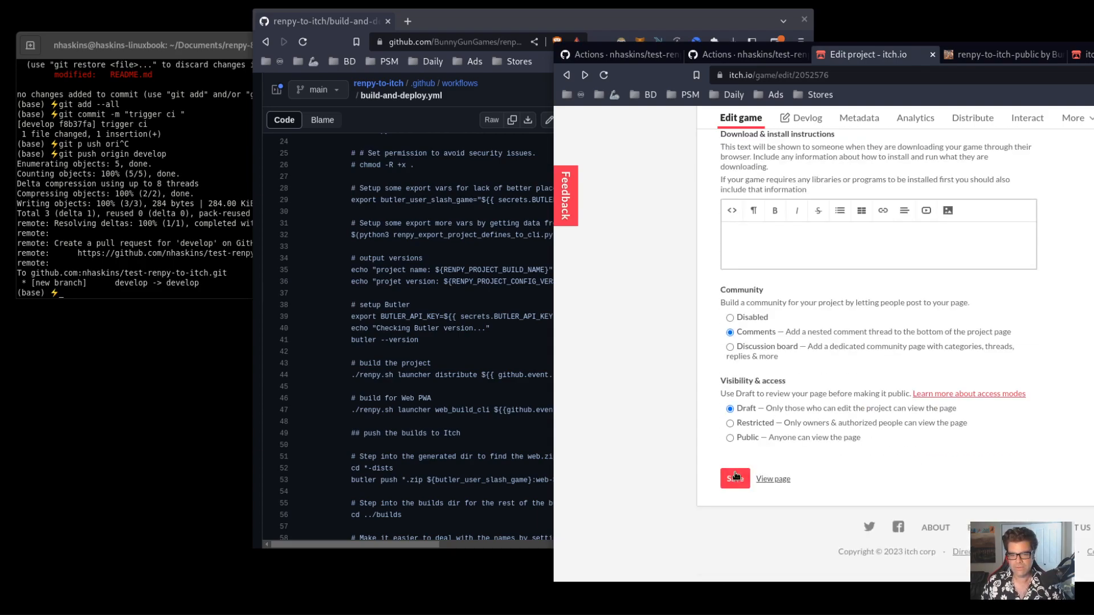
{"action": "left_click", "coordinate": [733, 479]}
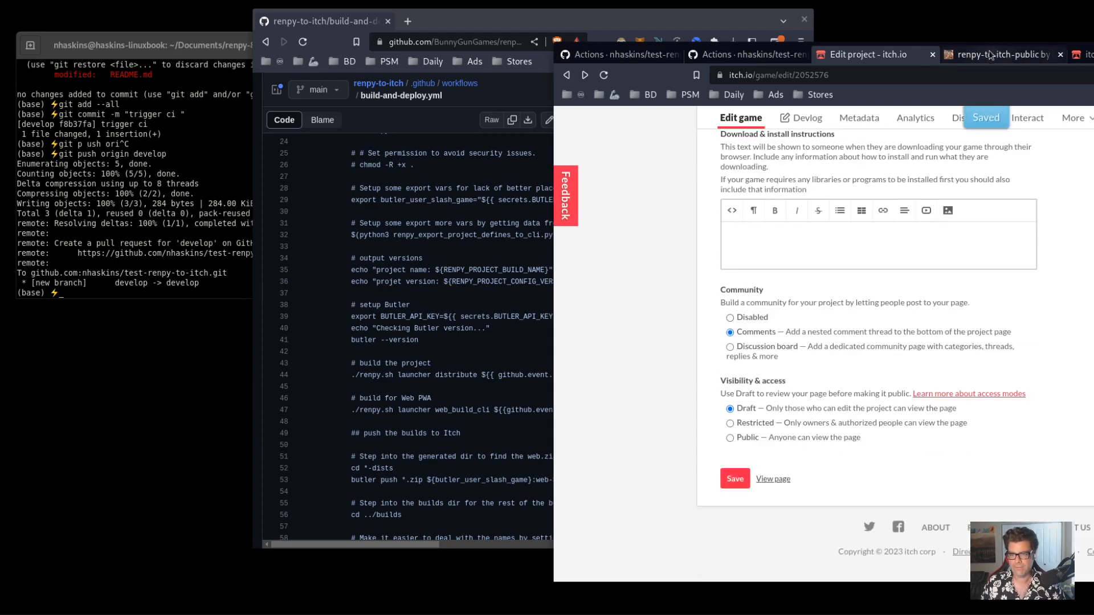
Run The Question in the browser on the public project page and play its opening scenes
{"action": "left_click", "coordinate": [1002, 54]}
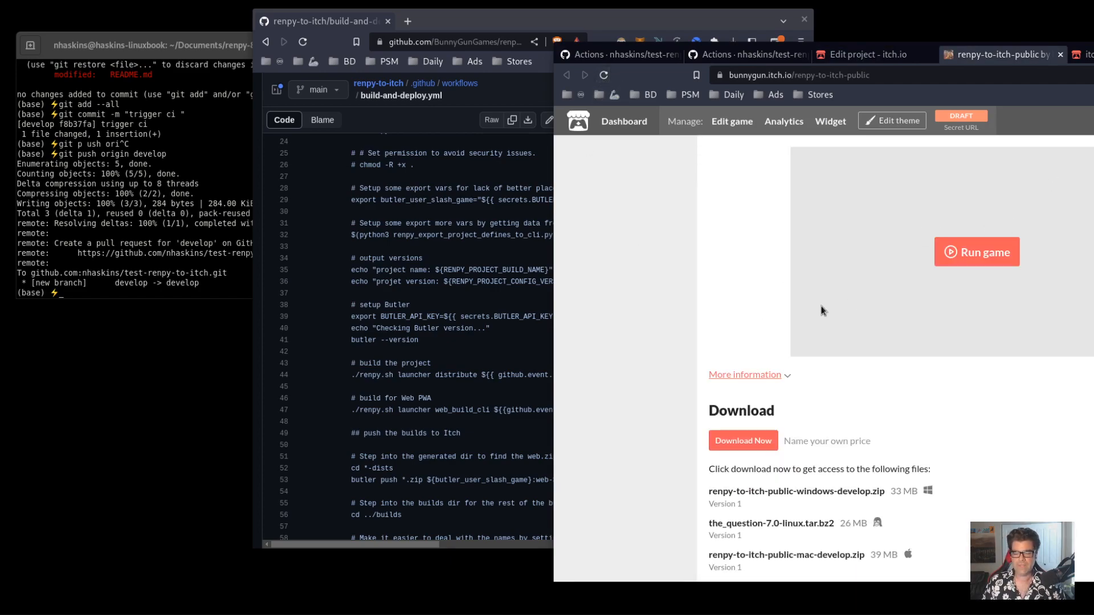
{"action": "left_click", "coordinate": [975, 250]}
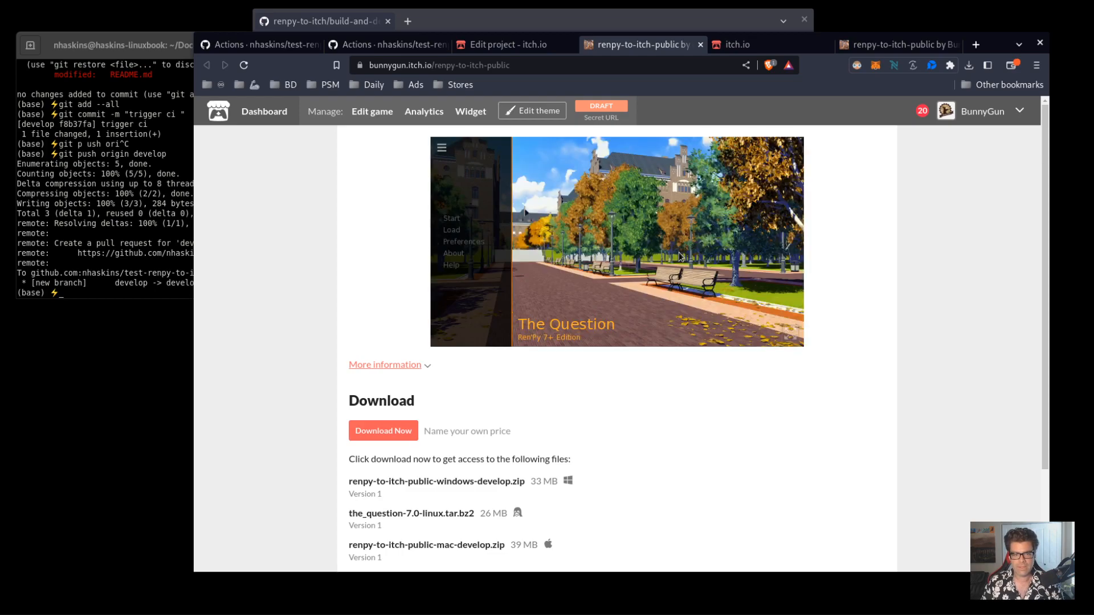
{"action": "mouse_move", "coordinate": [503, 246]}
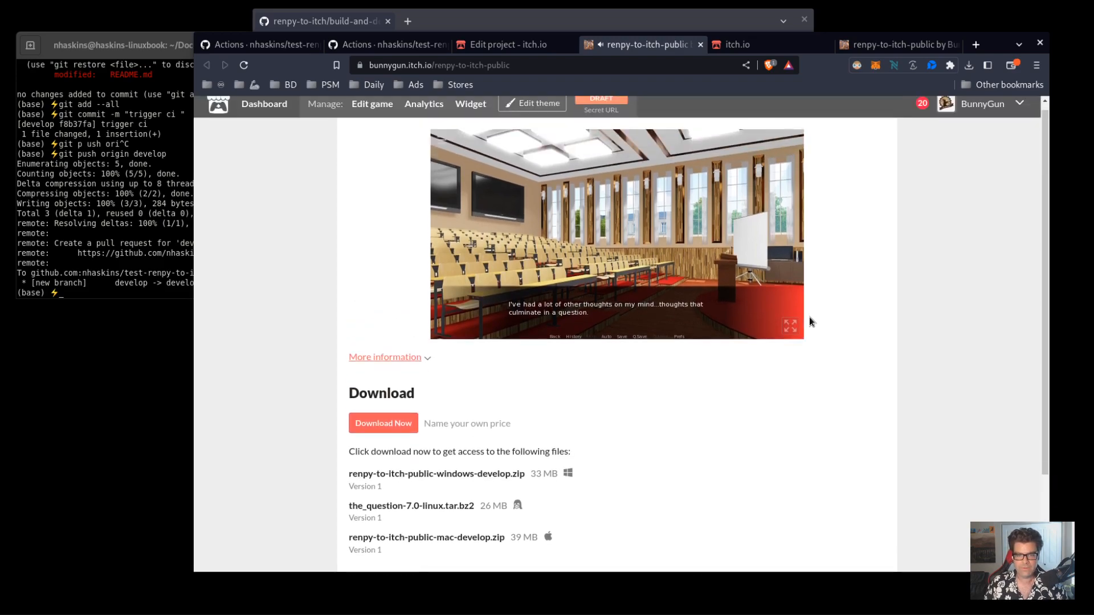
{"action": "scroll", "scroll_direction": "down", "scroll_amount": 3}
{"action": "type", "text": "ls"}
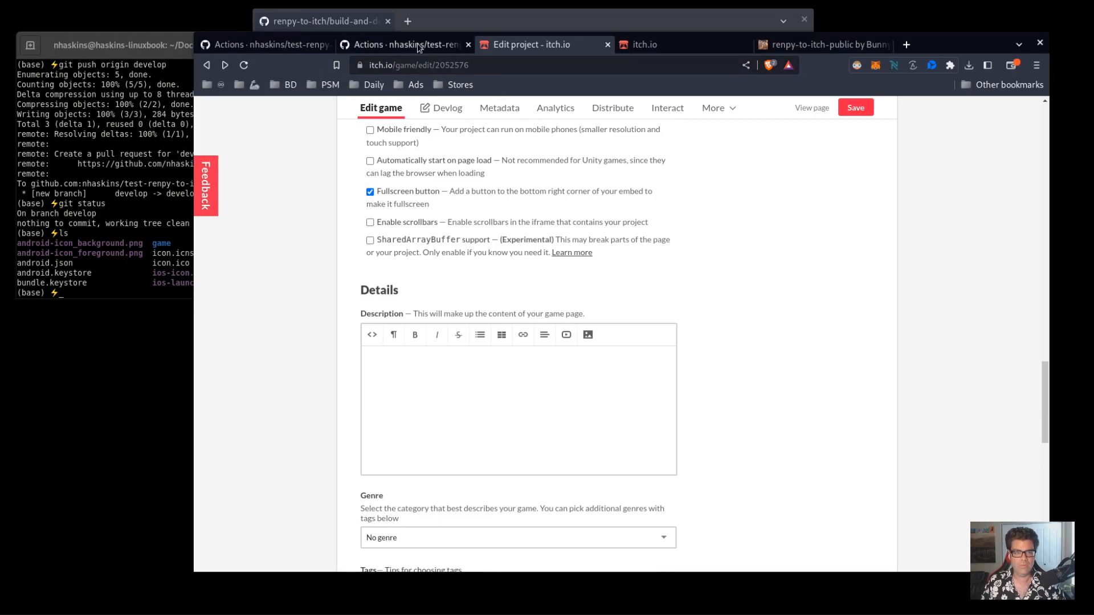
Check the account's API keys page, then switch to the renpy-to-itch-public page showing no builds
{"action": "left_click", "coordinate": [265, 44]}
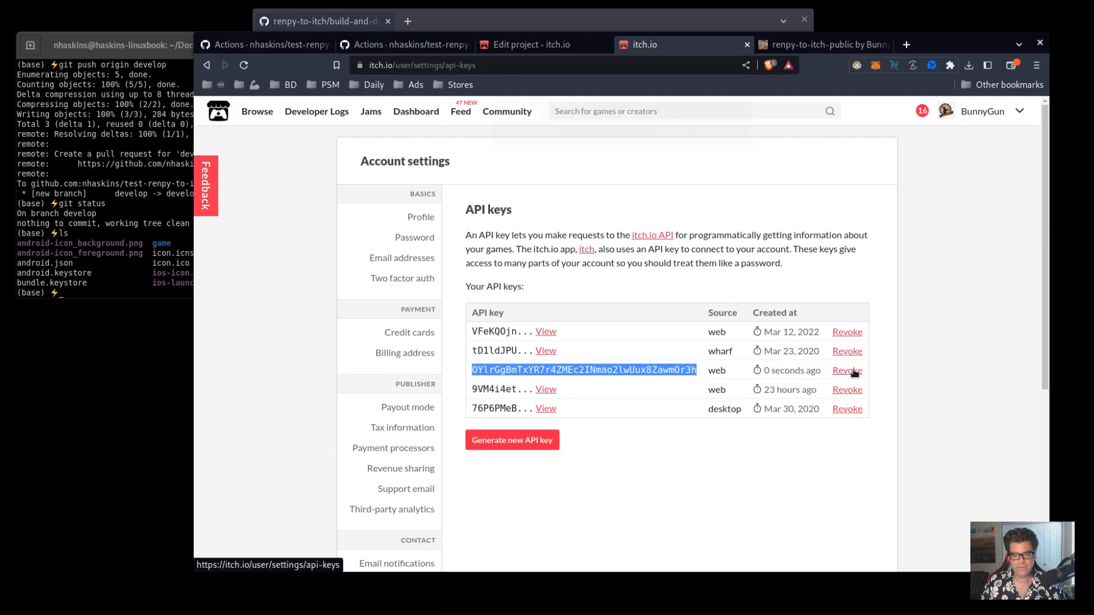
{"action": "left_click", "coordinate": [847, 371]}
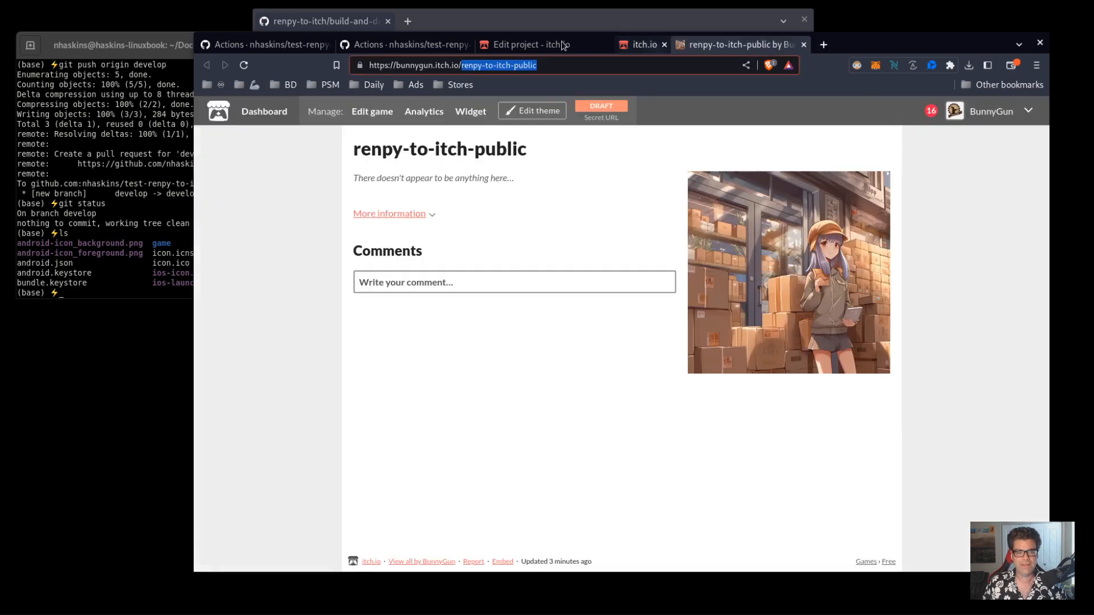
Check the successful trigger ci run, then return to the itch.io project's windows/linux/mac uploads list
{"action": "left_click", "coordinate": [408, 45]}
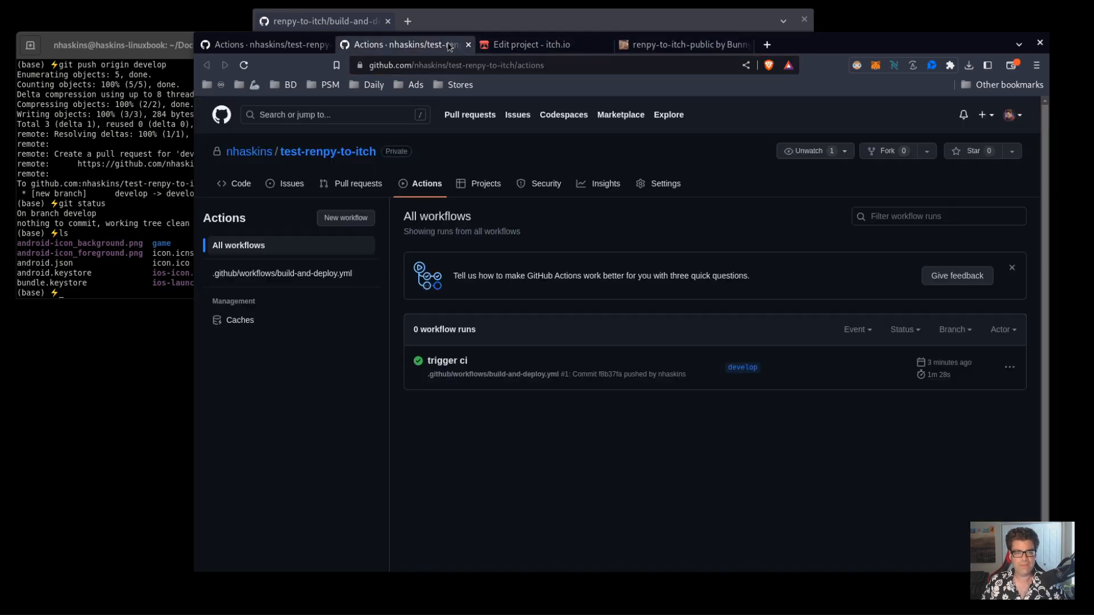
{"action": "left_click", "coordinate": [266, 45]}
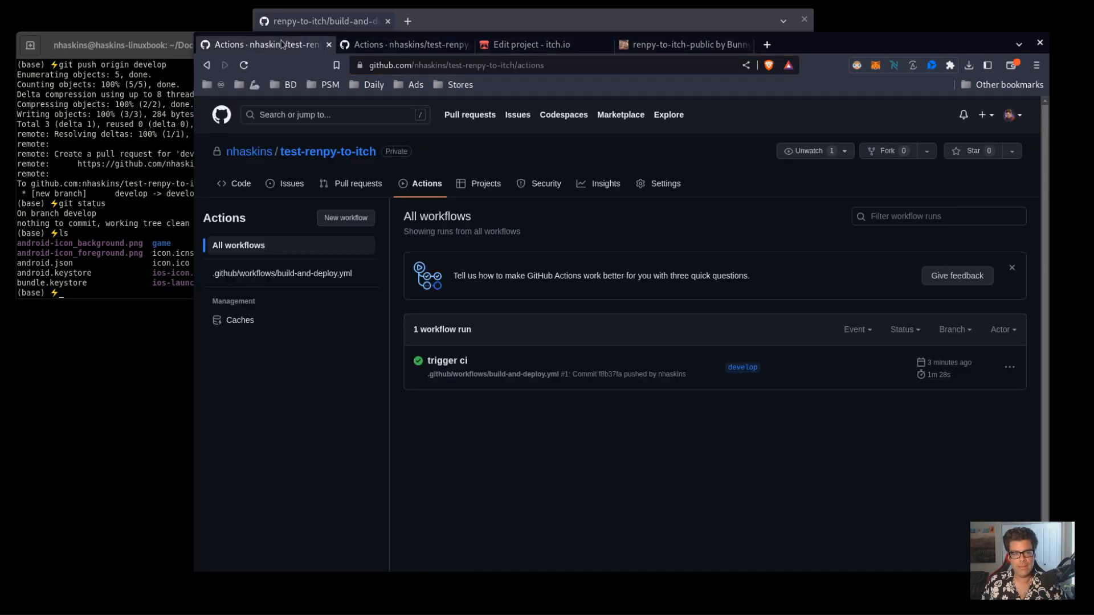
{"action": "left_click", "coordinate": [683, 45]}
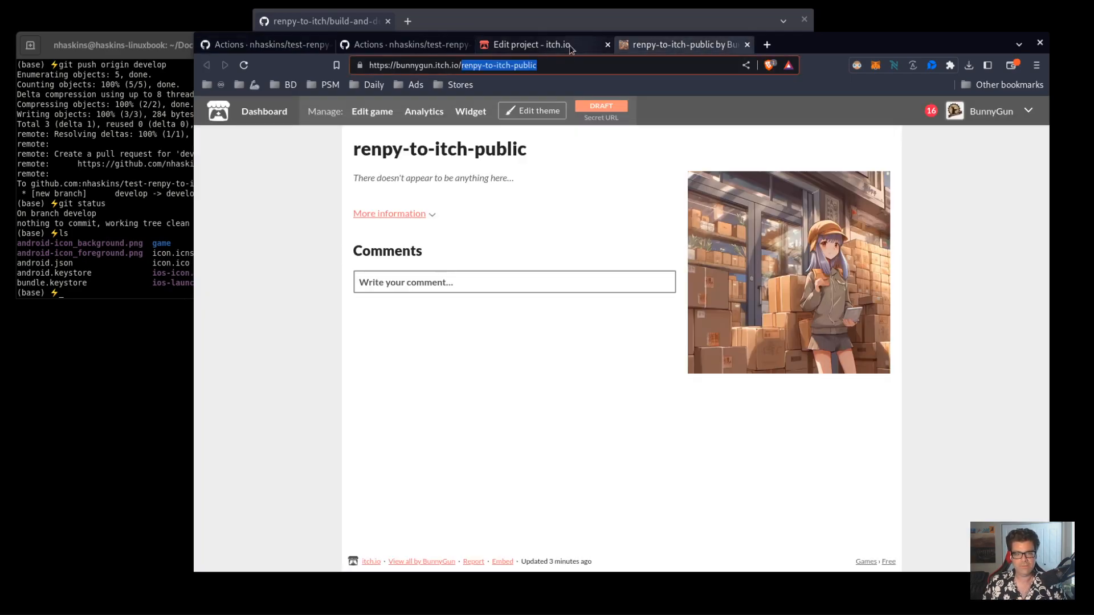
{"action": "left_click", "coordinate": [530, 44]}
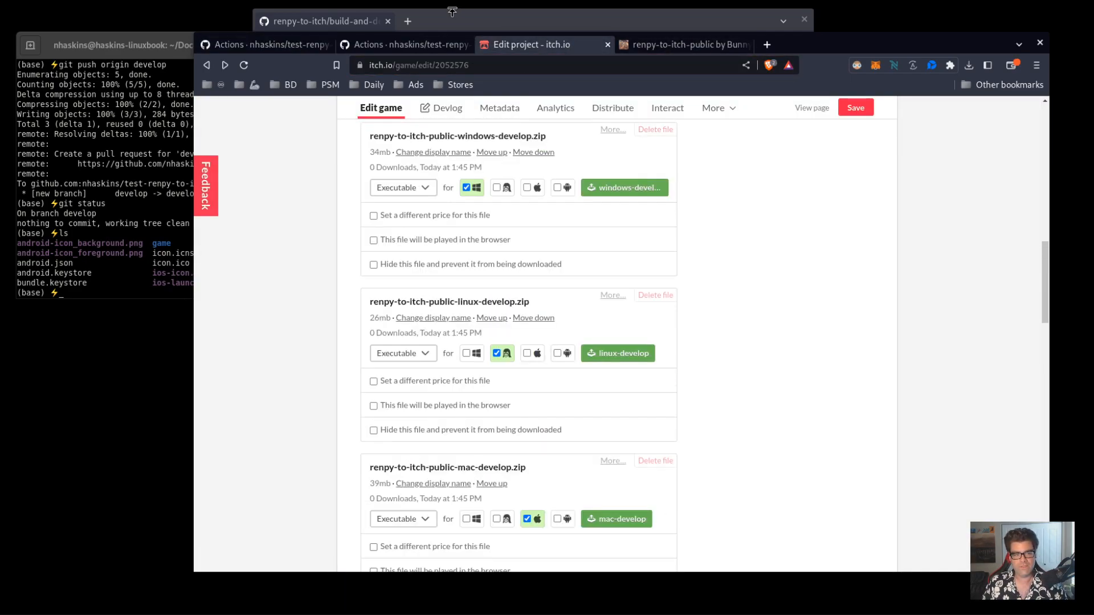
Show the test-renpy-to-itch code page with the workflows folder, game files and README
{"action": "left_click", "coordinate": [405, 44]}
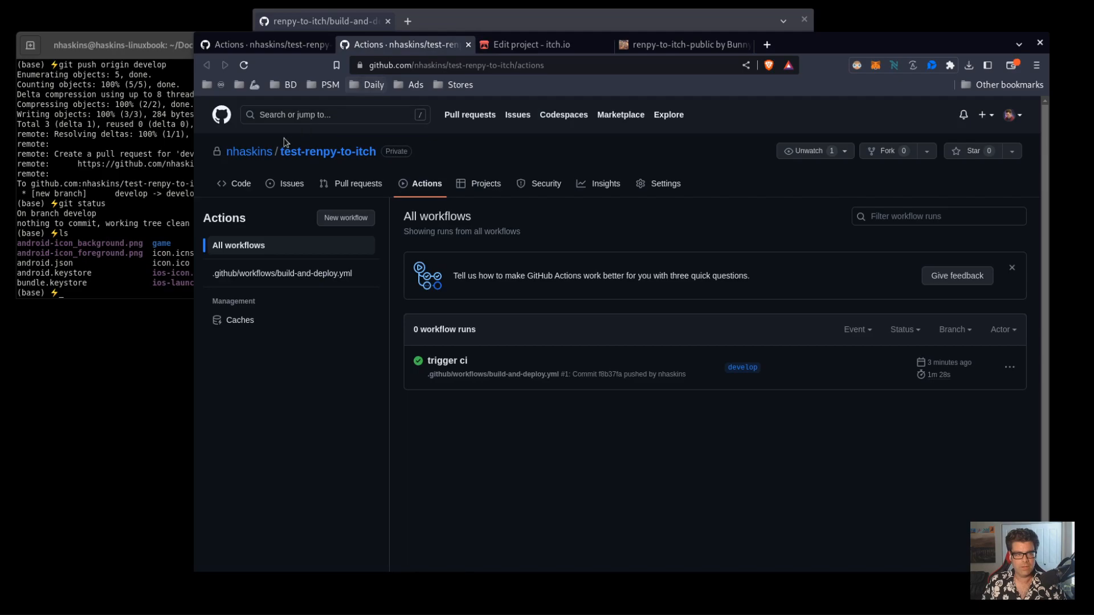
{"action": "mouse_move", "coordinate": [328, 152]}
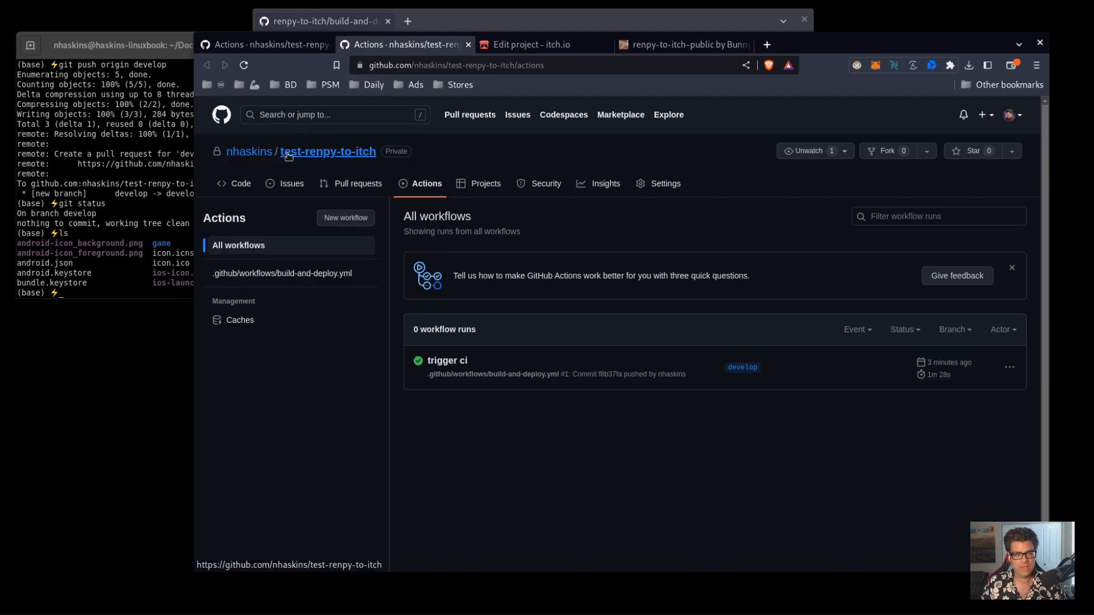
{"action": "mouse_move", "coordinate": [266, 138]}
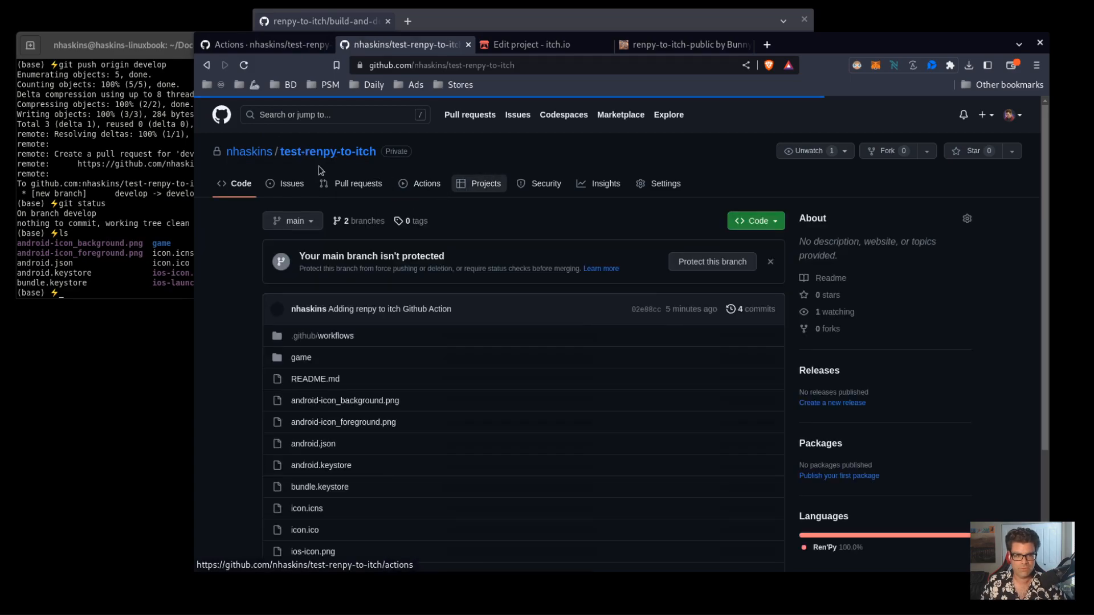
{"action": "scroll", "scroll_direction": "down", "scroll_amount": 3}
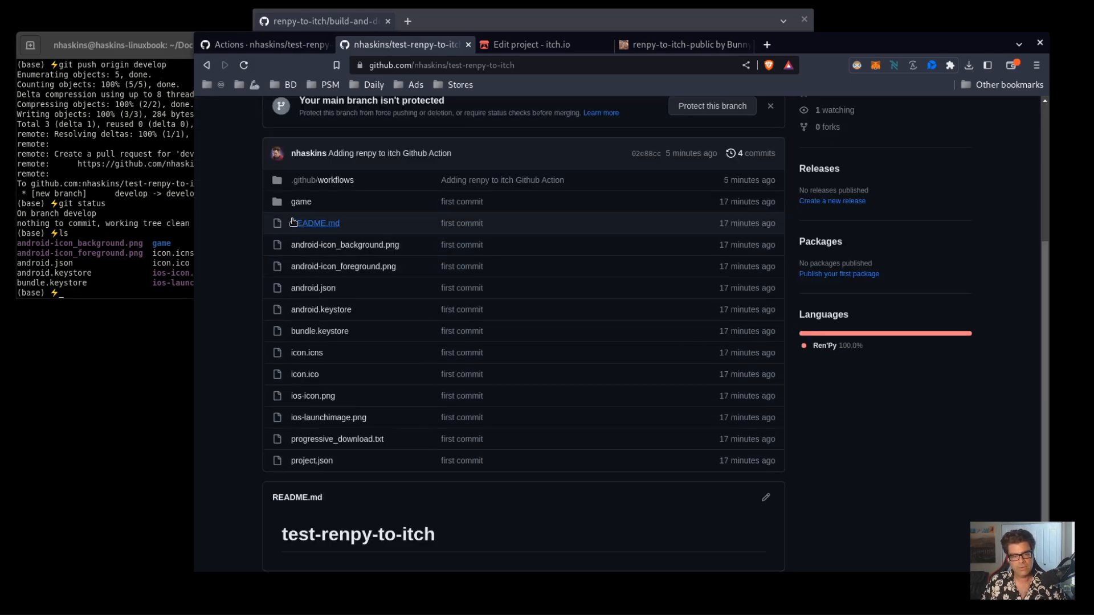
{"action": "mouse_move", "coordinate": [301, 202]}
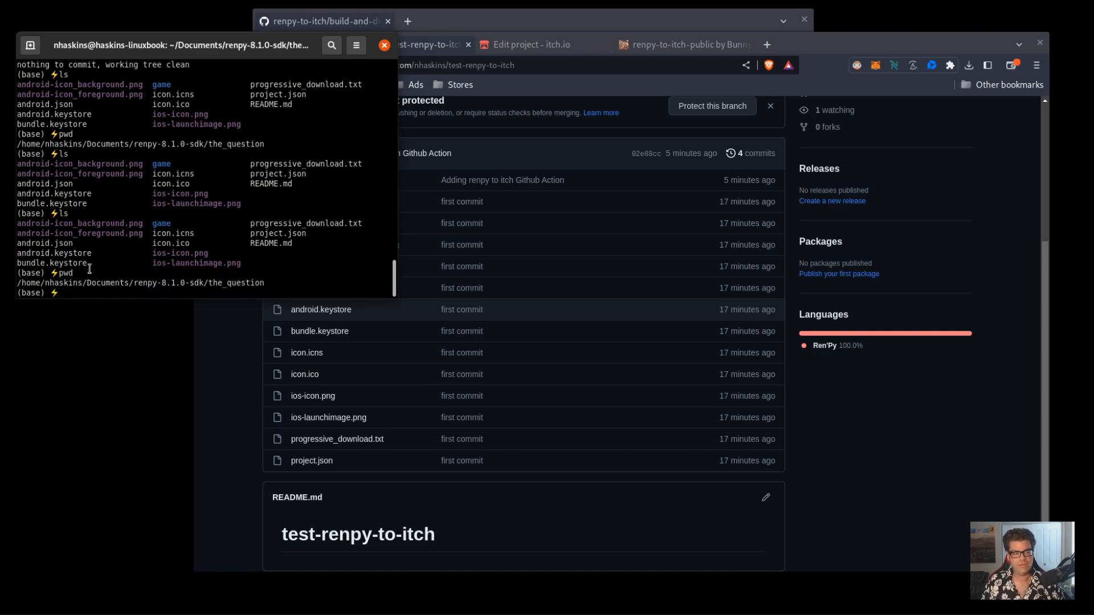
Bring the terminal forward to confirm the working directory is renpy-8.1.0-sdk/the_question
{"action": "double_click", "coordinate": [161, 223]}
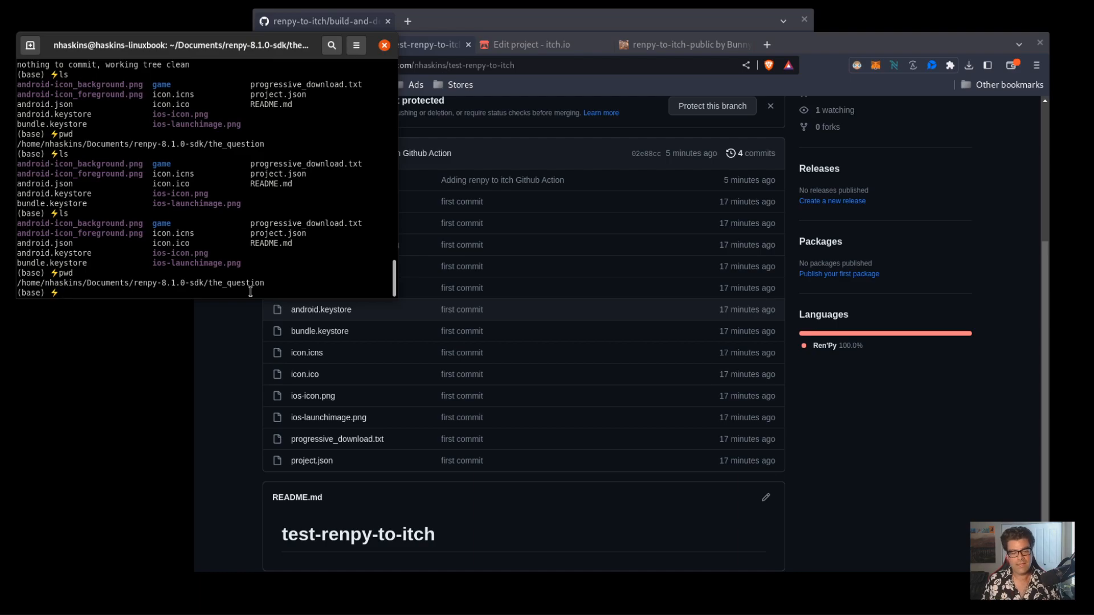
{"action": "mouse_move", "coordinate": [218, 377]}
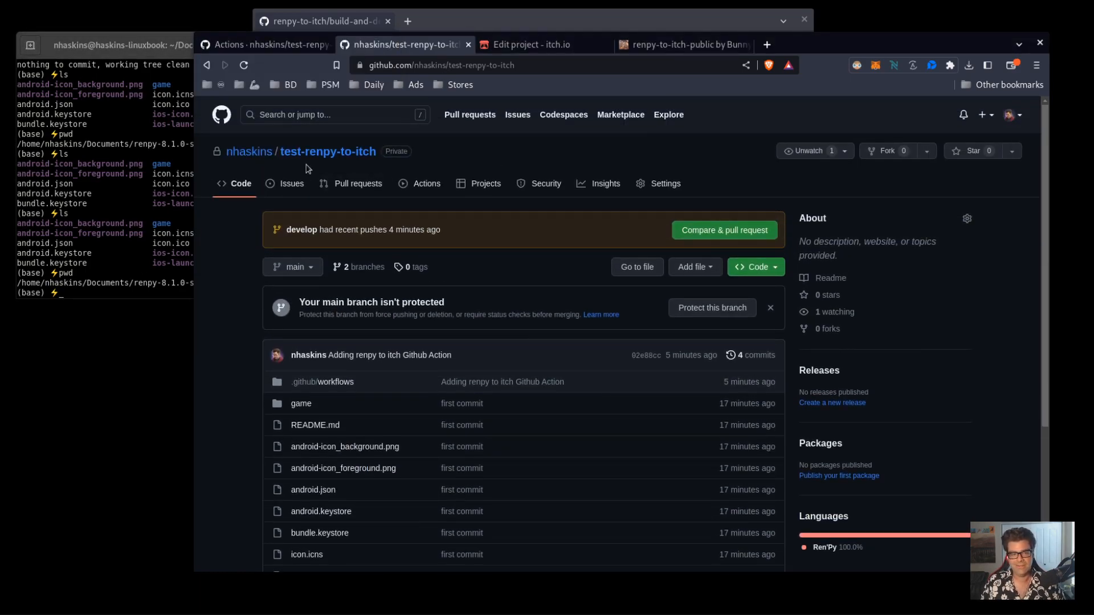
Navigate via the account menu's Your repositories to the BunnyGunGames organization's repository list
{"action": "left_click", "coordinate": [244, 65]}
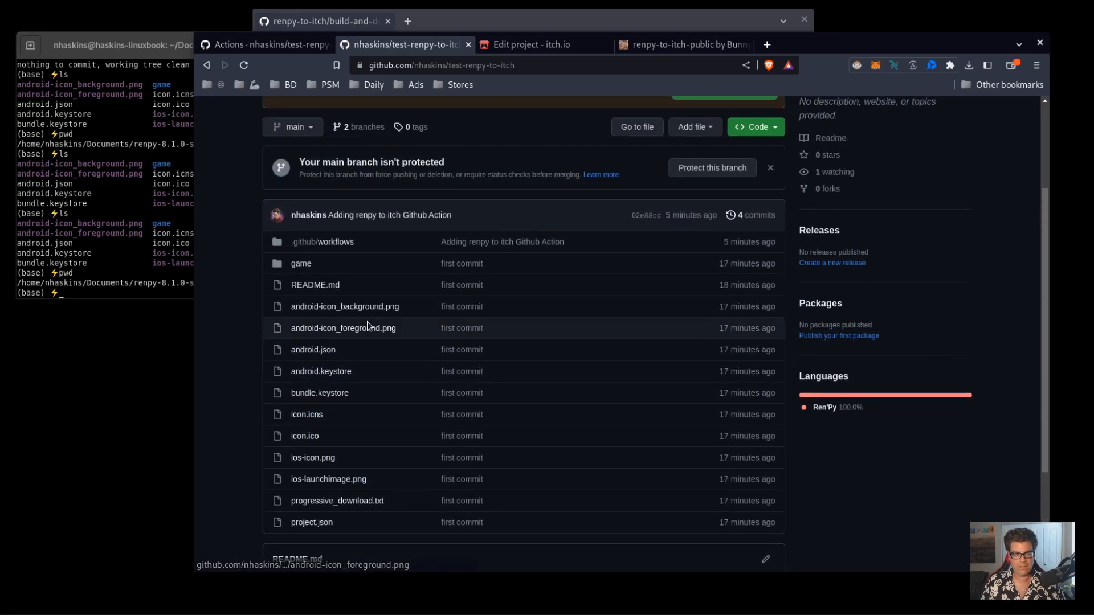
{"action": "mouse_move", "coordinate": [334, 271]}
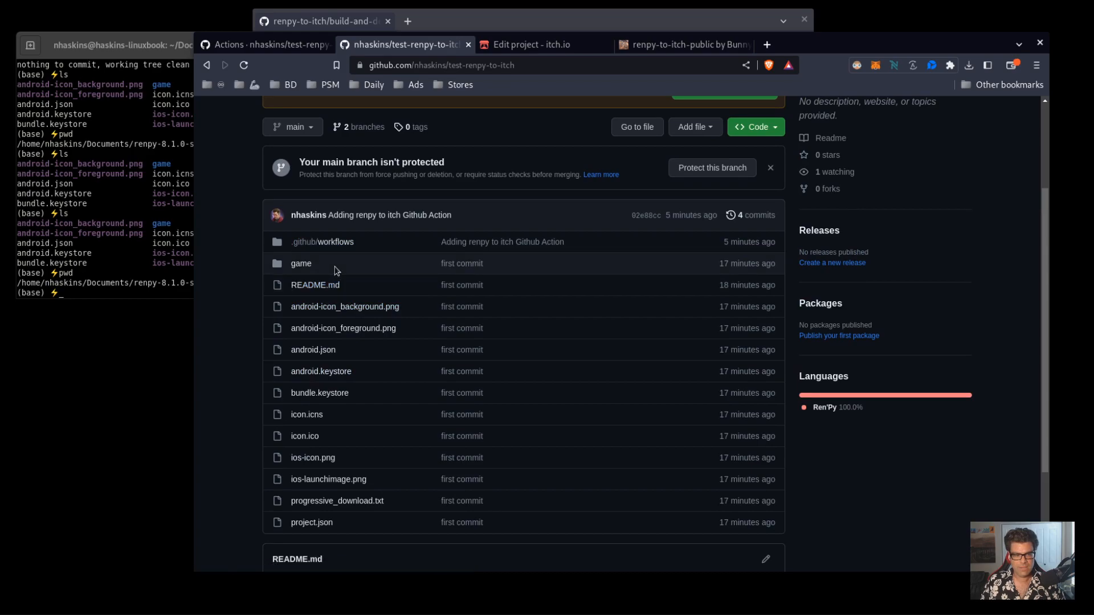
{"action": "mouse_move", "coordinate": [315, 285]}
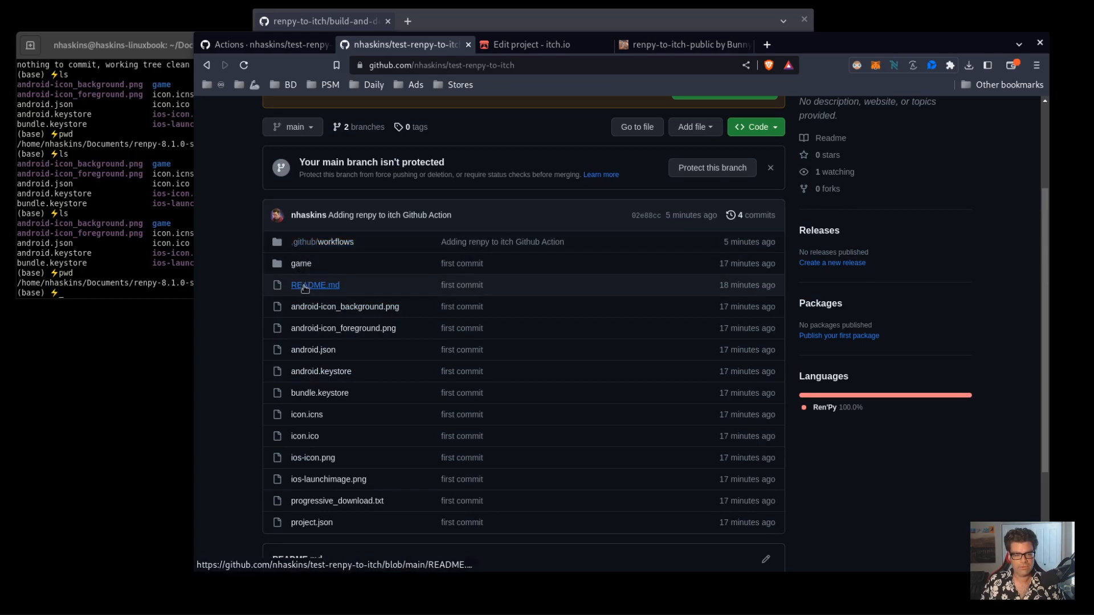
{"action": "left_click", "coordinate": [266, 44]}
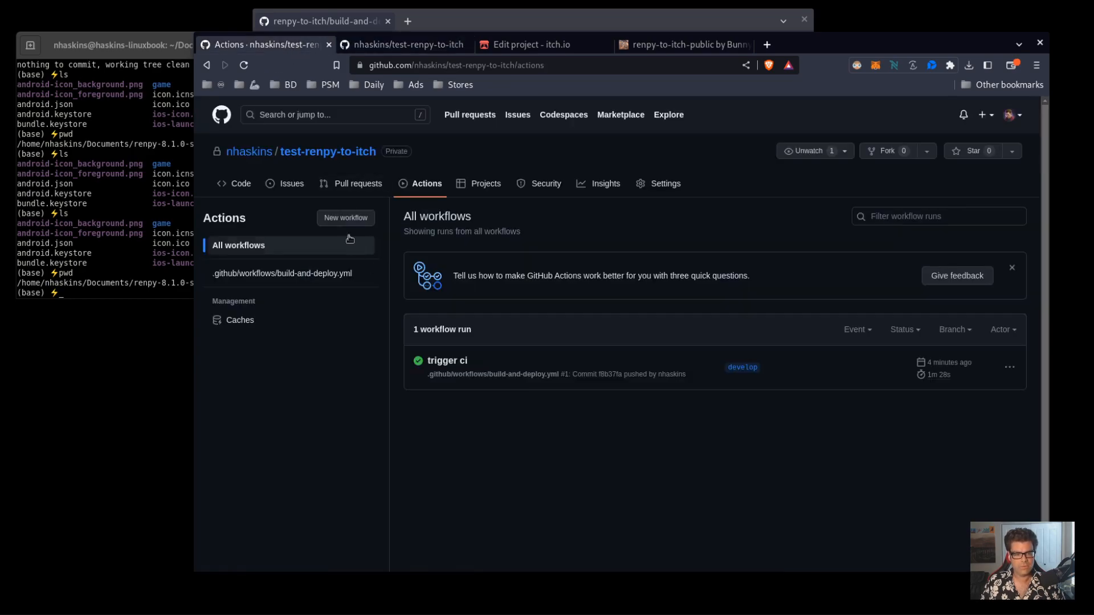
{"action": "mouse_move", "coordinate": [327, 151]}
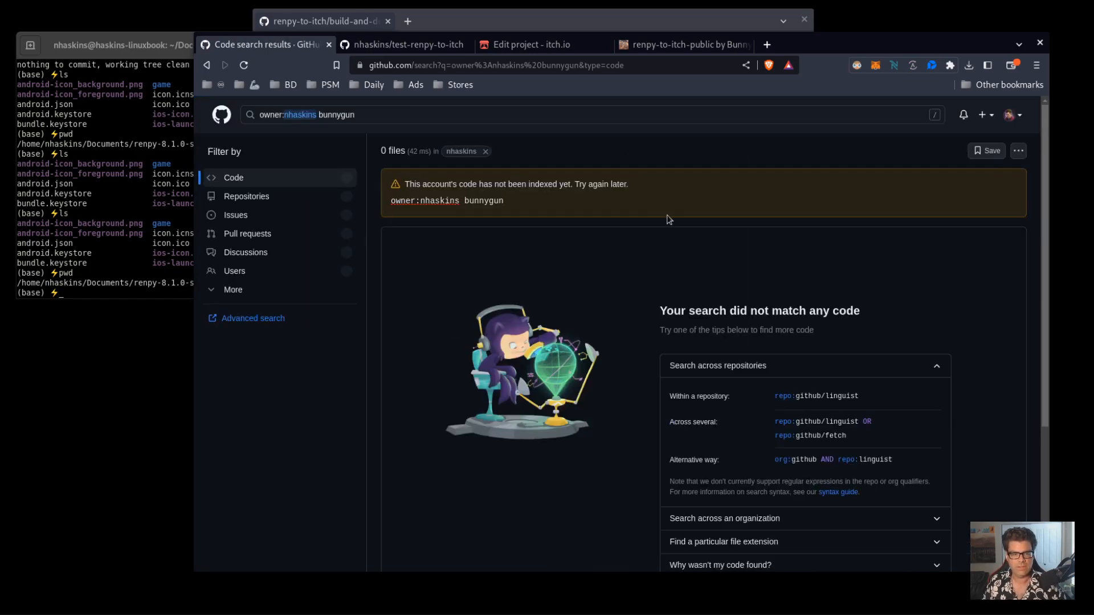
{"action": "left_click", "coordinate": [1009, 114]}
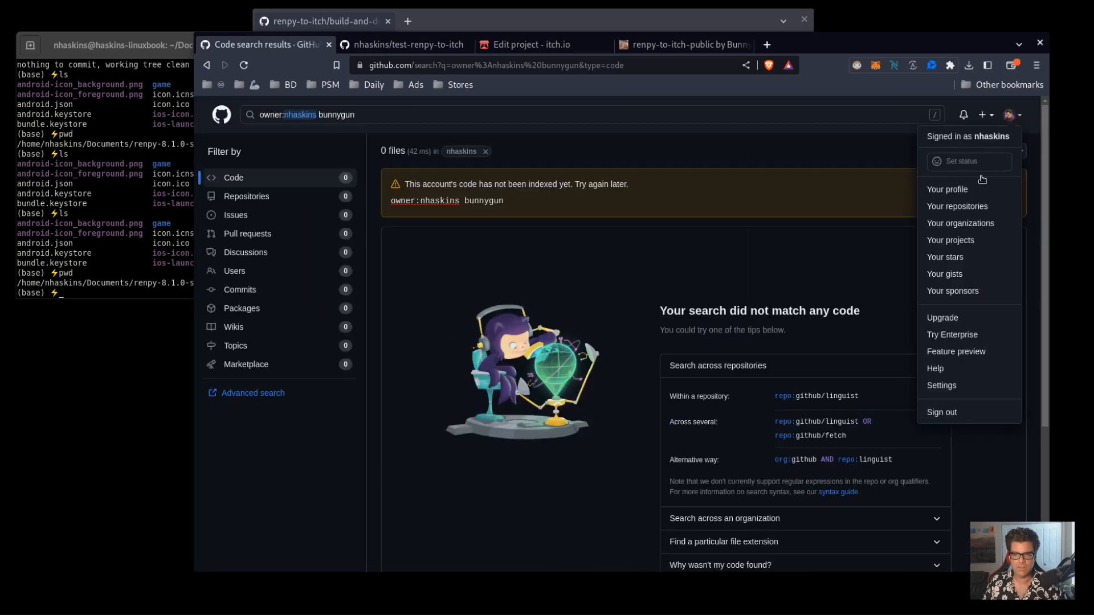
{"action": "left_click", "coordinate": [956, 206]}
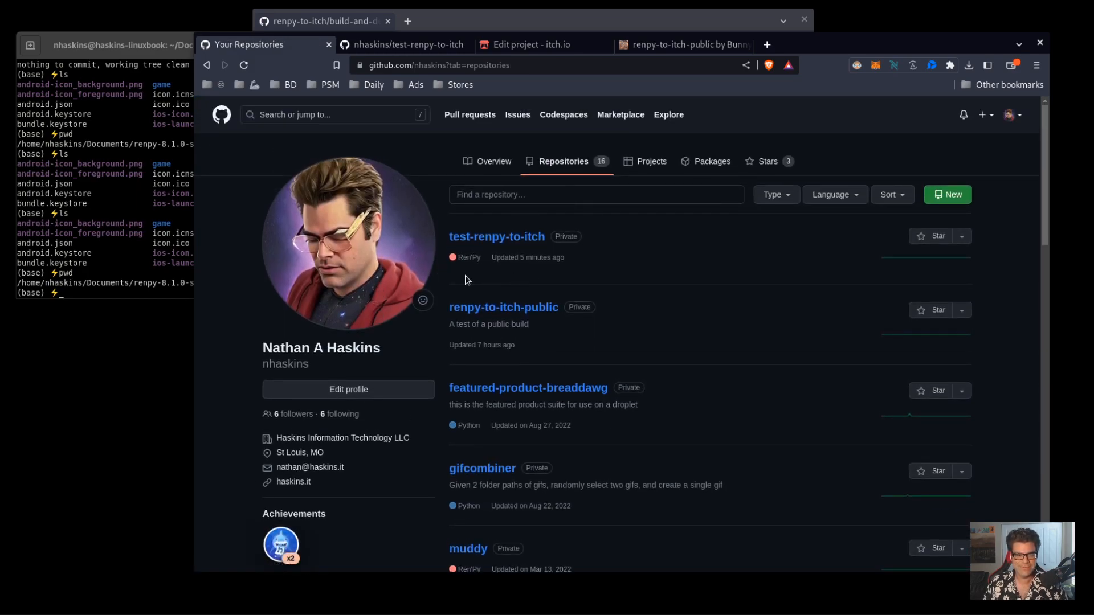
{"action": "scroll", "scroll_direction": "down", "scroll_amount": 3}
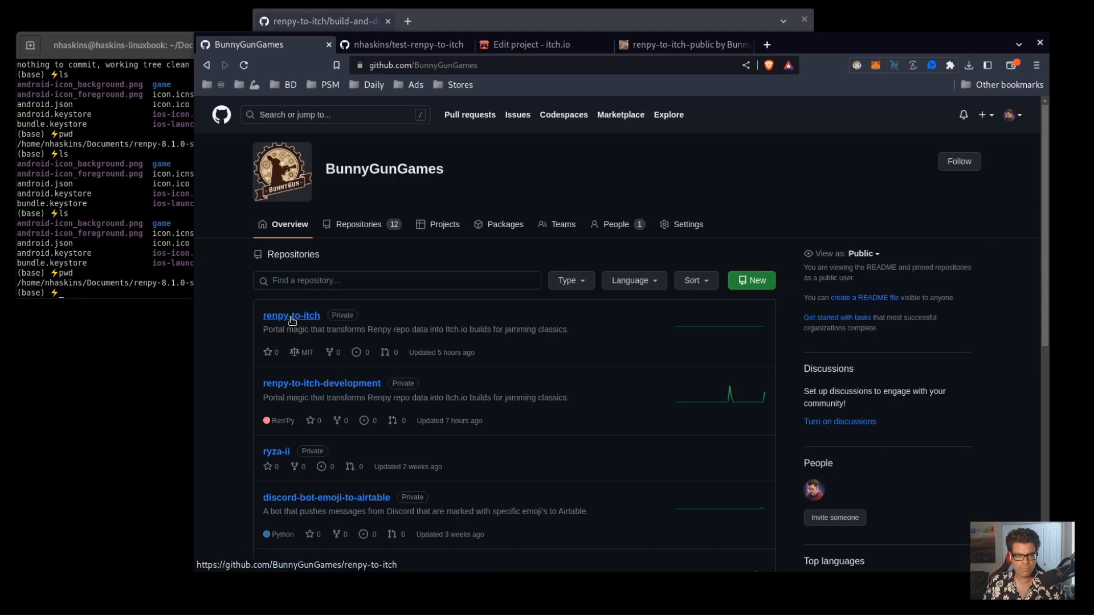
Open the BunnyGunGames renpy-to-itch repository and read through its .gitignore file
{"action": "left_click", "coordinate": [291, 316]}
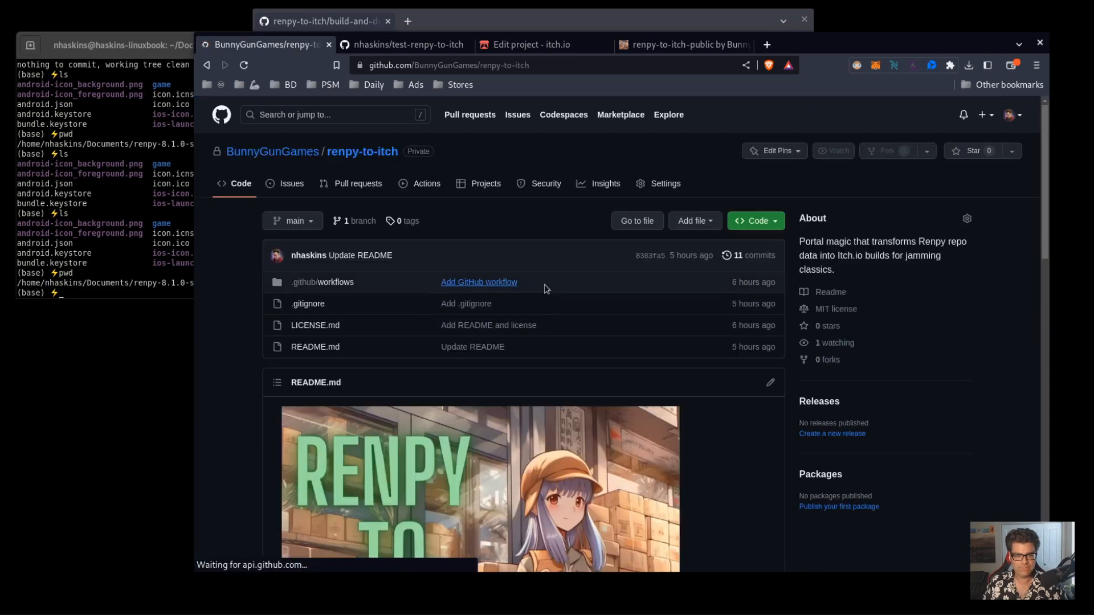
{"action": "scroll", "scroll_direction": "down", "scroll_amount": 3}
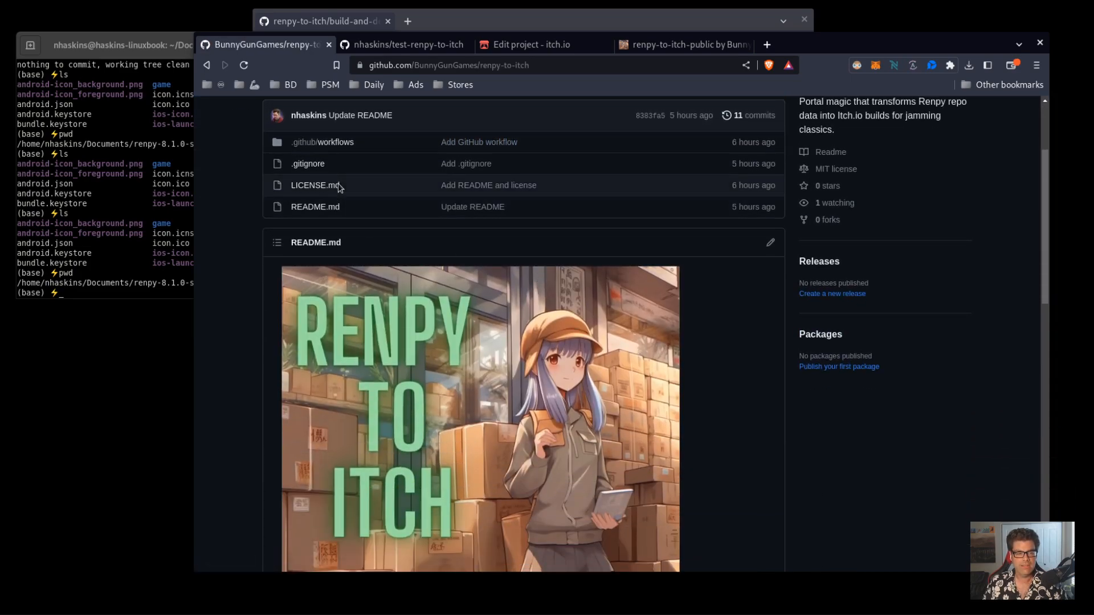
{"action": "left_click", "coordinate": [307, 163]}
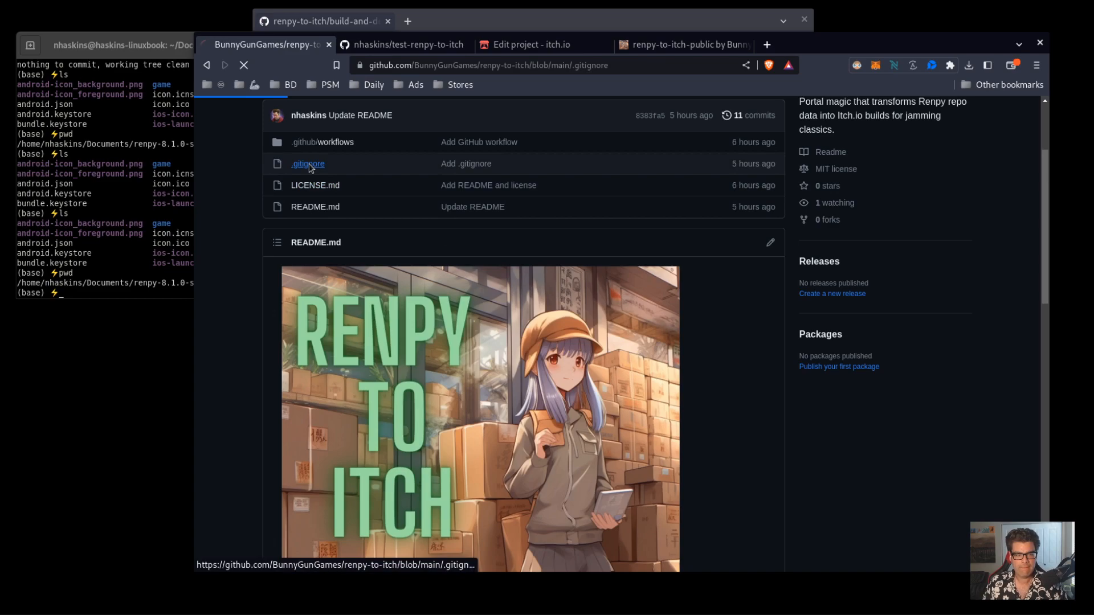
{"action": "left_click", "coordinate": [307, 163]}
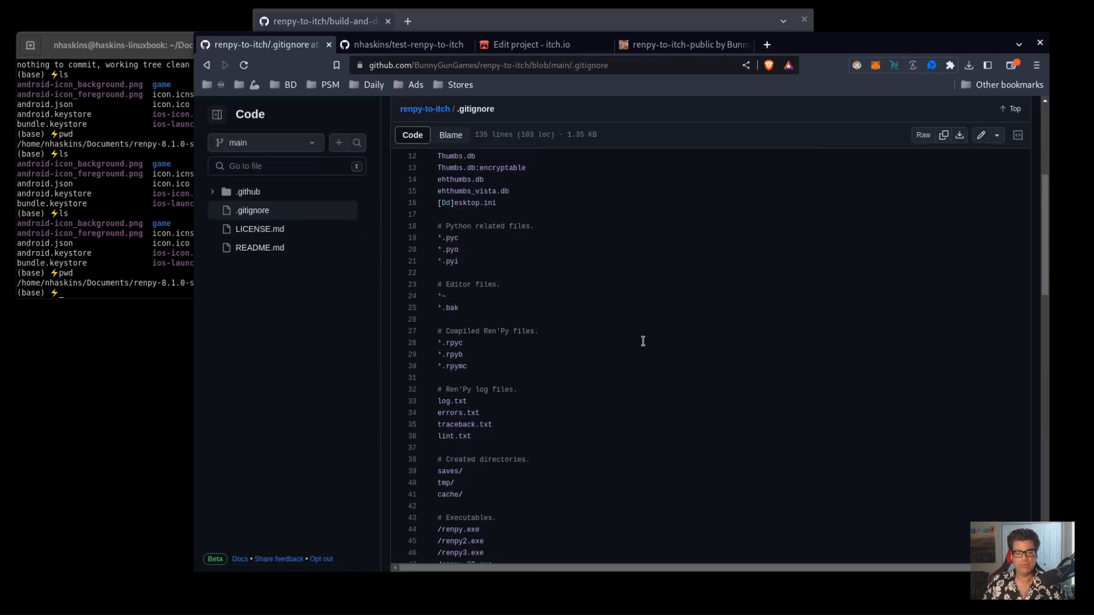
{"action": "scroll", "scroll_direction": "down", "scroll_amount": 3}
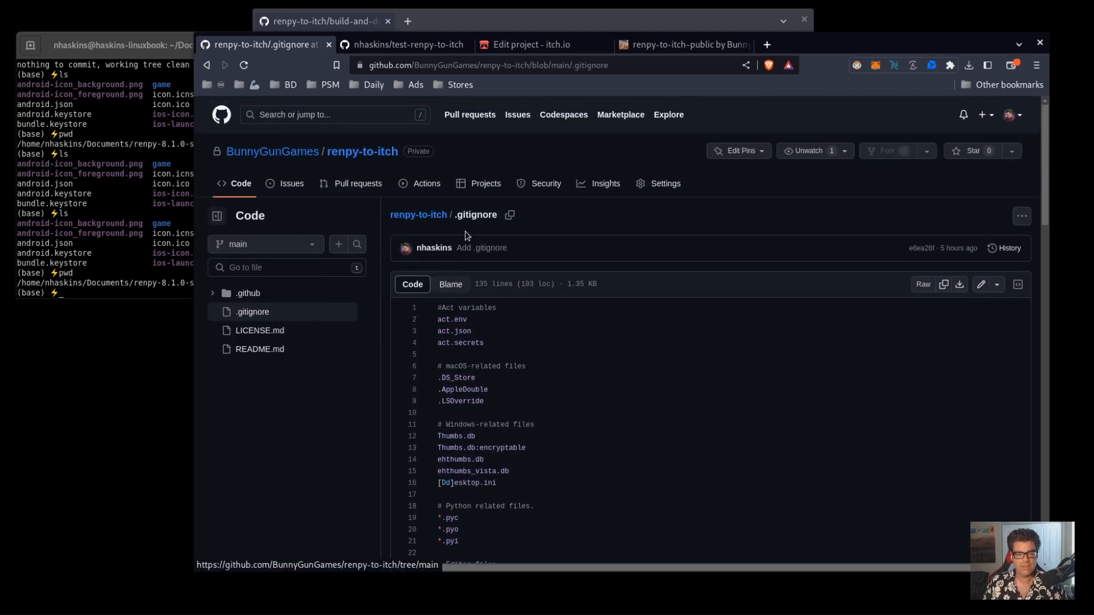
{"action": "scroll", "scroll_direction": "down", "scroll_amount": 3}
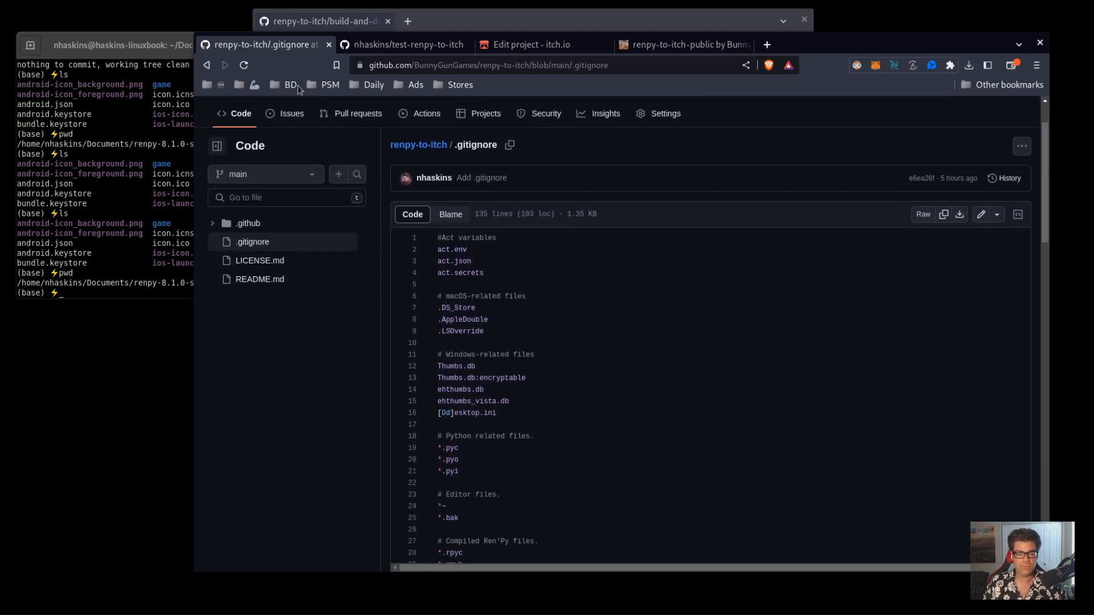
Return to the renpy-to-itch repository root showing 11 commits and the MIT license
{"action": "left_click", "coordinate": [206, 65]}
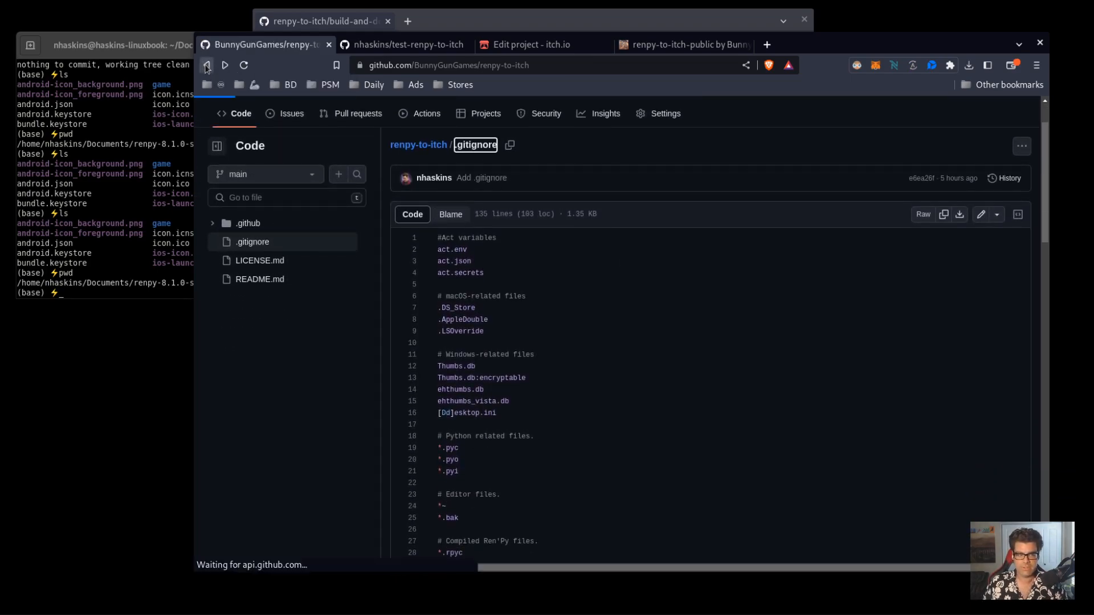
{"action": "left_click", "coordinate": [206, 65]}
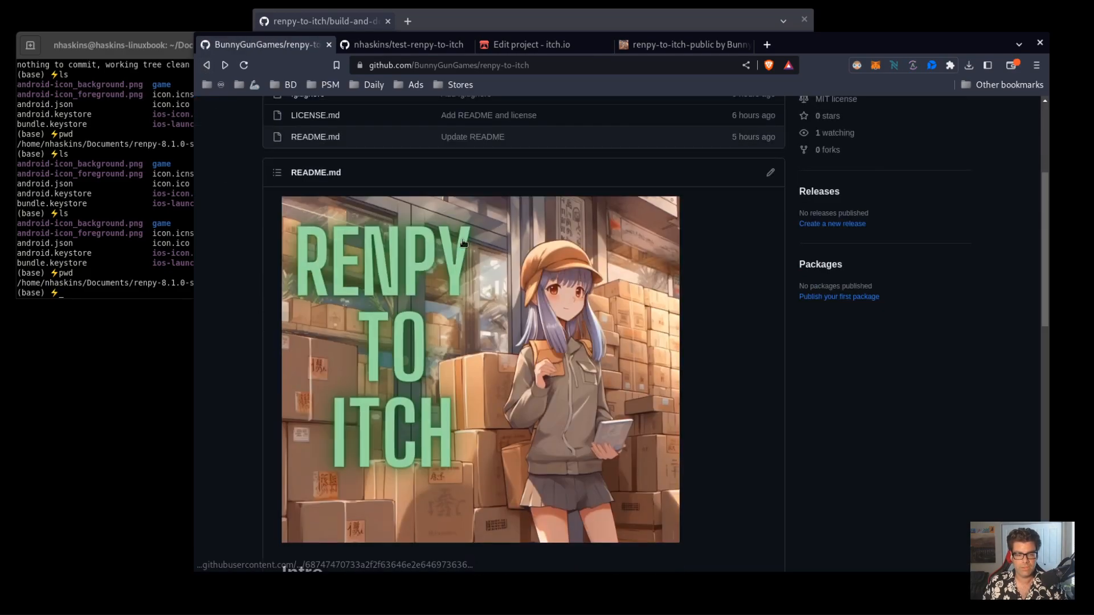
{"action": "scroll", "scroll_direction": "down", "scroll_amount": 3}
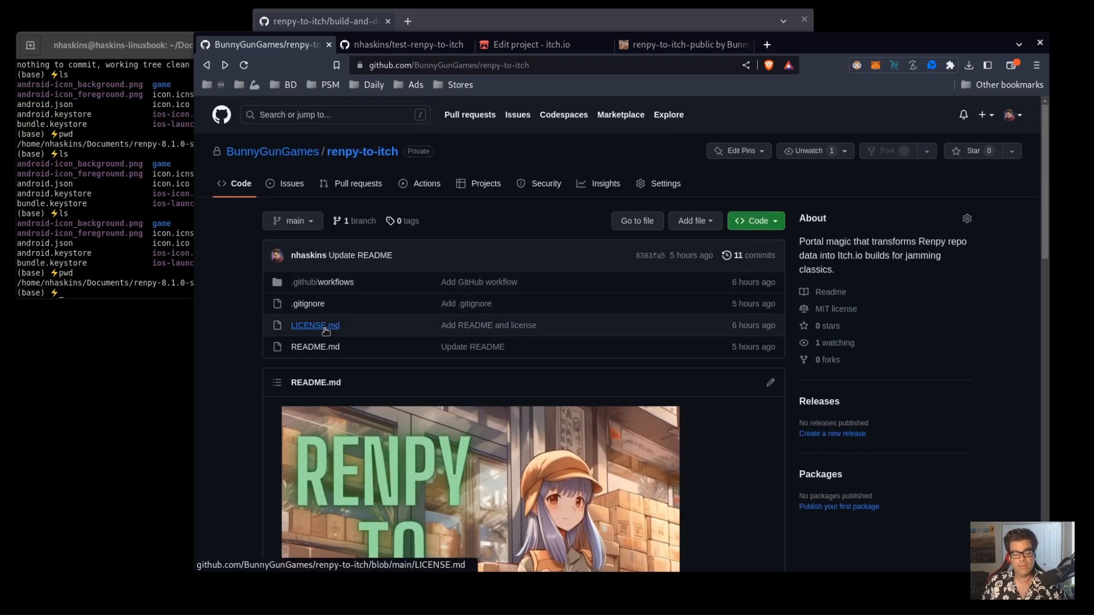
{"action": "mouse_move", "coordinate": [323, 282]}
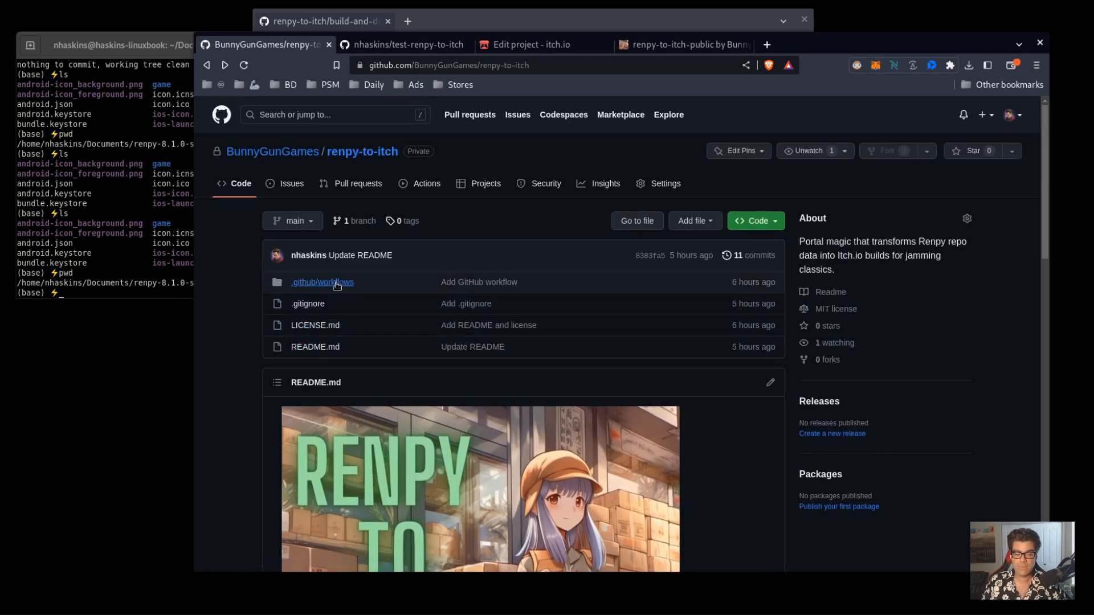
{"action": "mouse_move", "coordinate": [322, 282]}
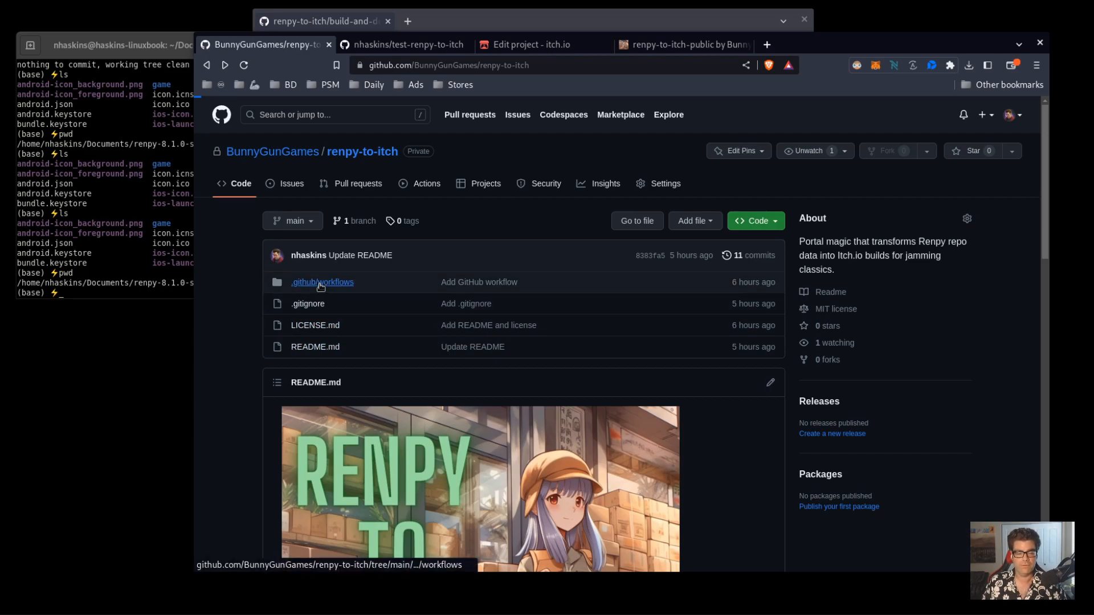
Read build-and-deploy.yml in .github/workflows down to its build and butler push steps
{"action": "left_click", "coordinate": [322, 281]}
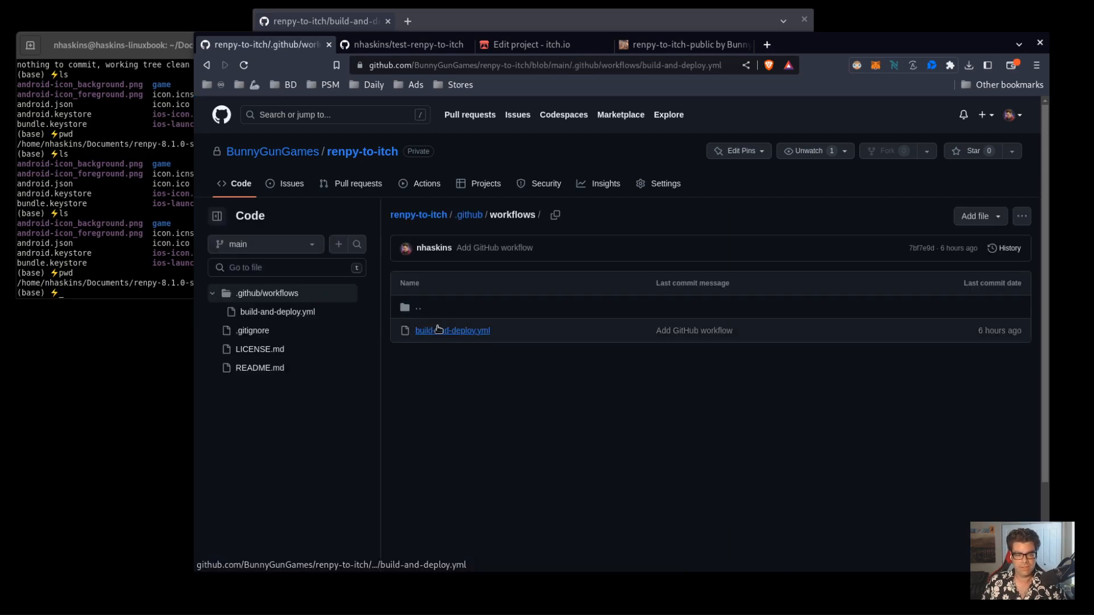
{"action": "left_click", "coordinate": [452, 331]}
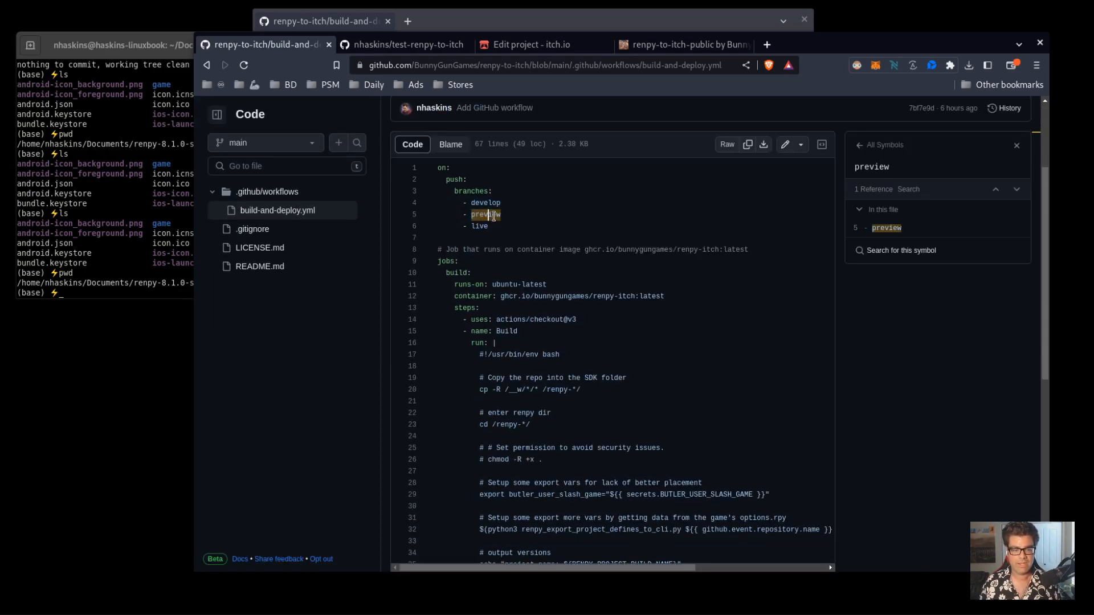
{"action": "scroll", "scroll_direction": "down", "scroll_amount": 3}
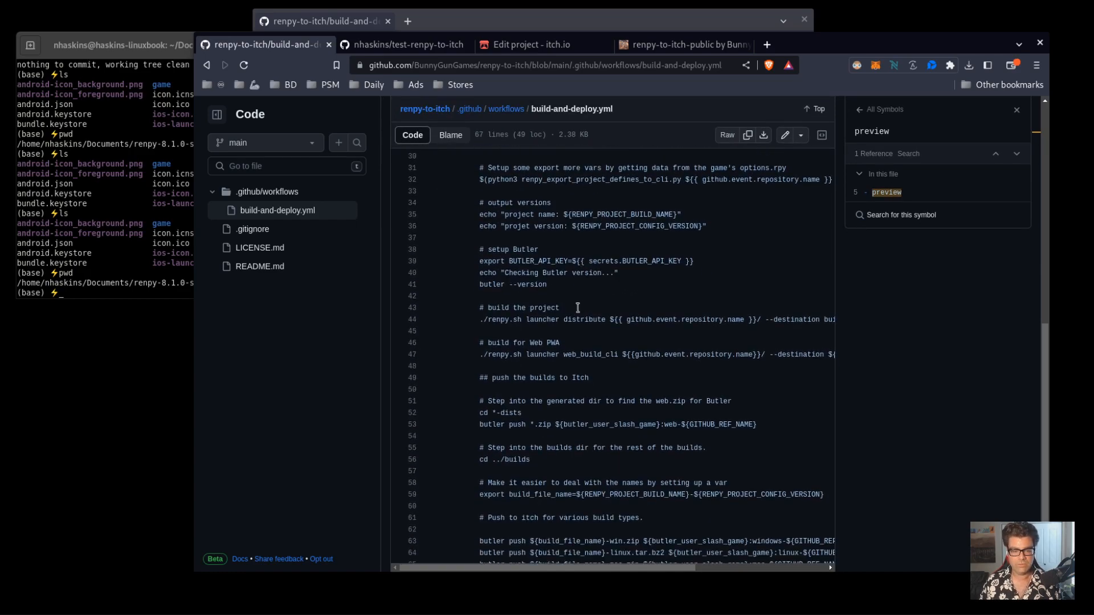
{"action": "scroll", "scroll_direction": "down", "scroll_amount": 3}
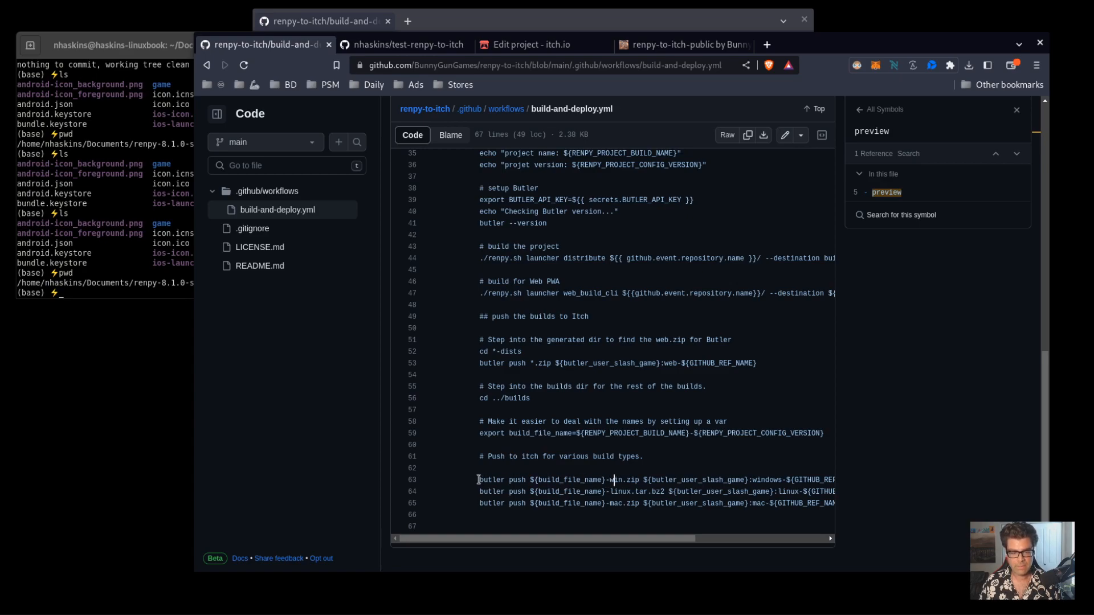
{"action": "left_click", "coordinate": [533, 45]}
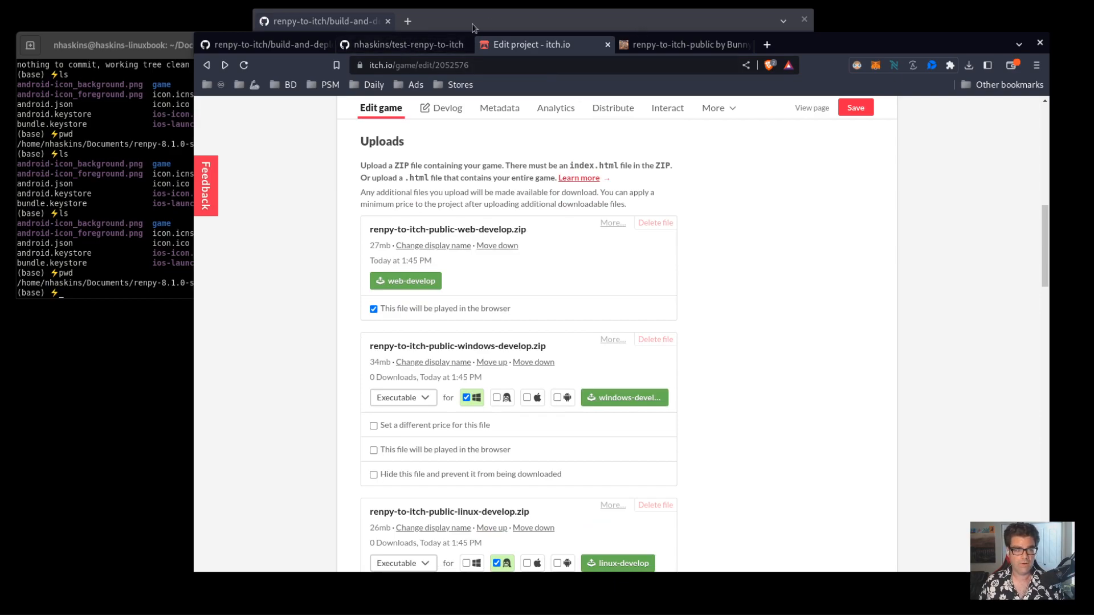
Glance back at the workflow file, then switch to the test-renpy-to-itch repository code page
{"action": "left_click", "coordinate": [293, 45]}
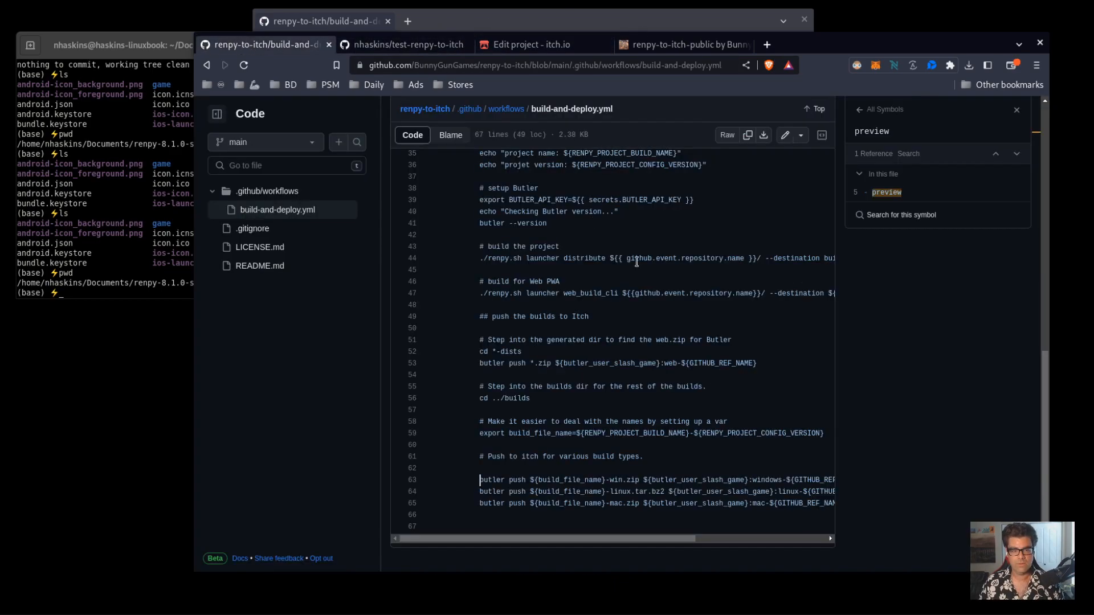
{"action": "scroll", "scroll_direction": "up", "scroll_amount": 3}
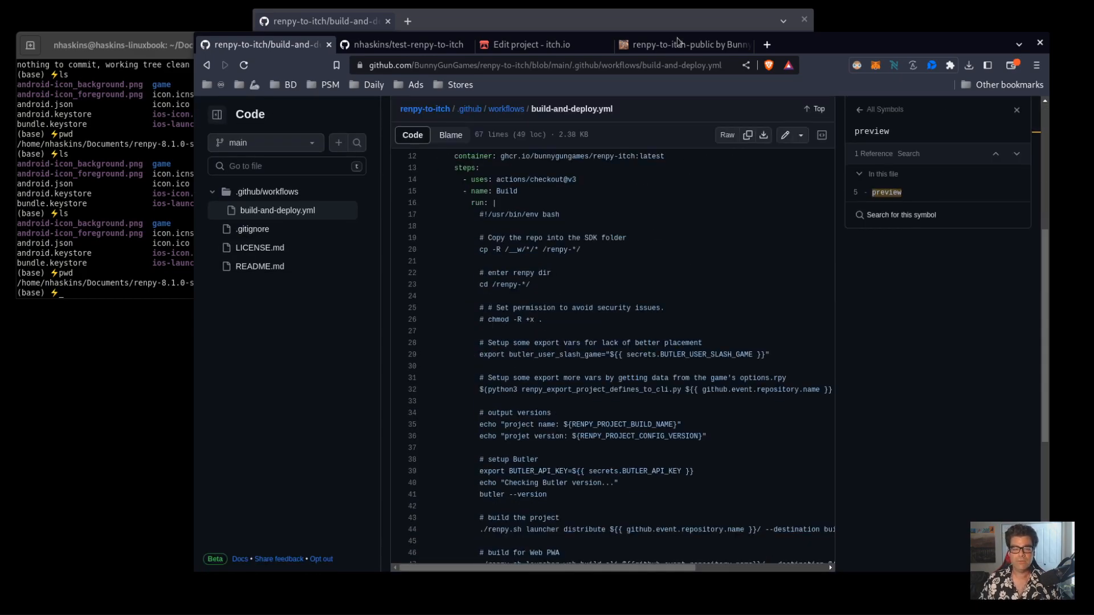
{"action": "left_click", "coordinate": [404, 44]}
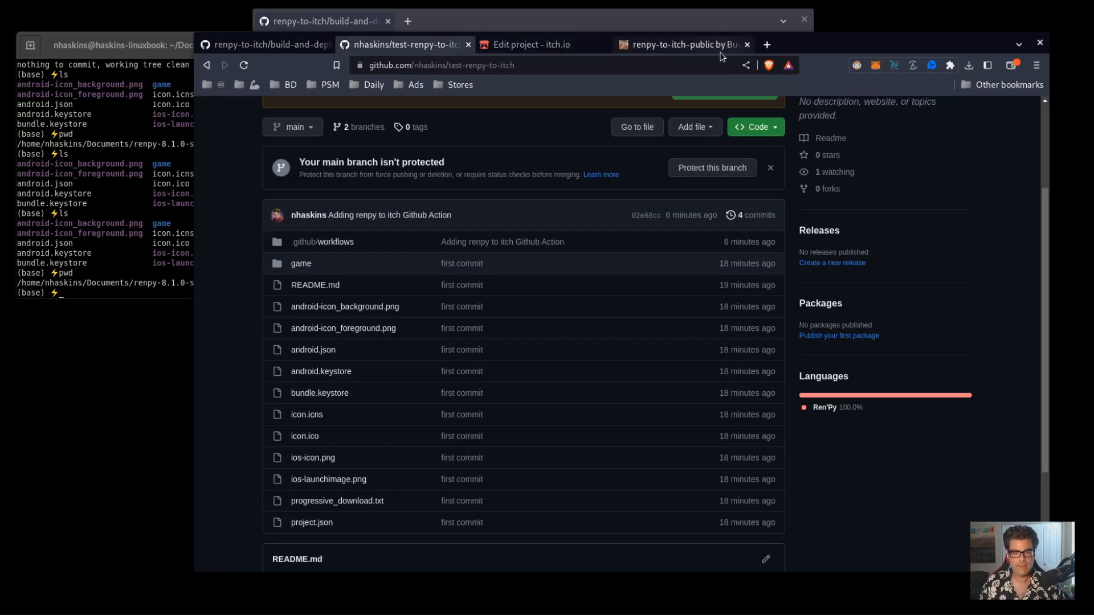
Show the renpy-to-itch-public itch.io draft page with its cover image and 'nothing here' text
{"action": "left_click", "coordinate": [677, 45]}
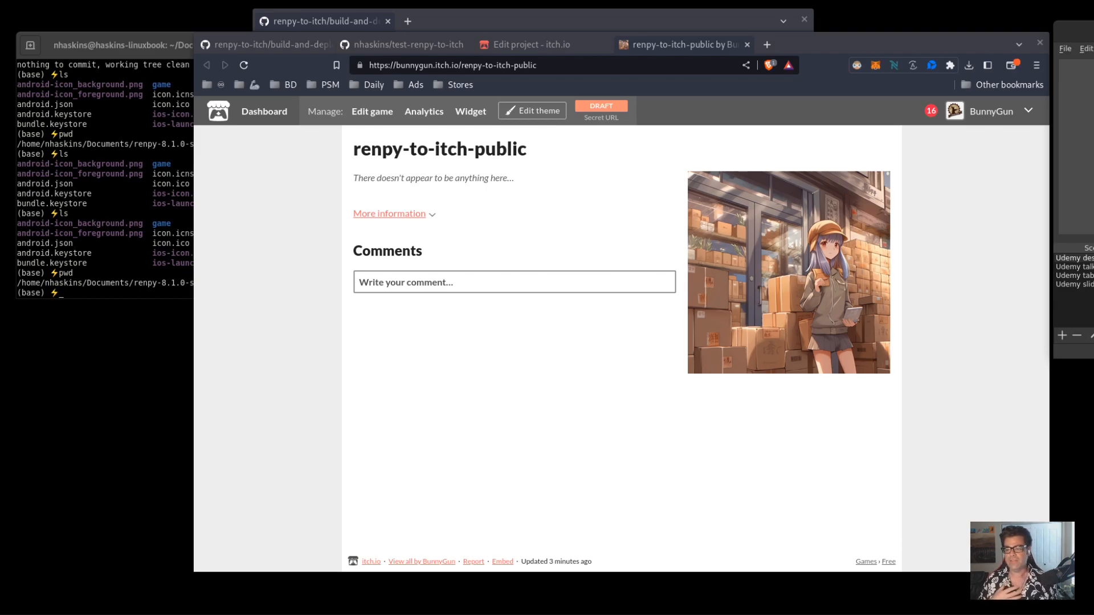
{"action": "mouse_move", "coordinate": [915, 162]}
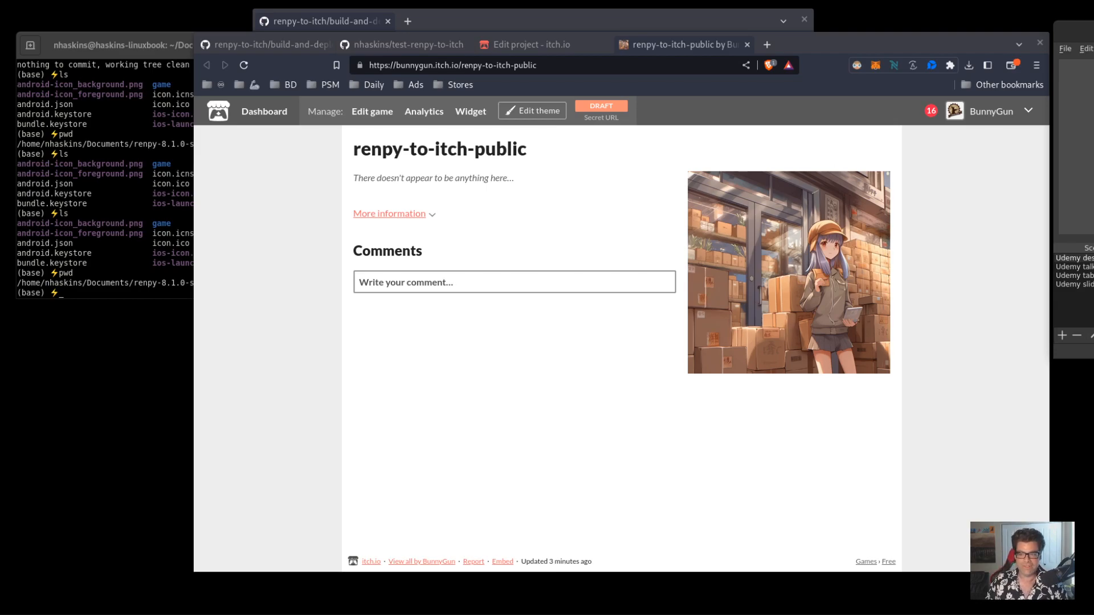
{"action": "mouse_move", "coordinate": [667, 292]}
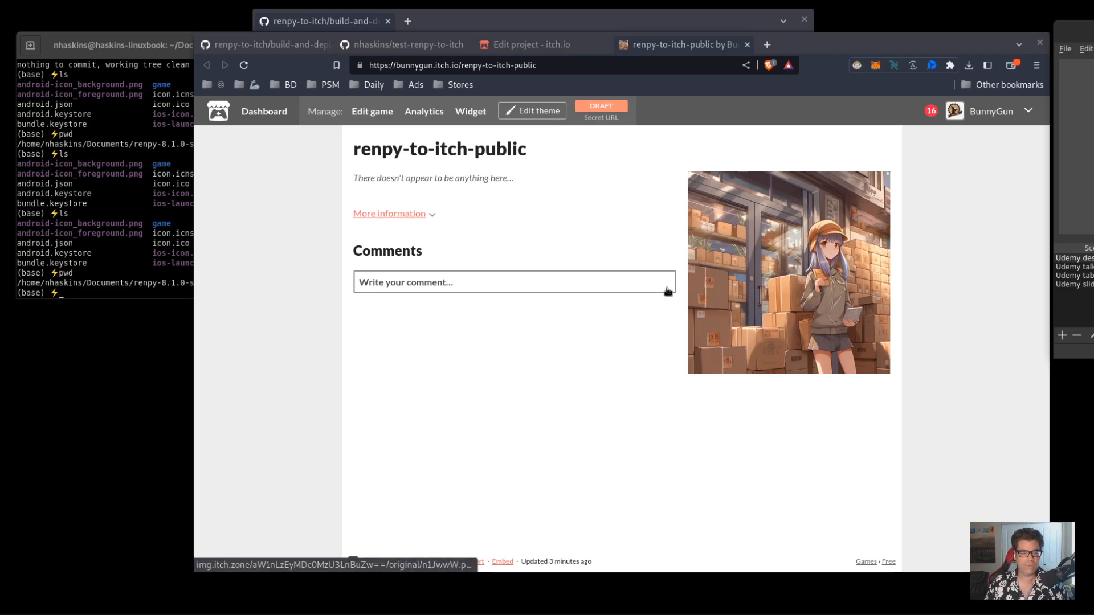
{"action": "mouse_move", "coordinate": [782, 229]}
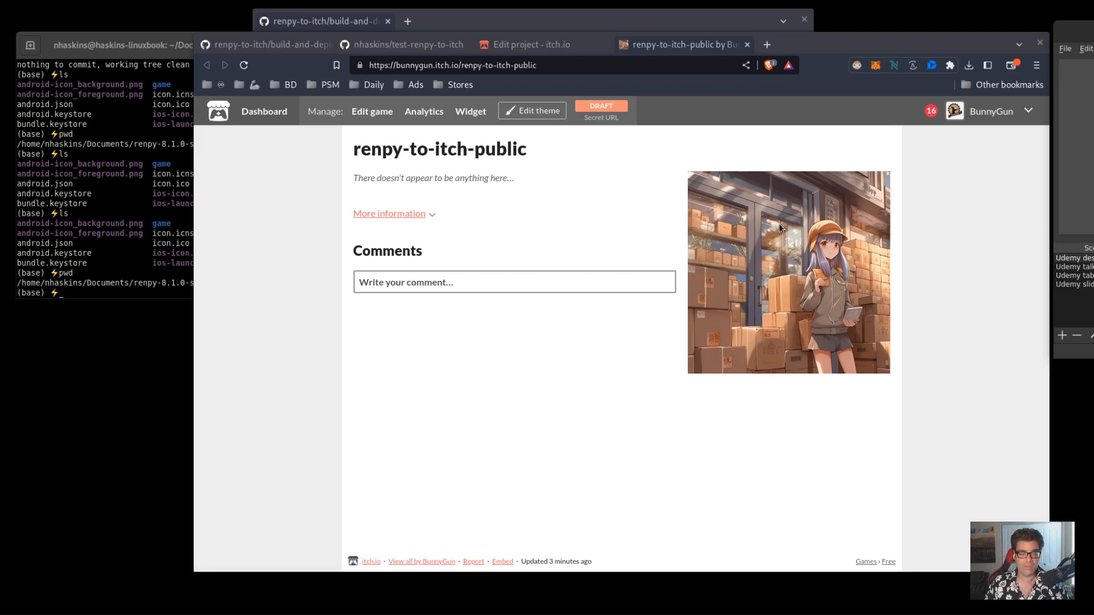